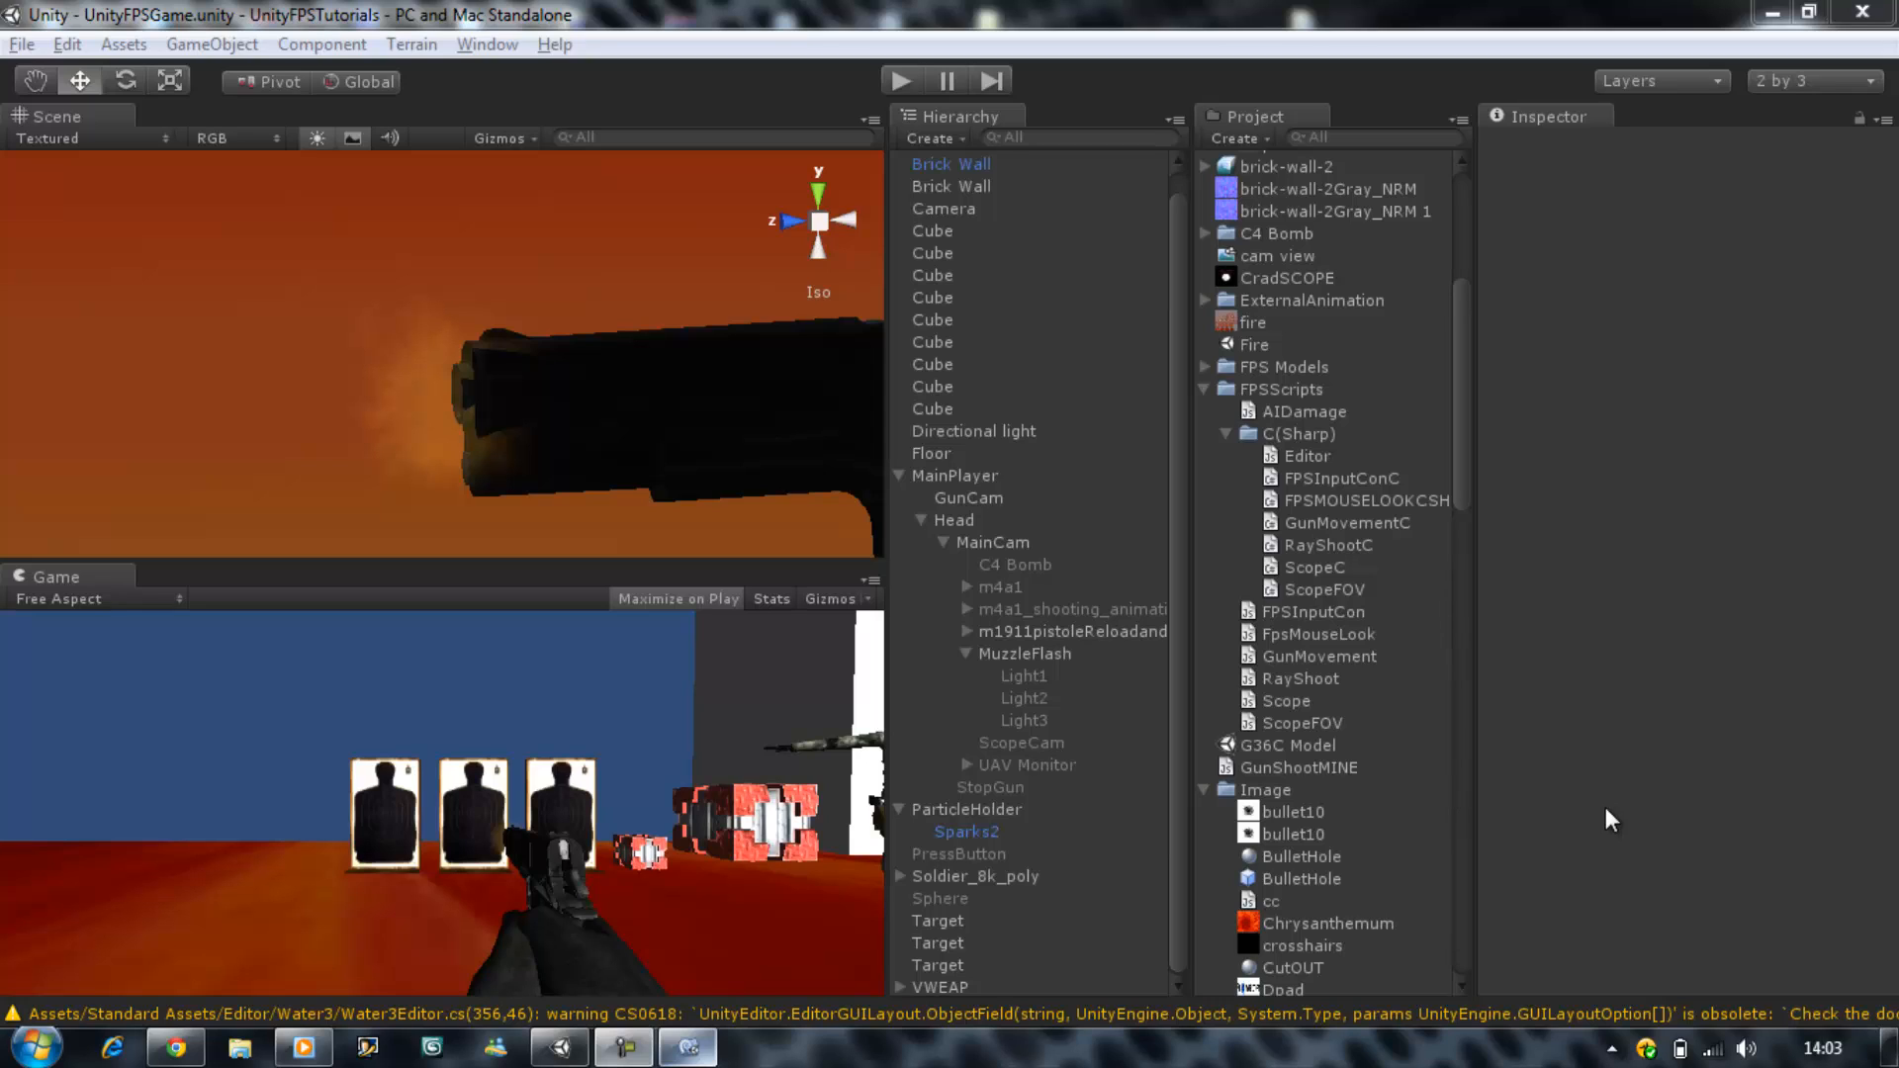
{"action": "mouse_move", "coordinate": [1484, 400]}
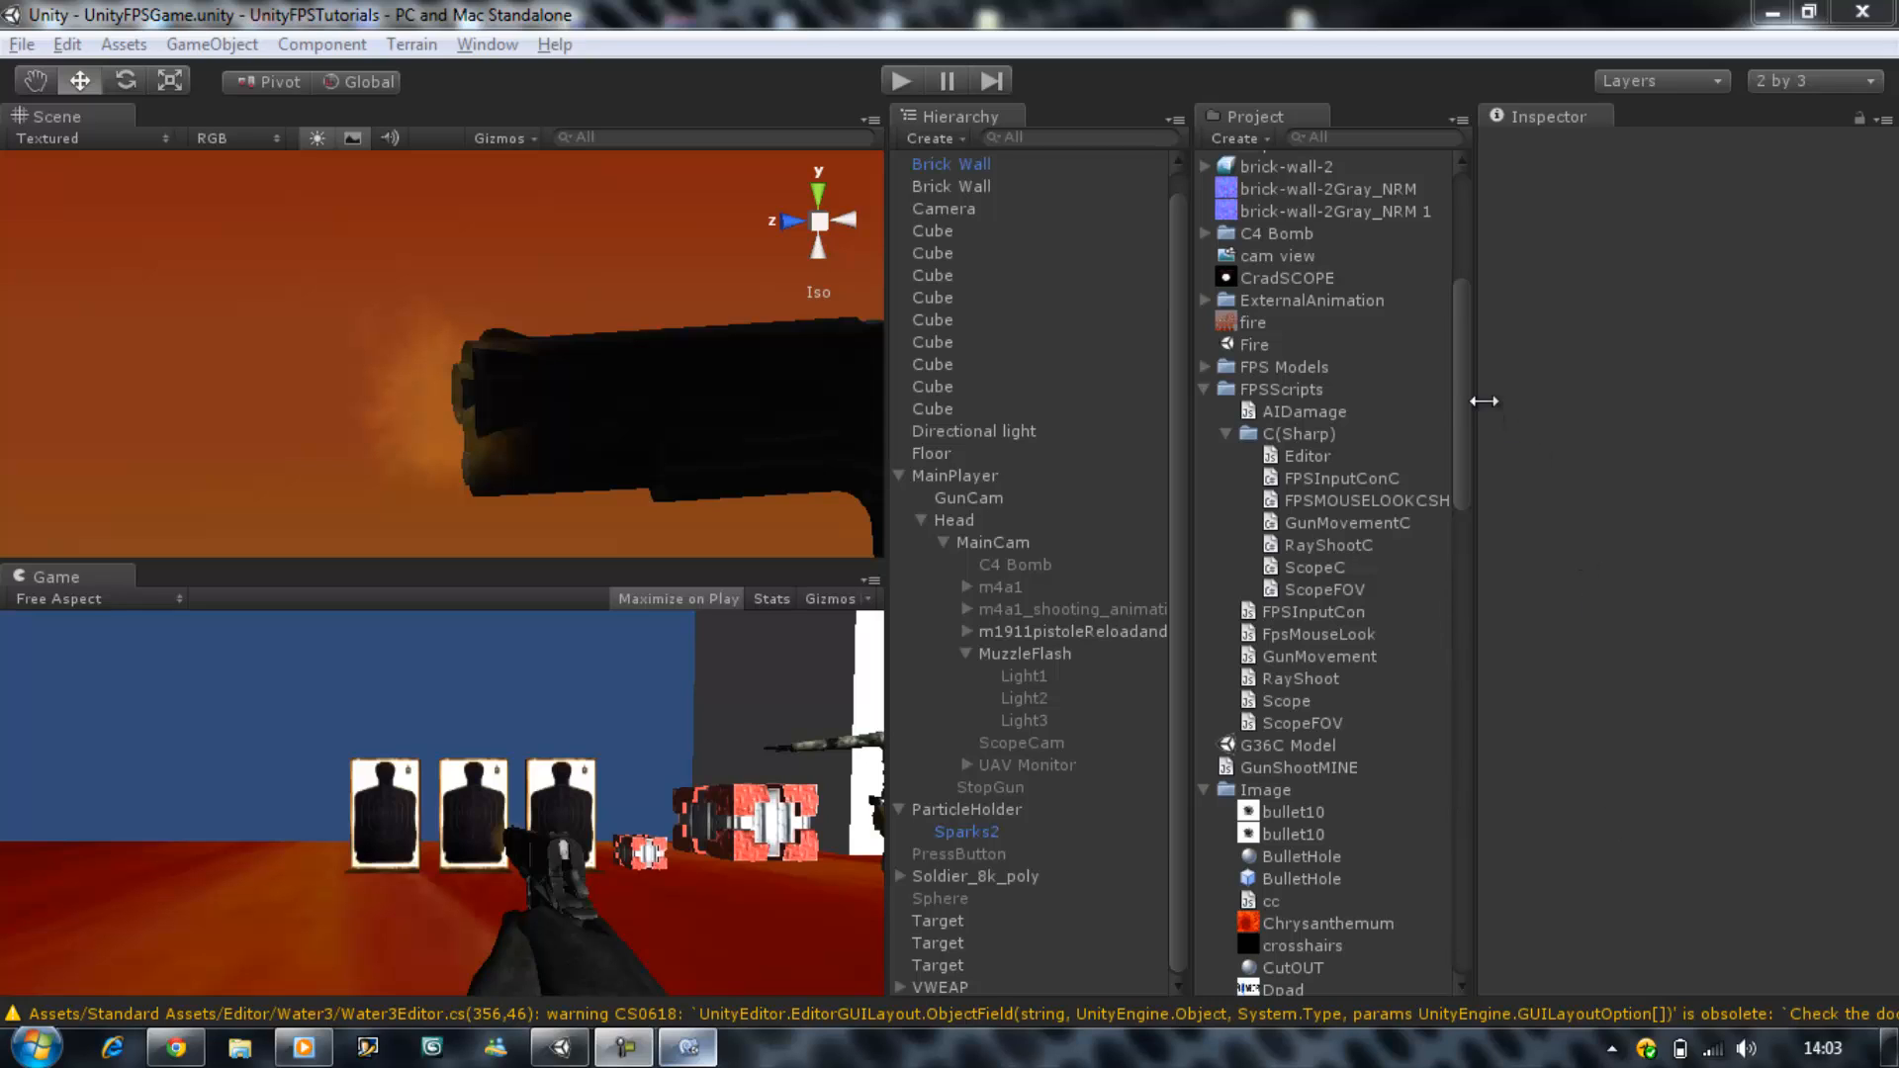
{"action": "mouse_move", "coordinate": [1426, 495]}
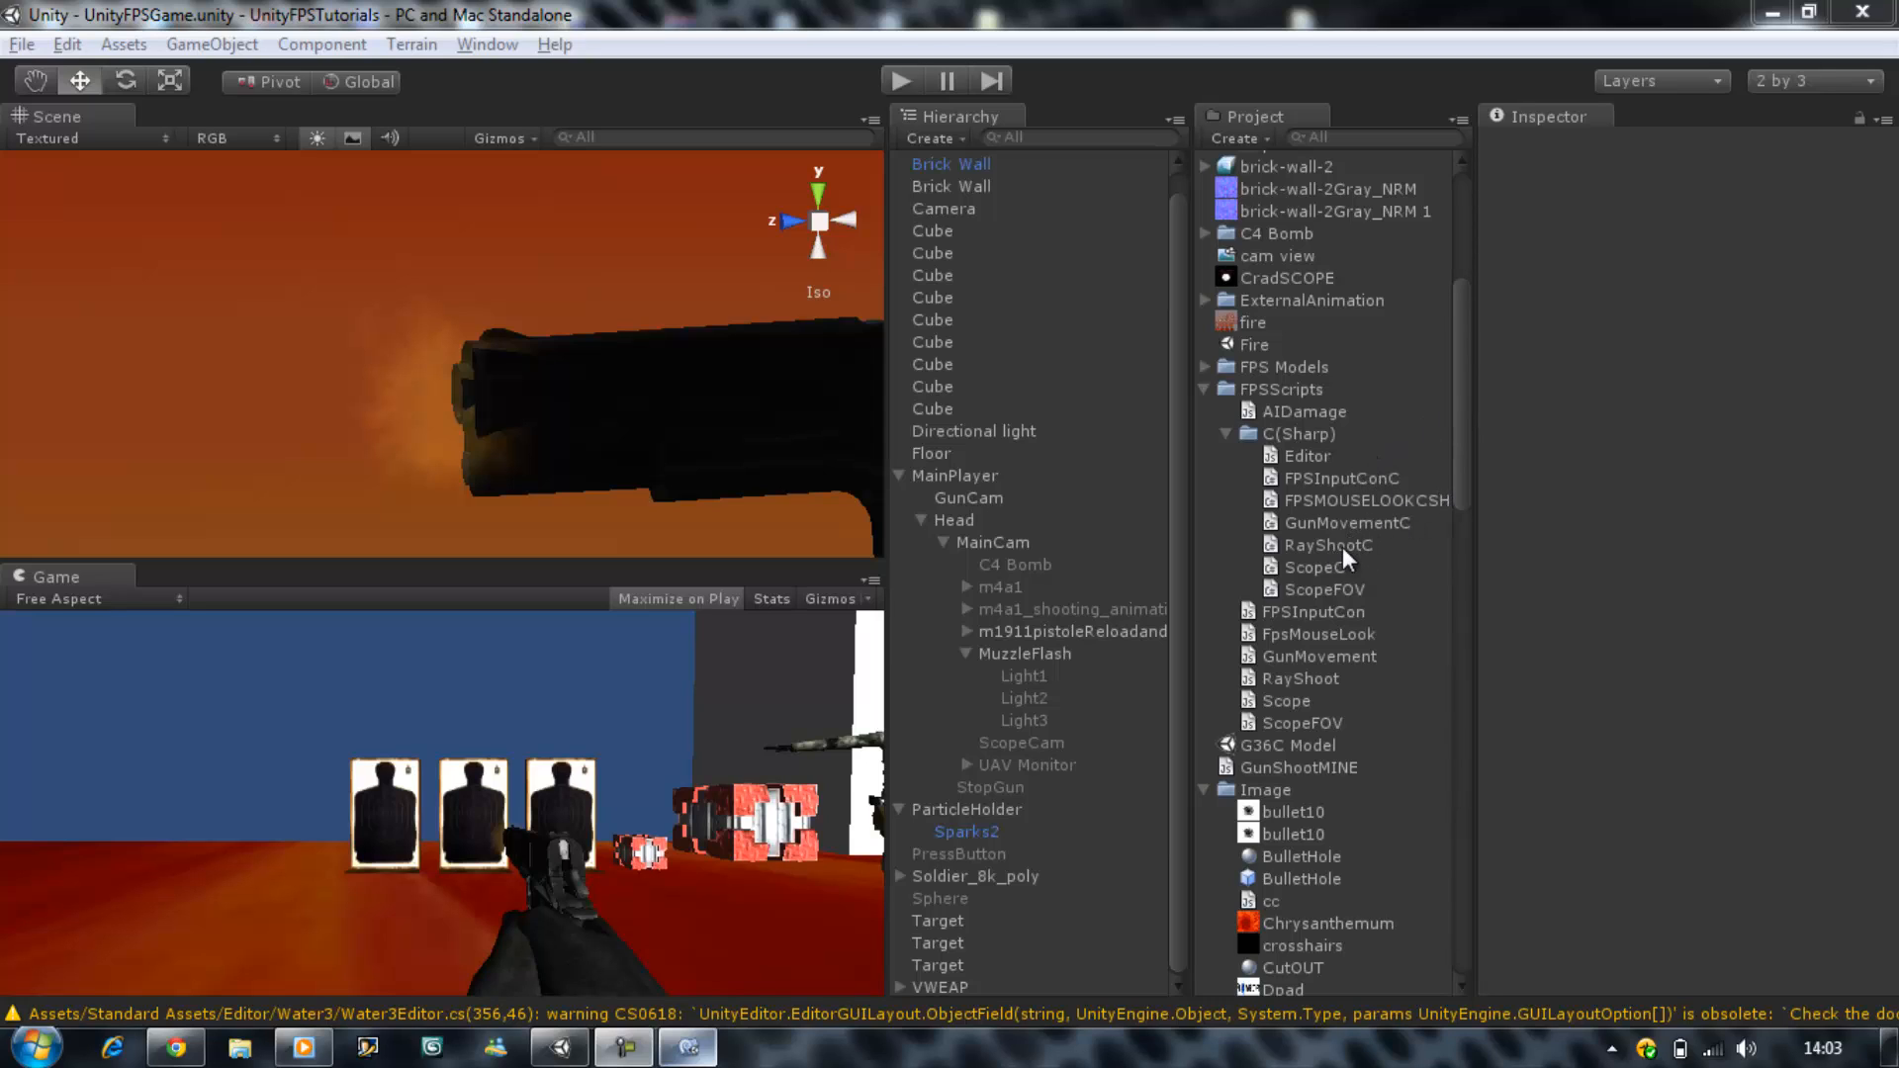
{"action": "mouse_move", "coordinate": [1385, 558]}
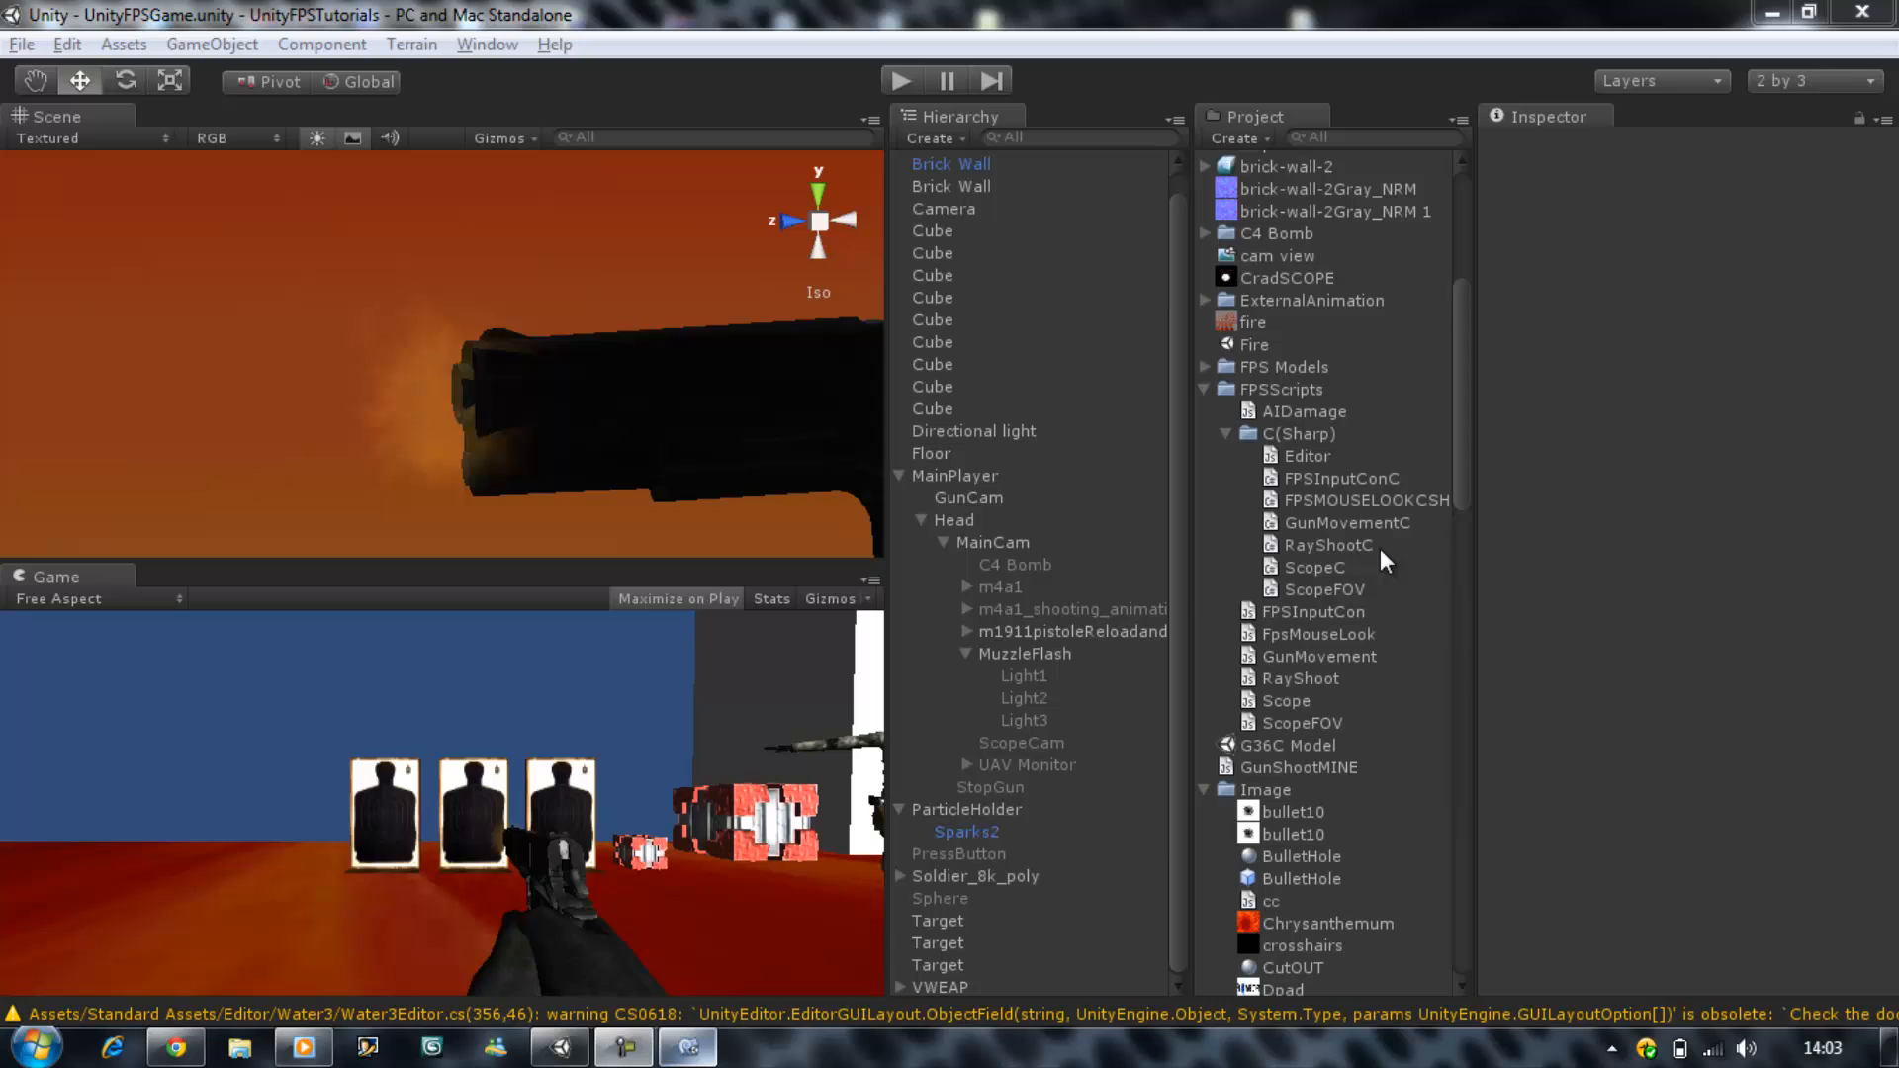
{"action": "mouse_move", "coordinate": [714, 847]}
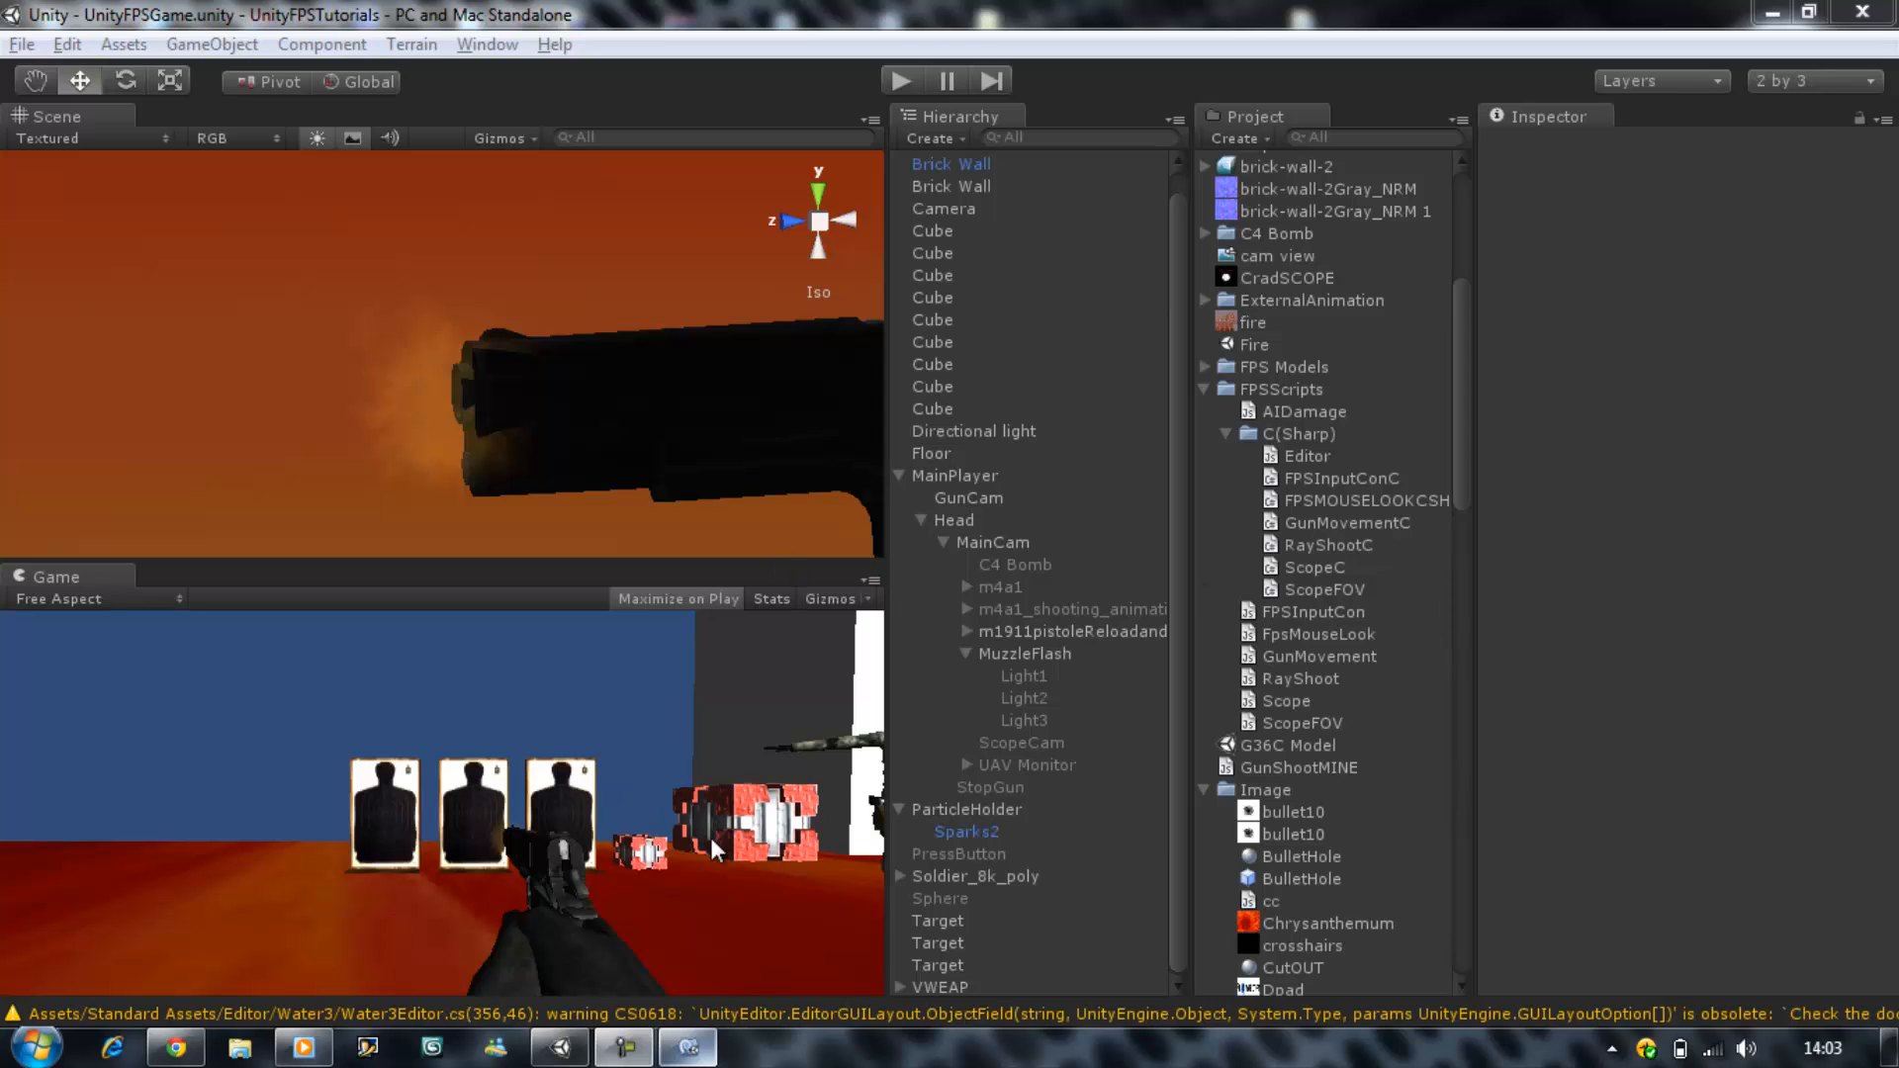
{"action": "mouse_move", "coordinate": [1320, 447]}
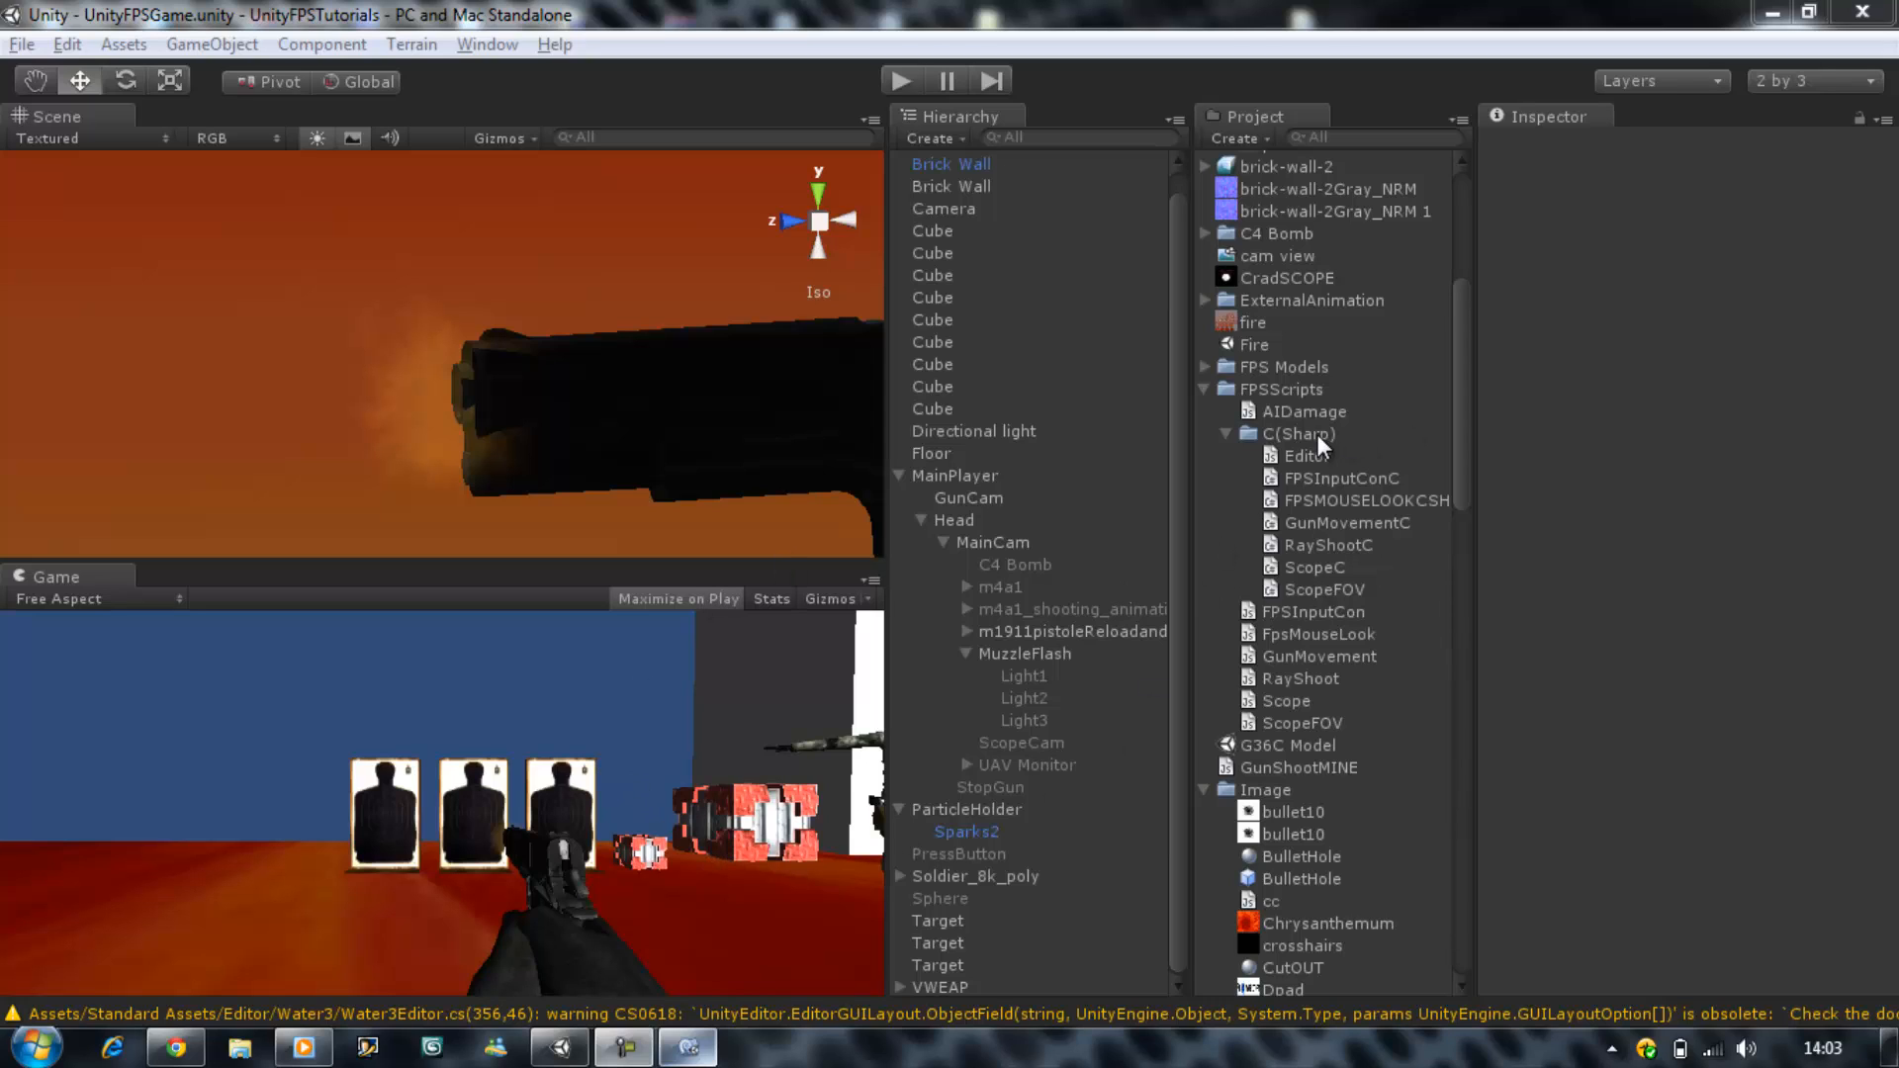
Step: Create a C# script named AiDamage in the C(Sharp) folder and open it in MonoDevelop
{"action": "right_click", "coordinate": [1321, 446]}
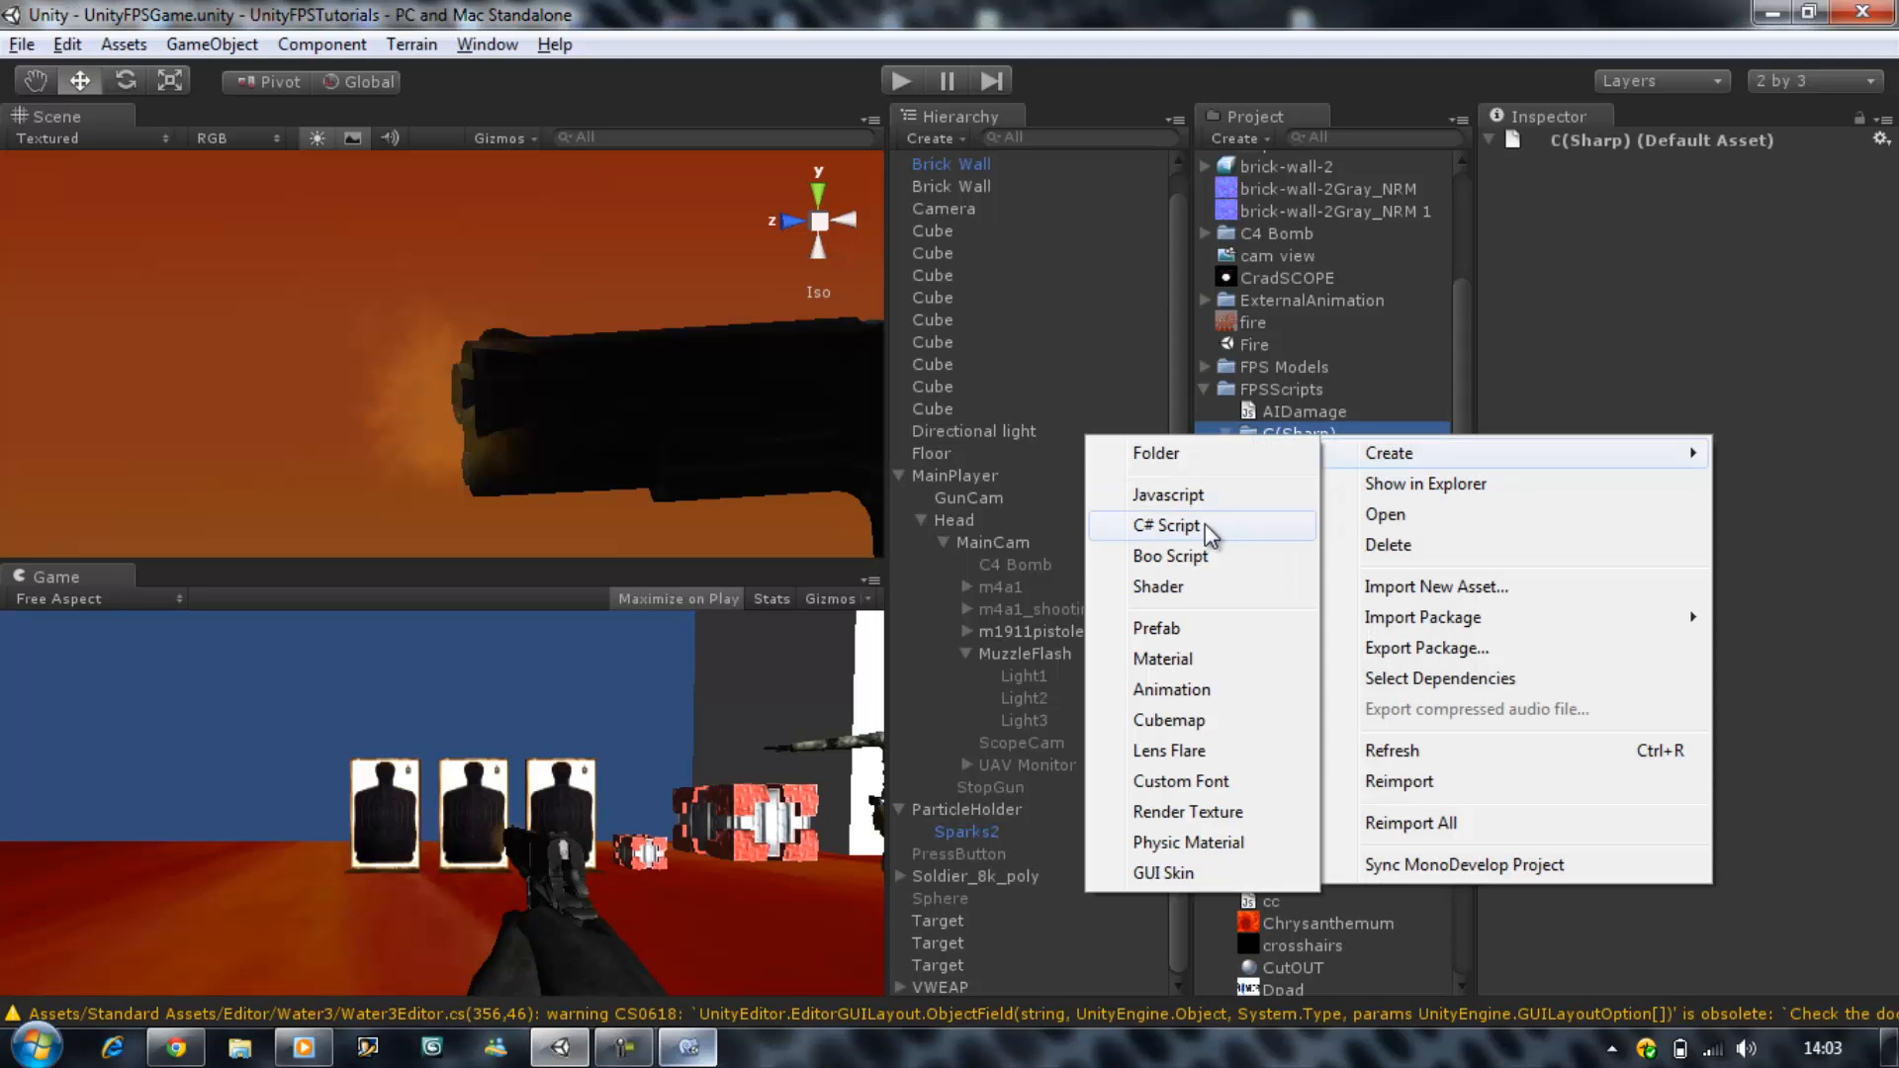
{"action": "left_click", "coordinate": [1167, 524]}
{"action": "type", "text": "AiDamag"}
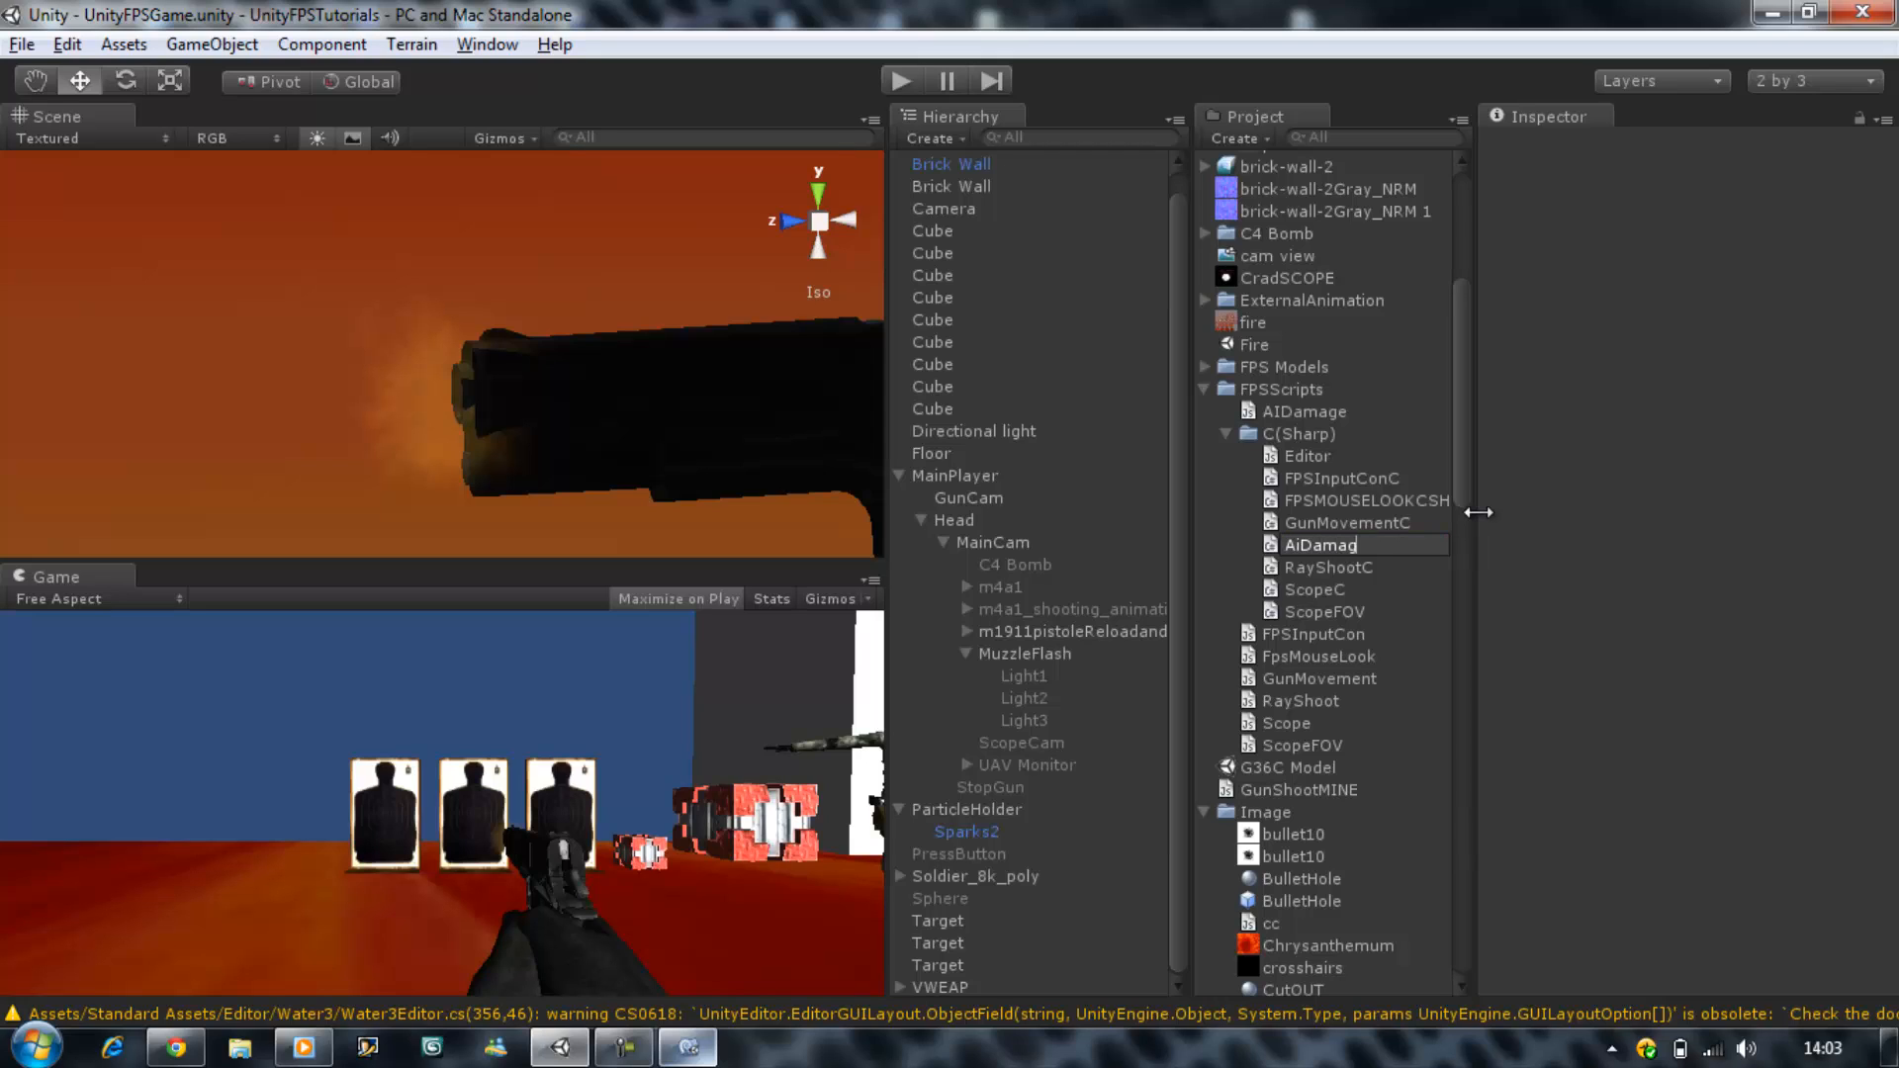
{"action": "left_click", "coordinate": [1323, 455]}
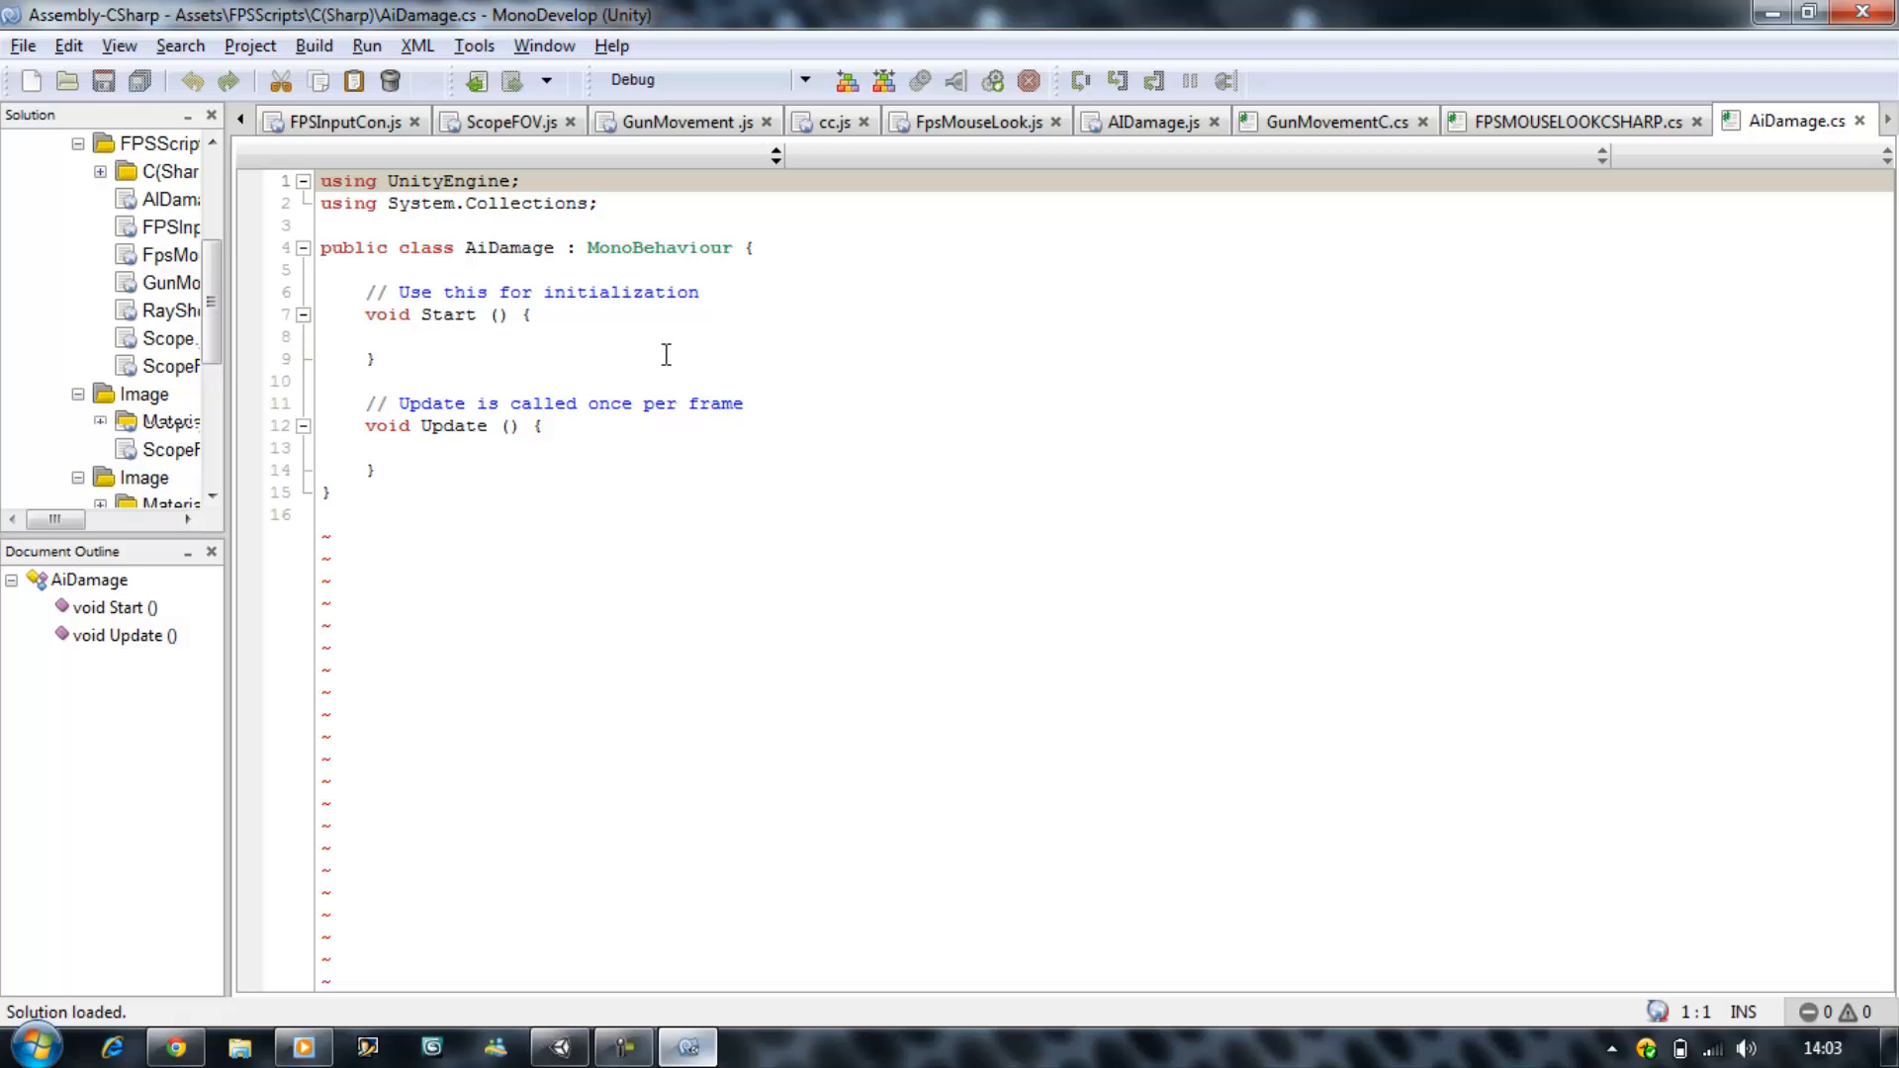
Step: Rename the Update method to ApplyDamage with a float Damage parameter
{"action": "left_click", "coordinate": [378, 470]}
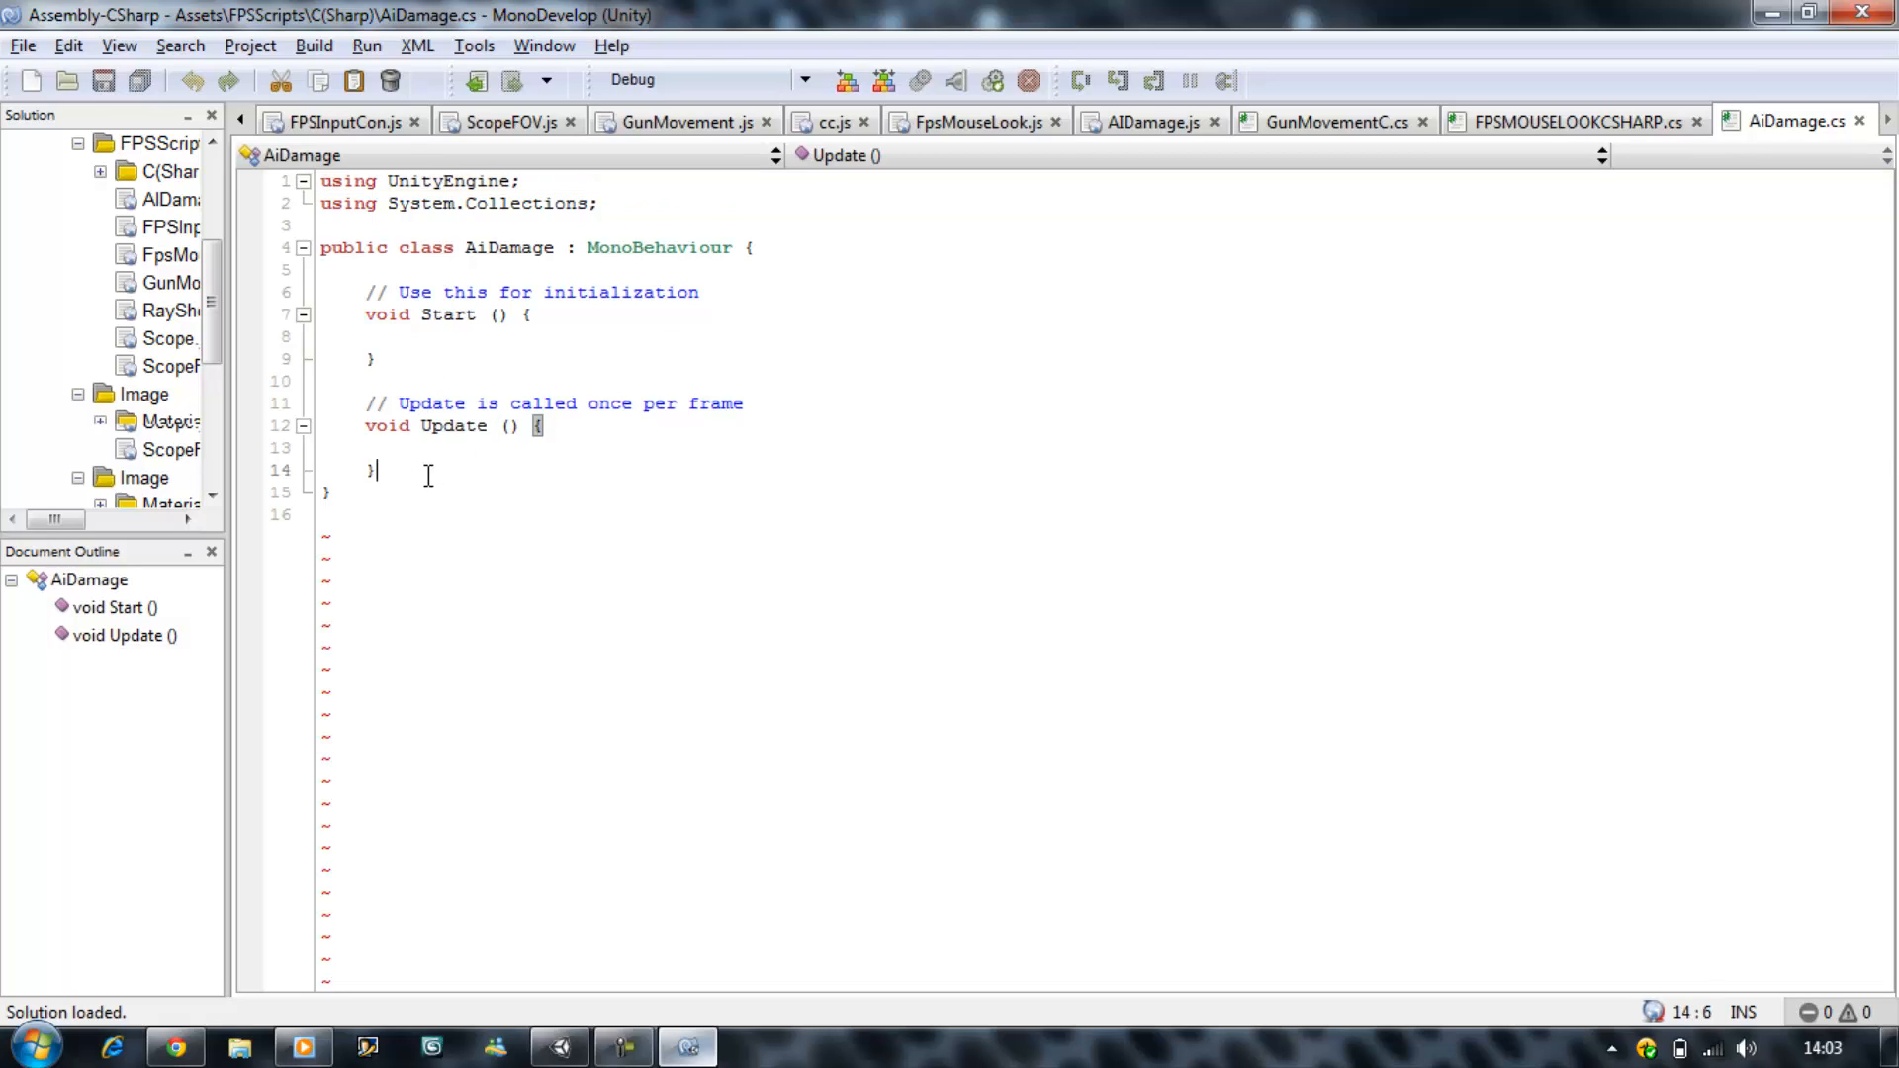
{"action": "double_click", "coordinate": [446, 425]}
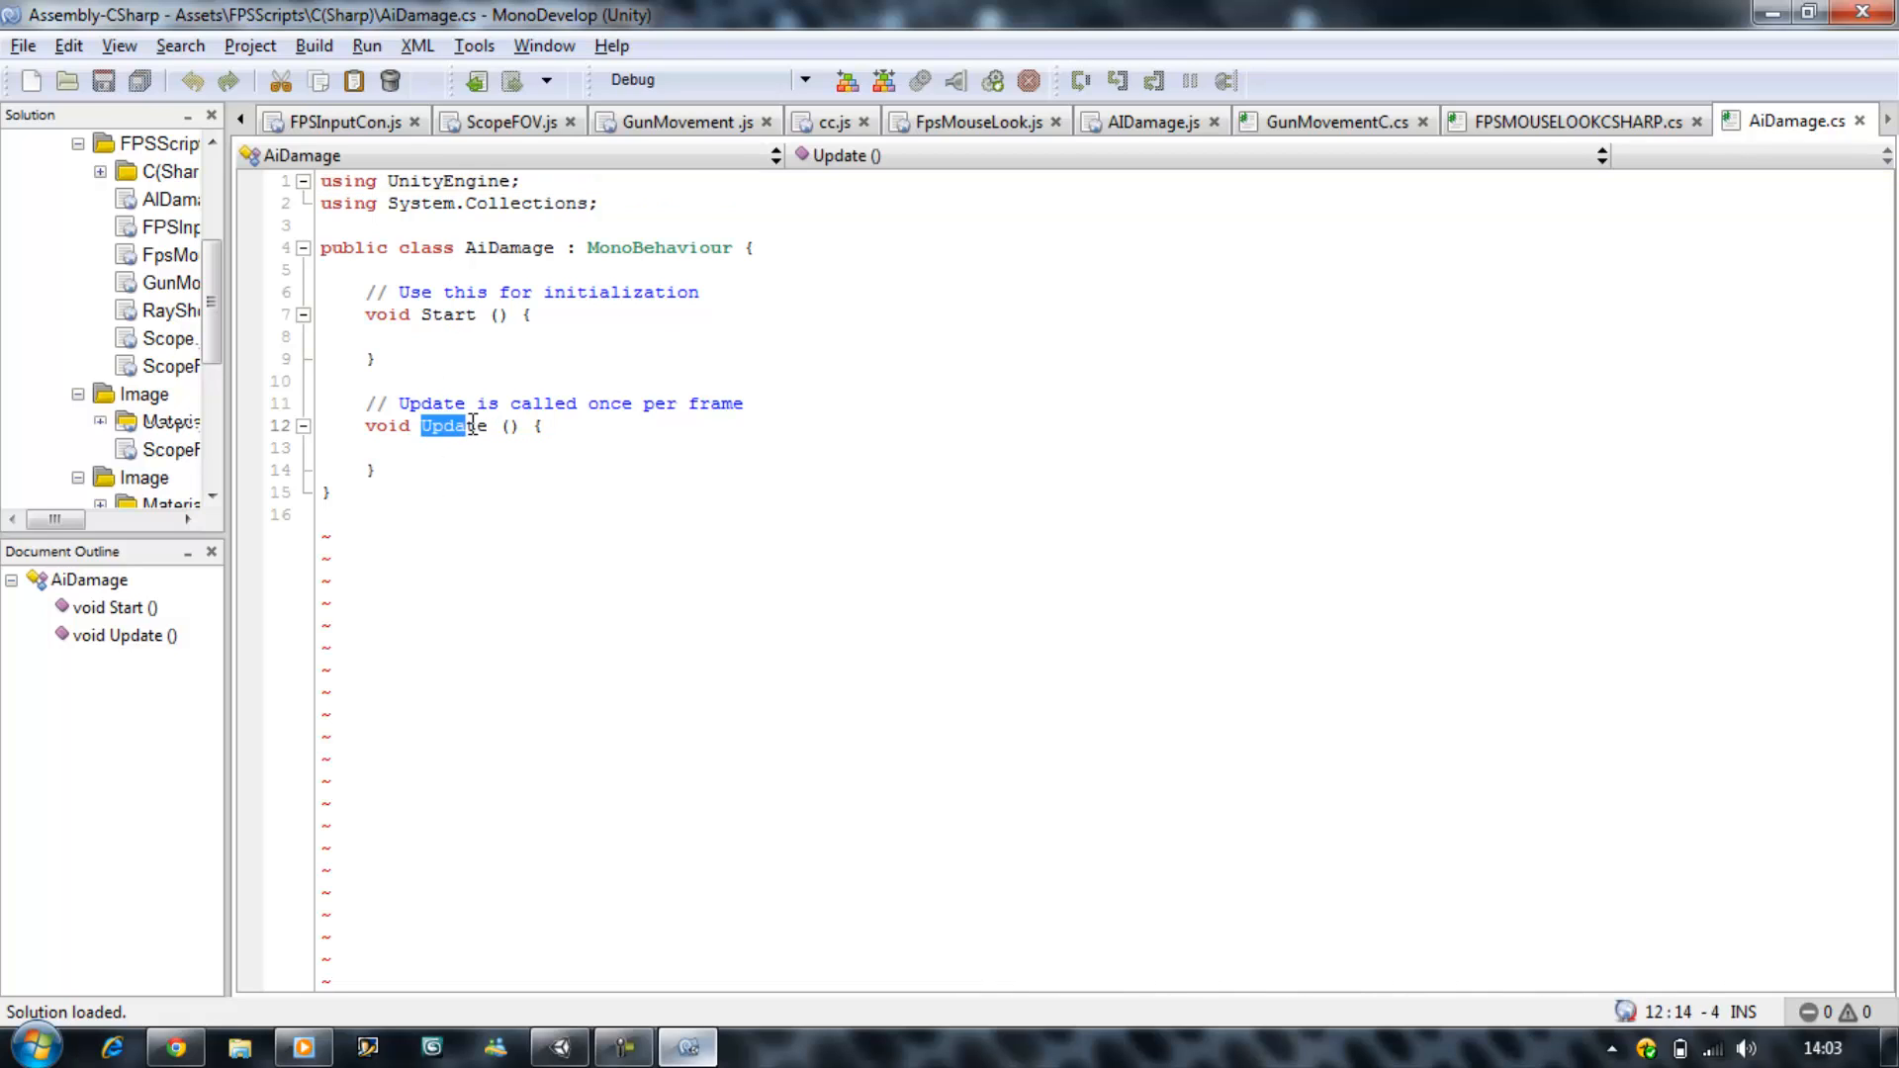
{"action": "type", "text": "Appl"}
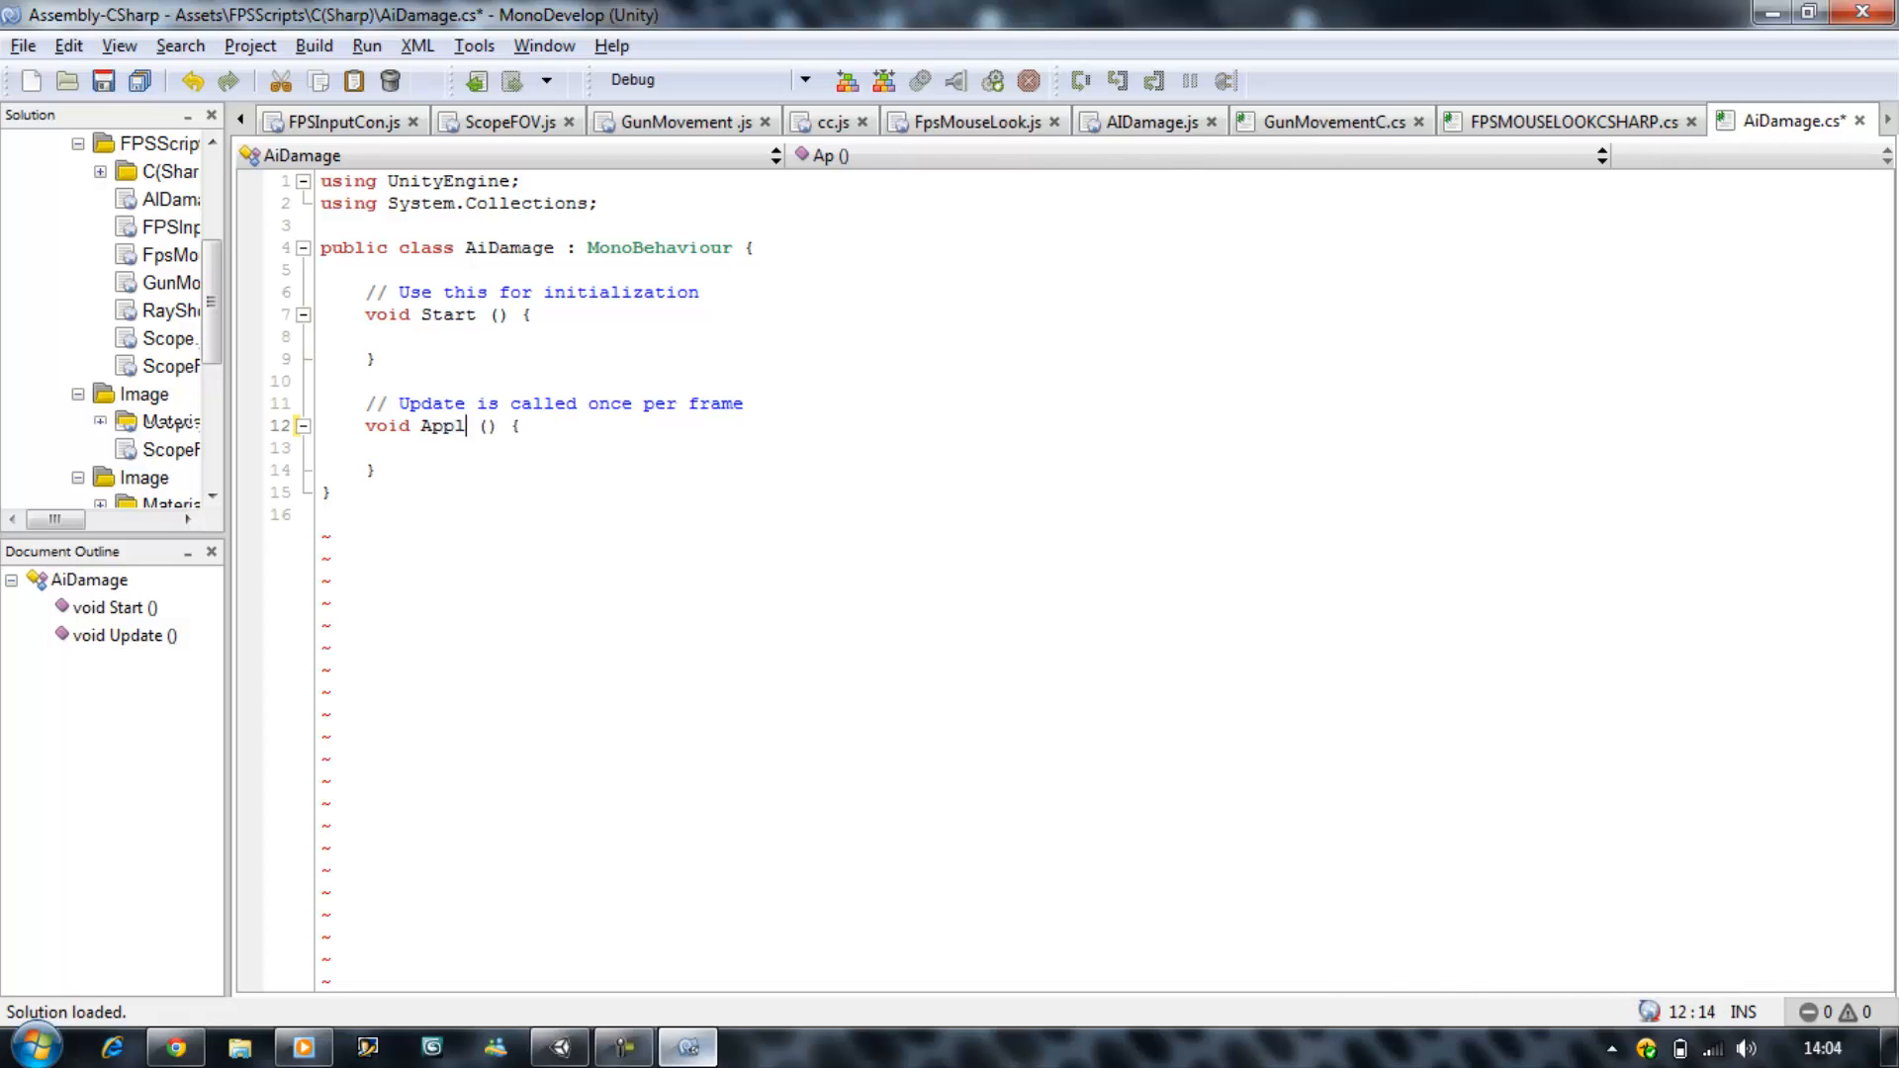
{"action": "type", "text": "yDam"}
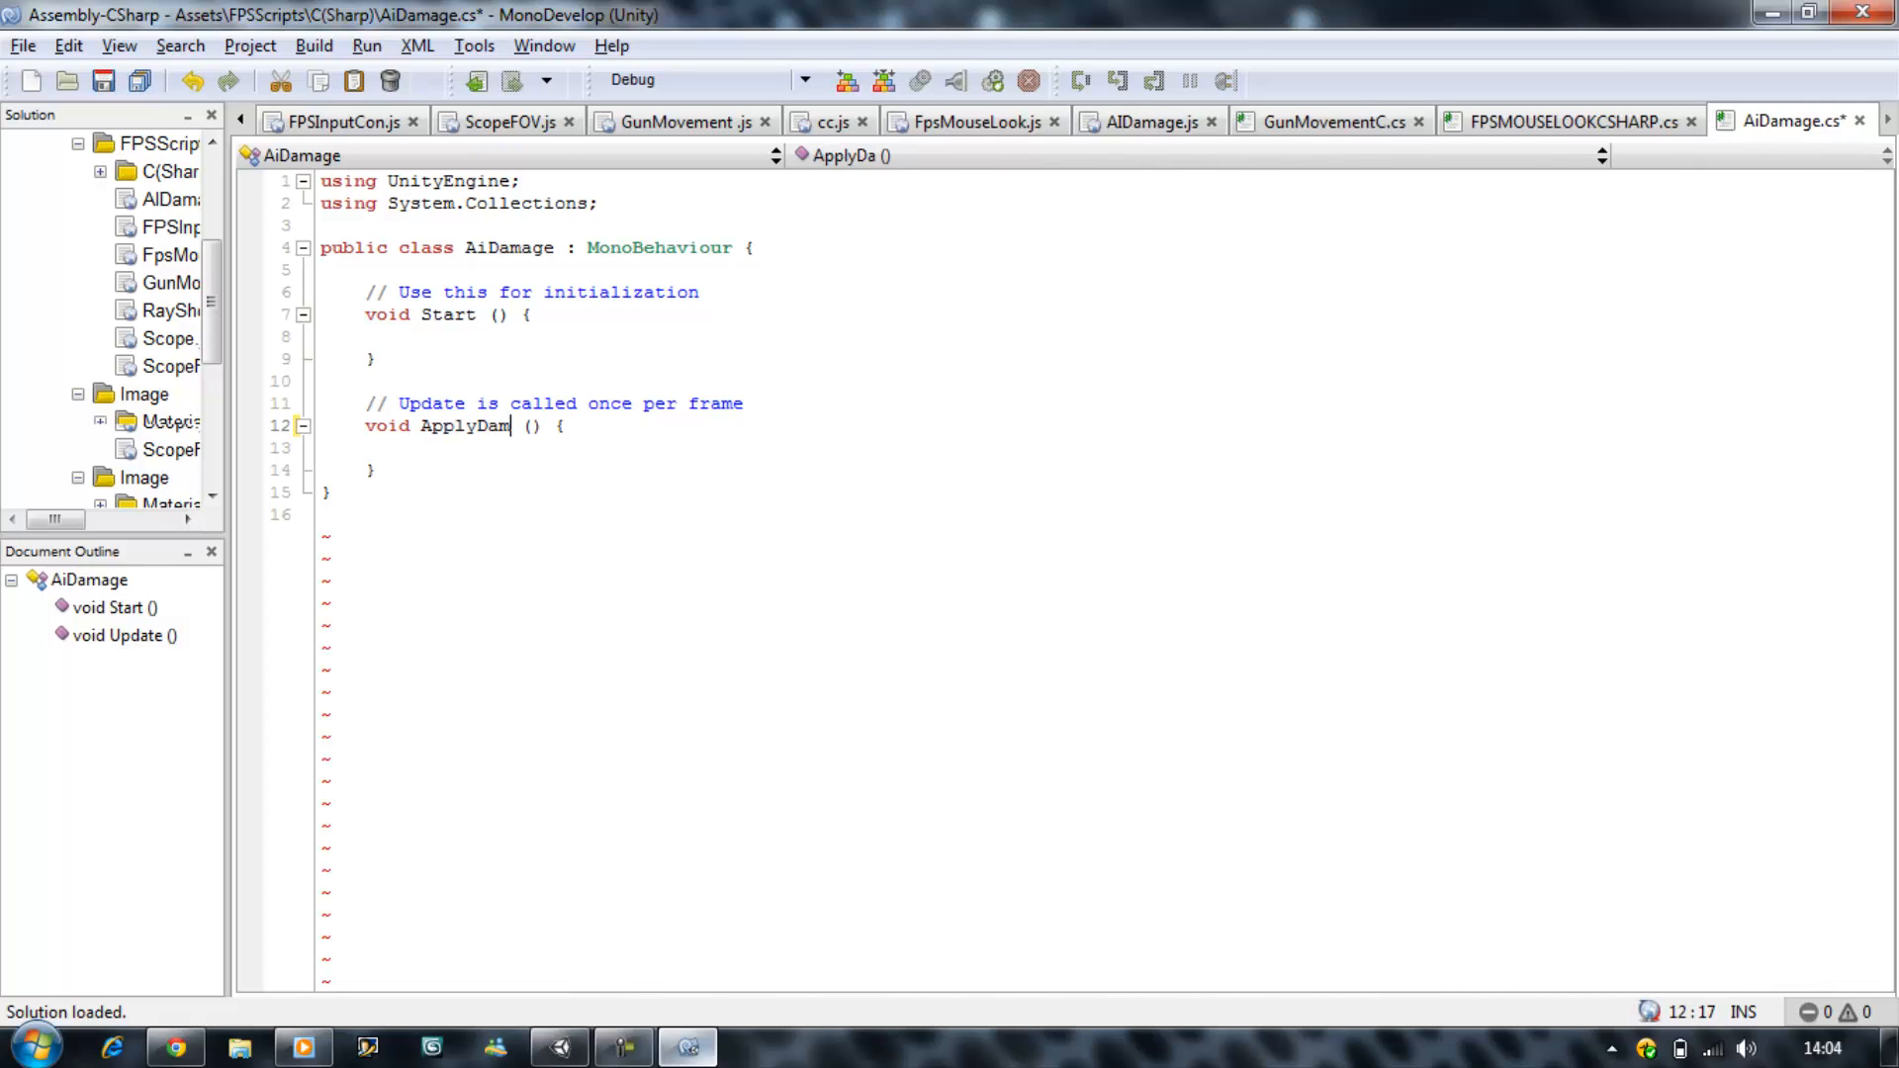
{"action": "type", "text": "age"}
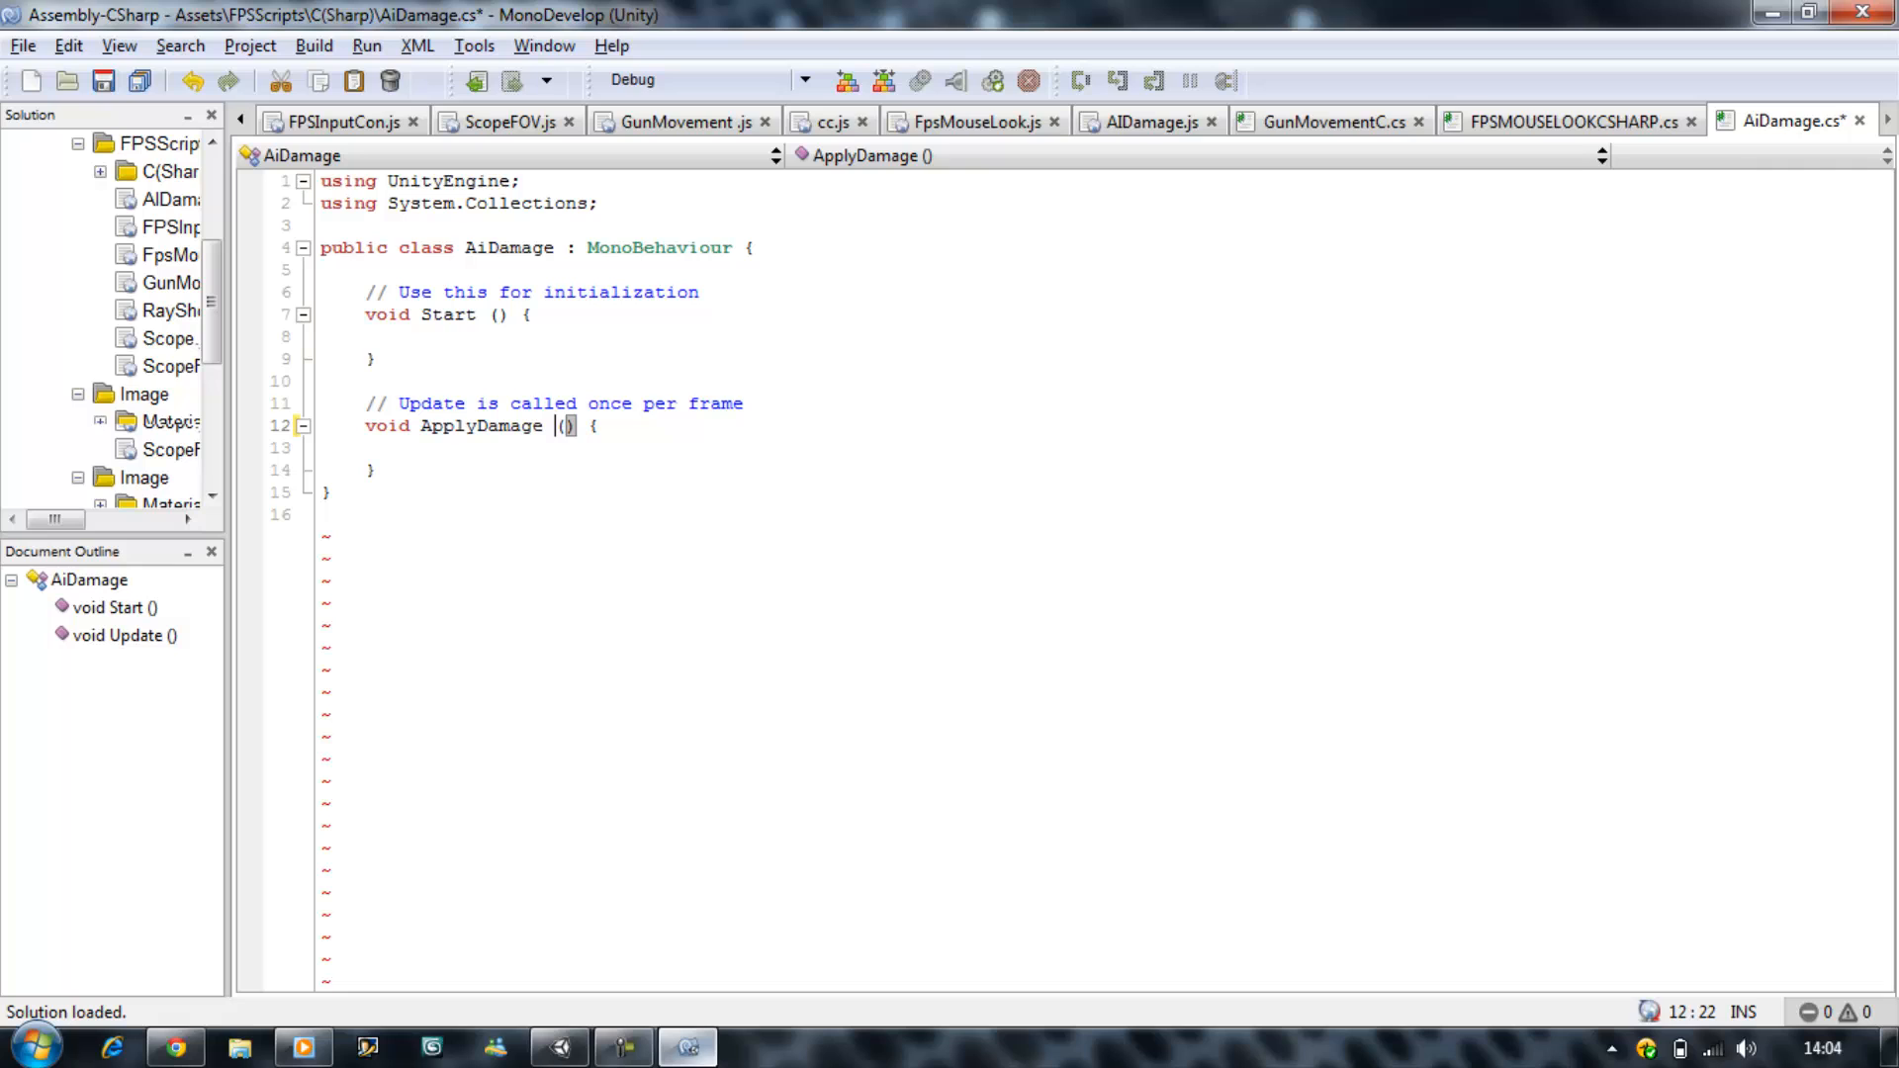
{"action": "type", "text": "float"}
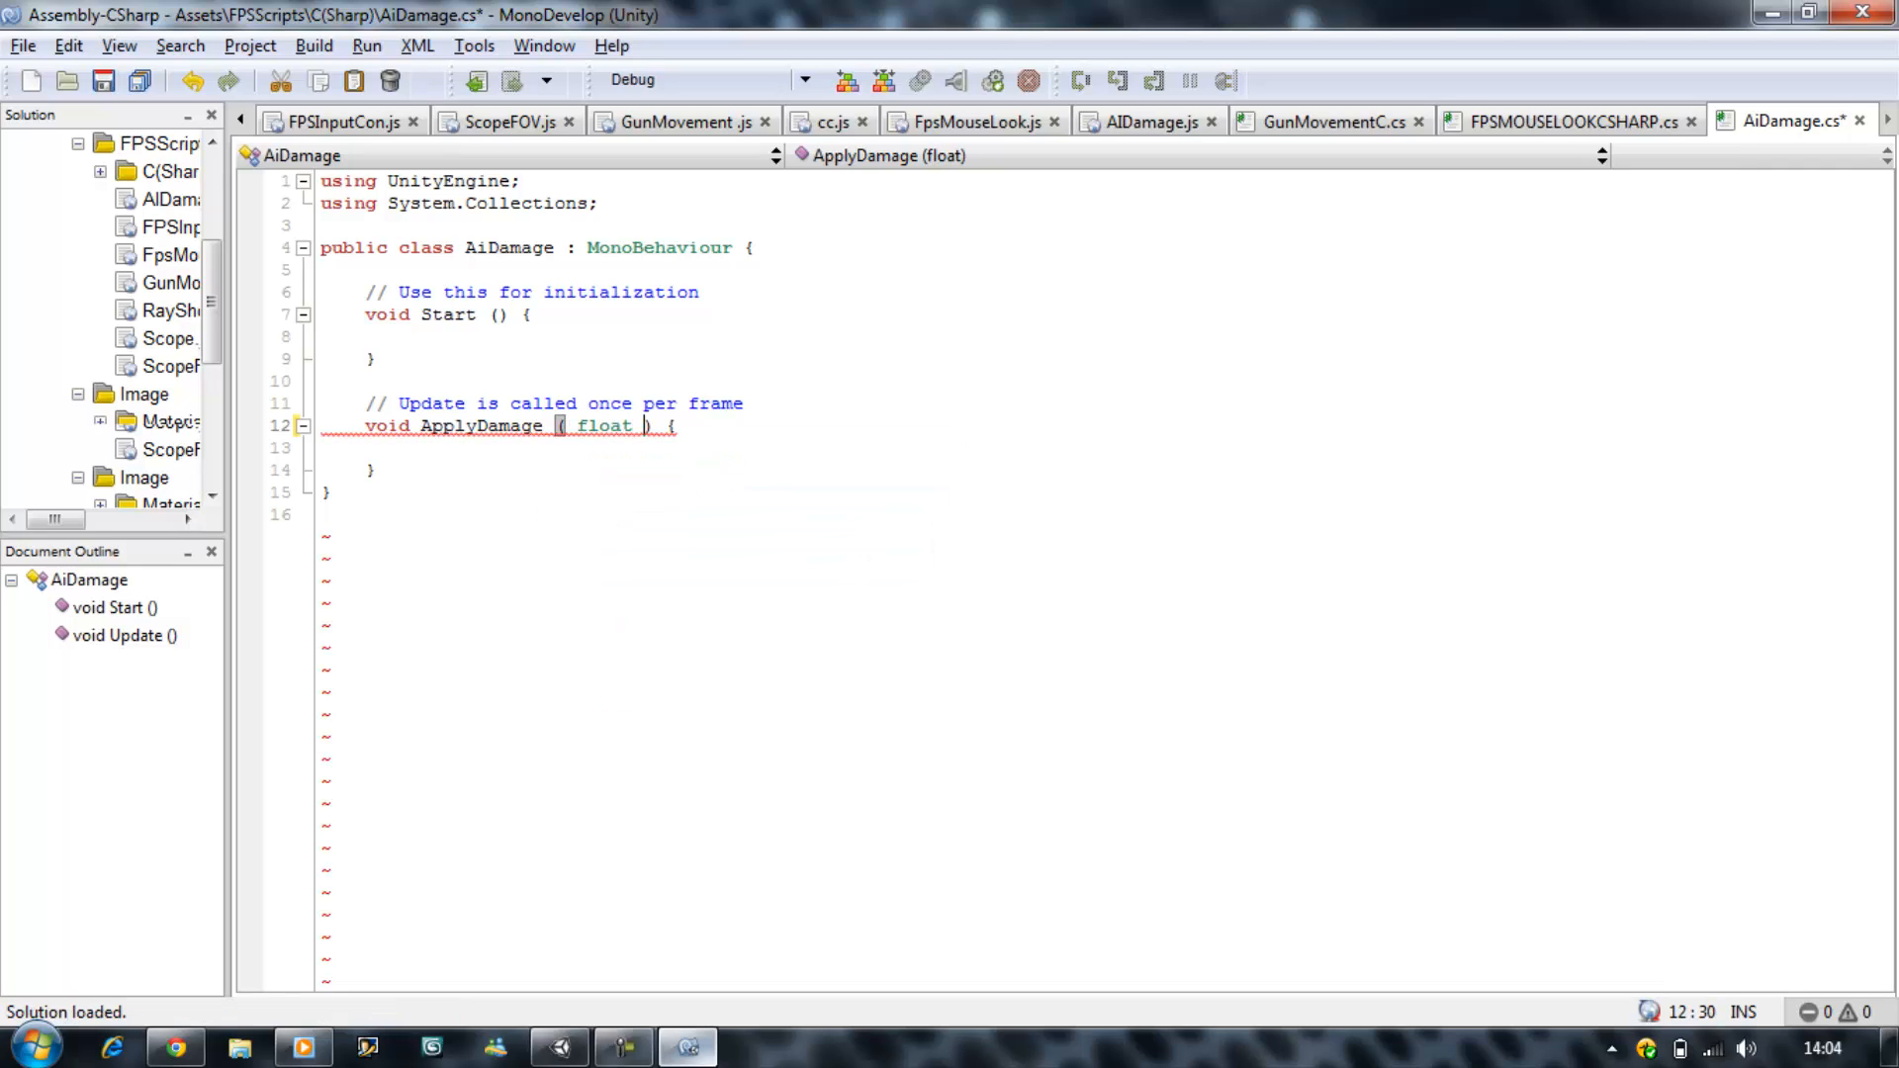
{"action": "type", "text": "Dama"}
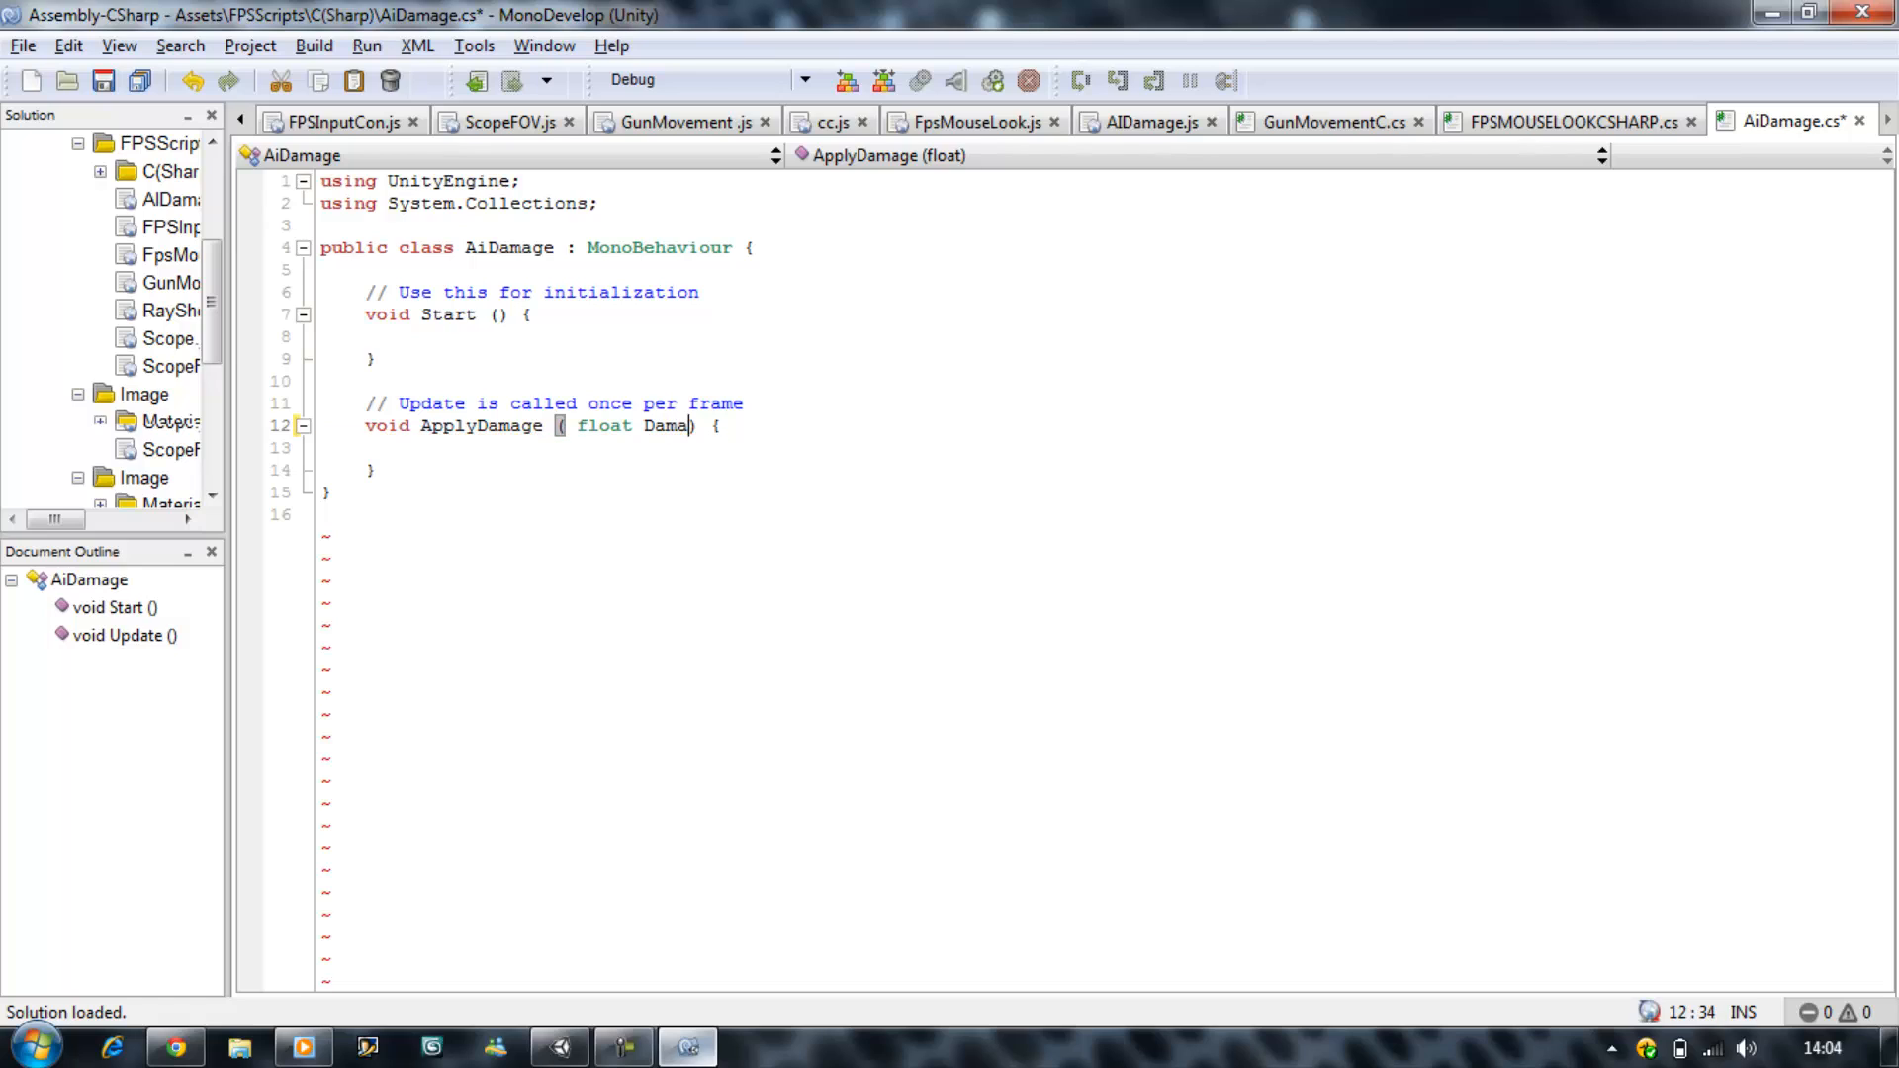
{"action": "type", "text": "ge)"}
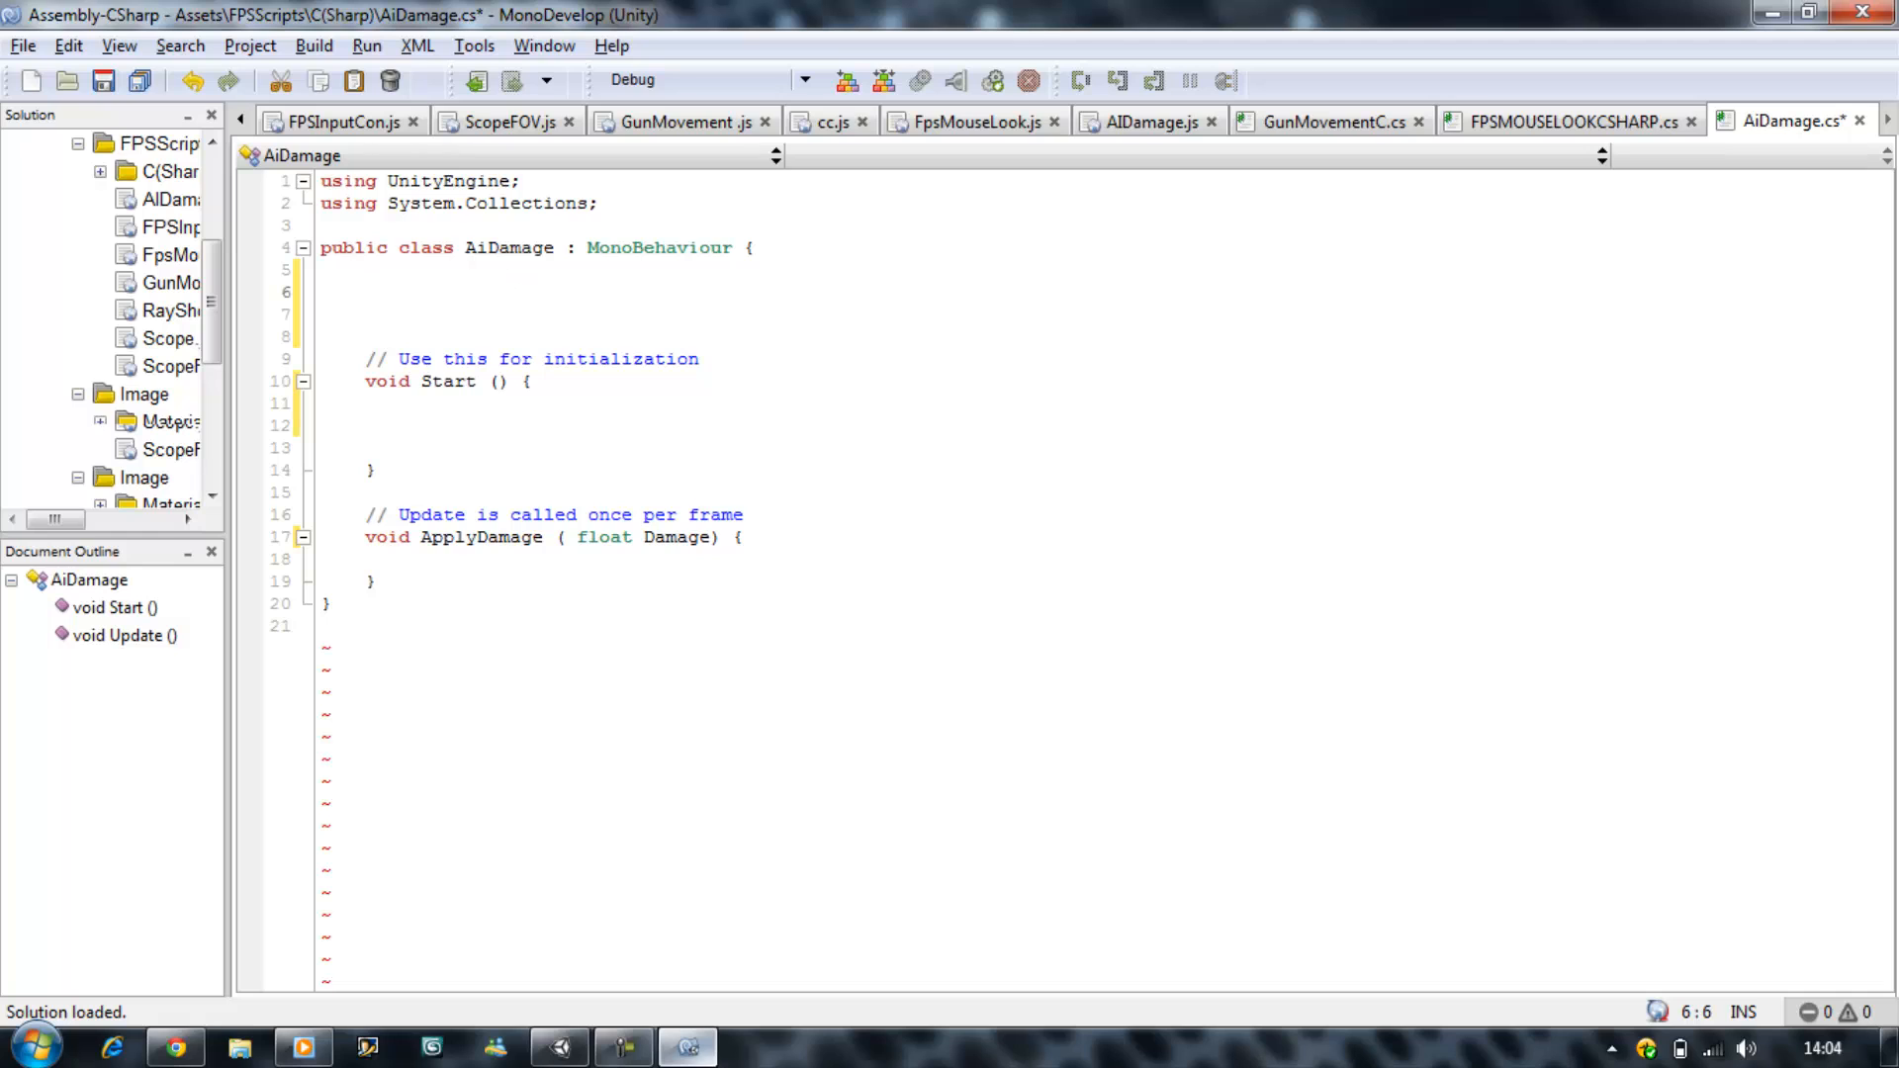
Step: Declare public float MaxHealth = 100; in the AiDamage class
{"action": "type", "text": "public"}
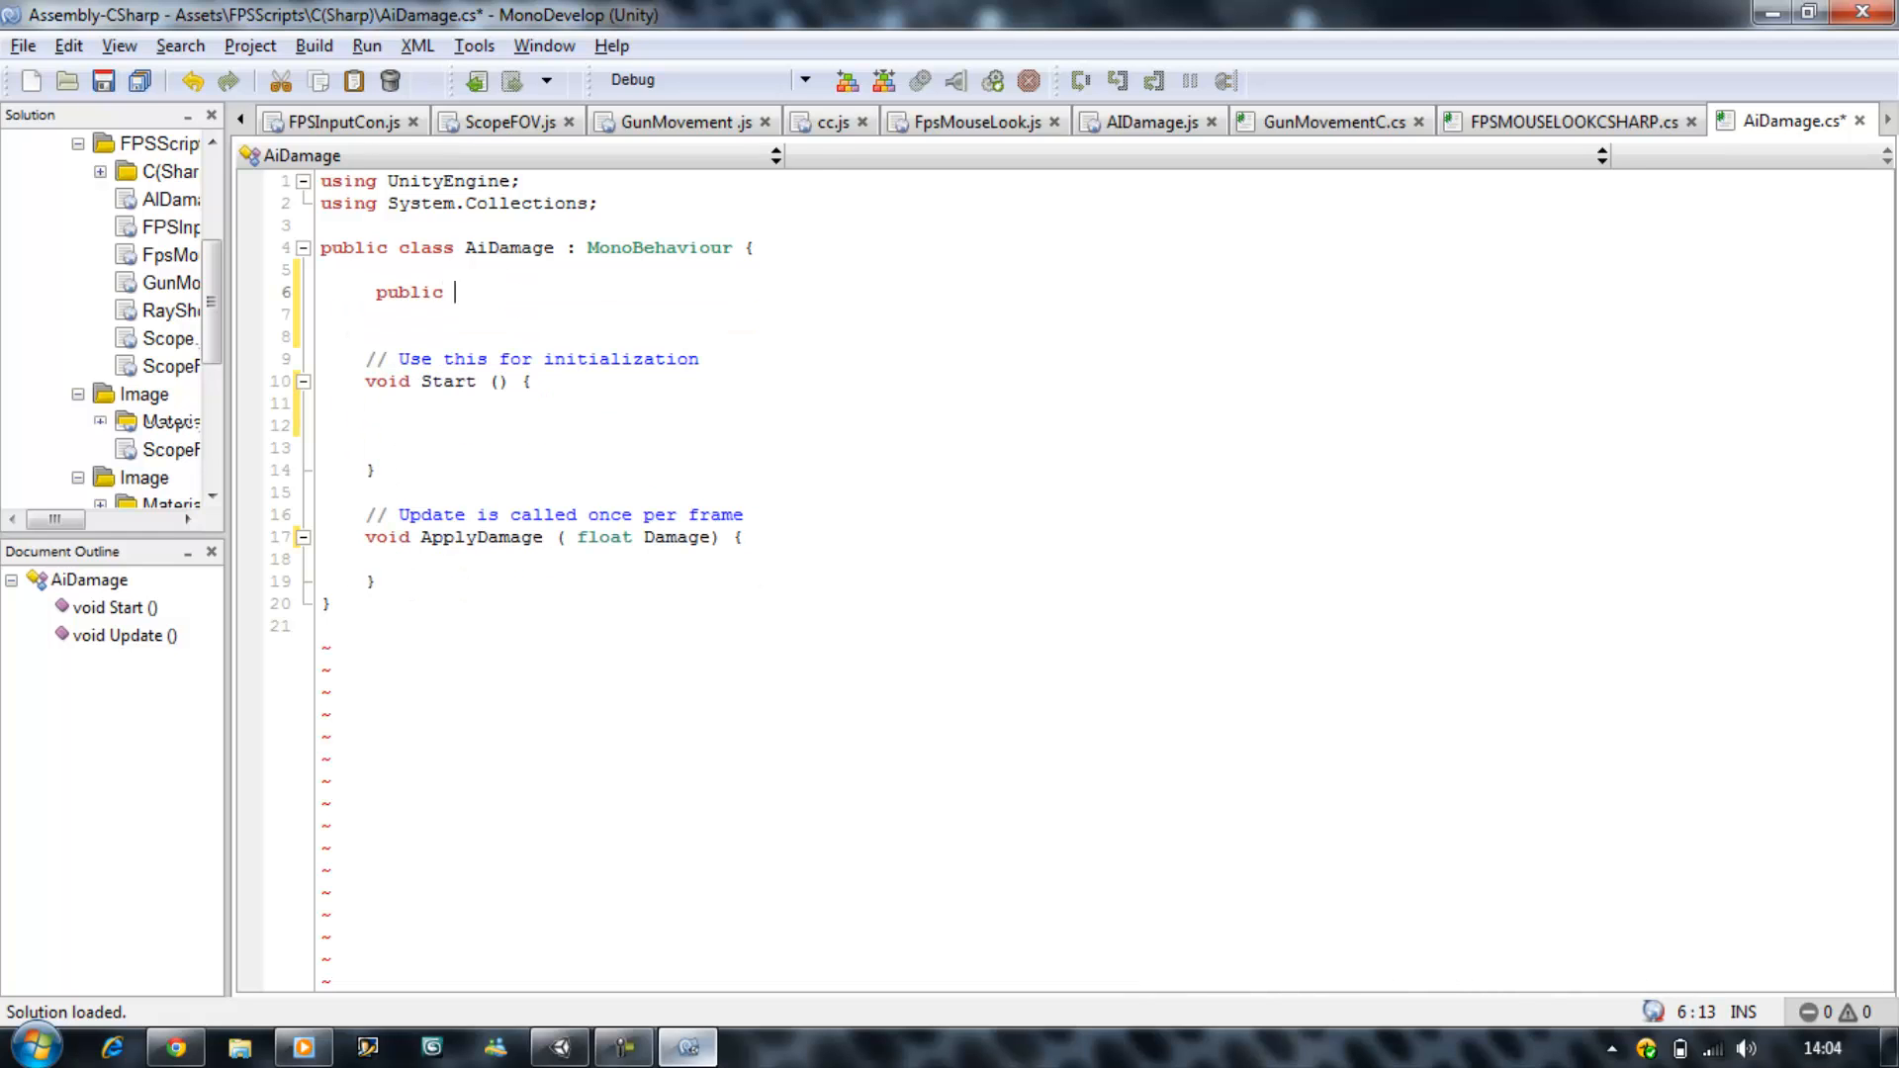
{"action": "type", "text": "float M"}
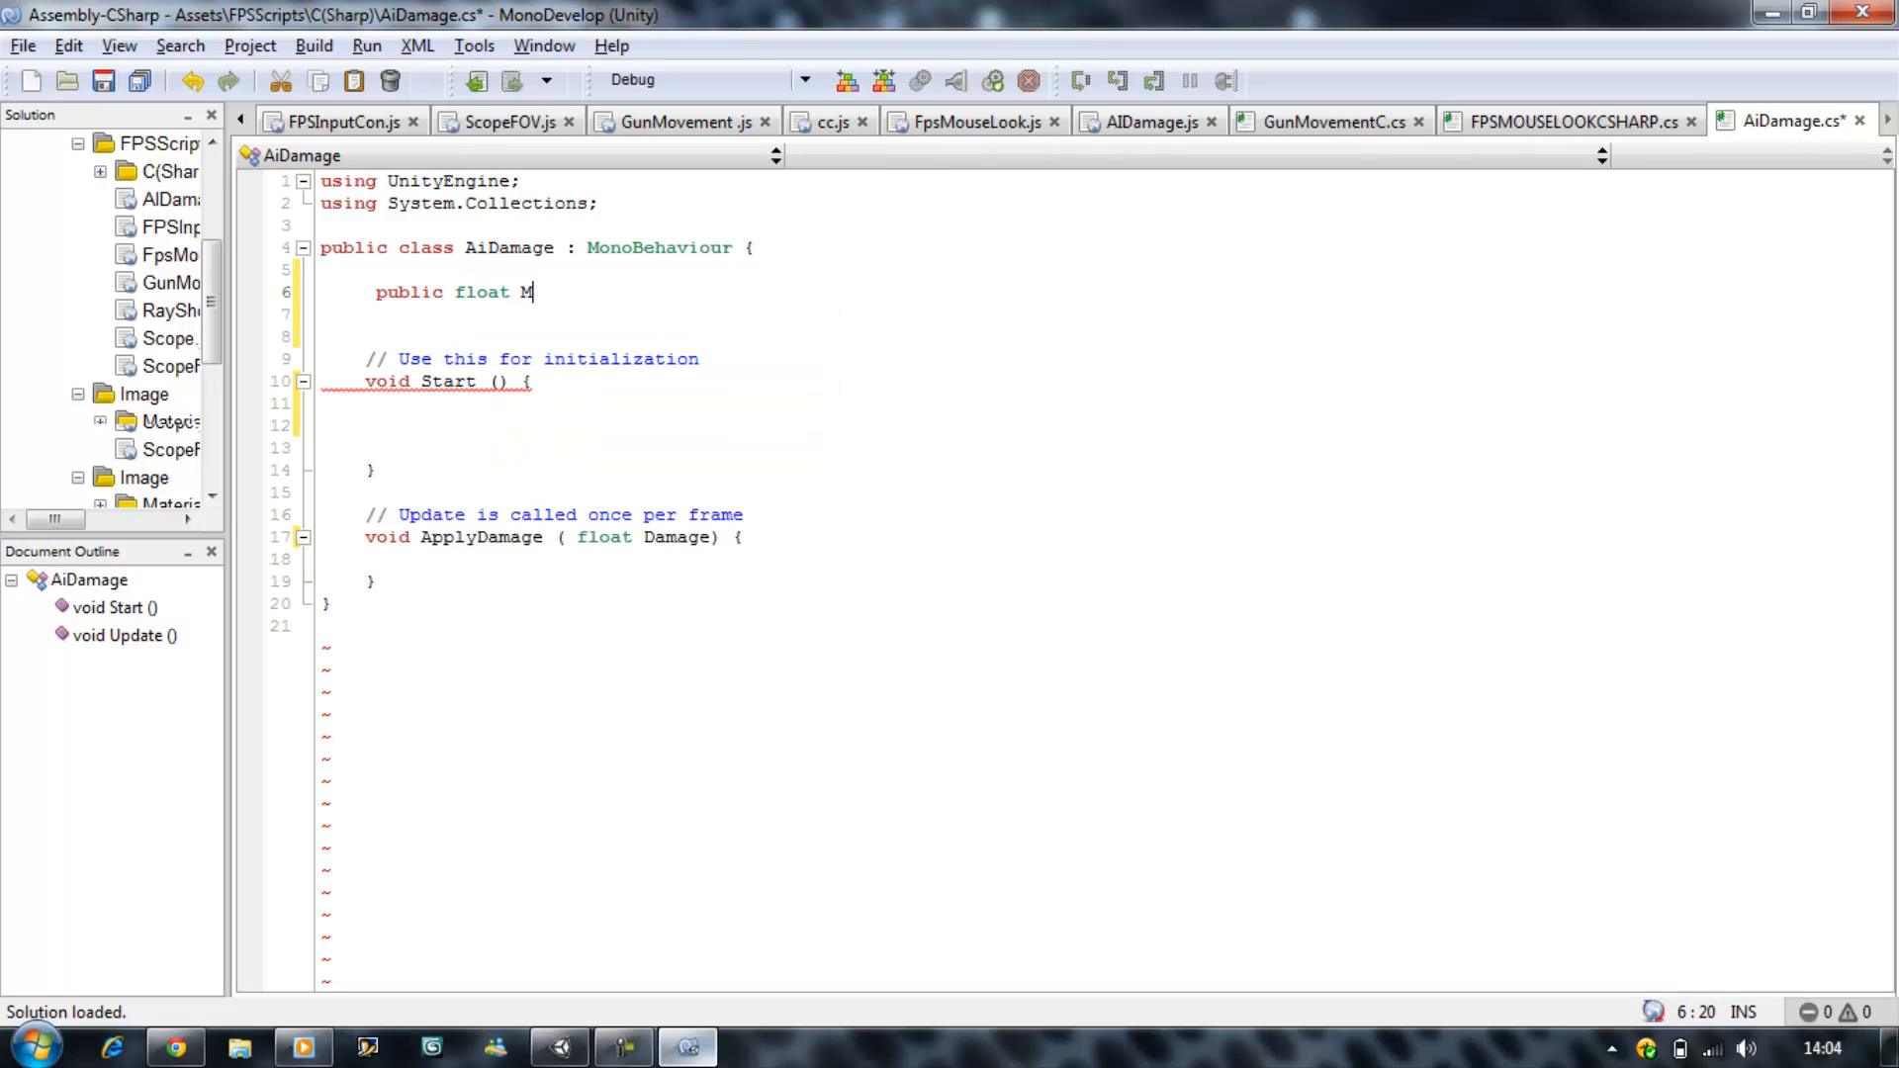
{"action": "type", "text": "axHea"}
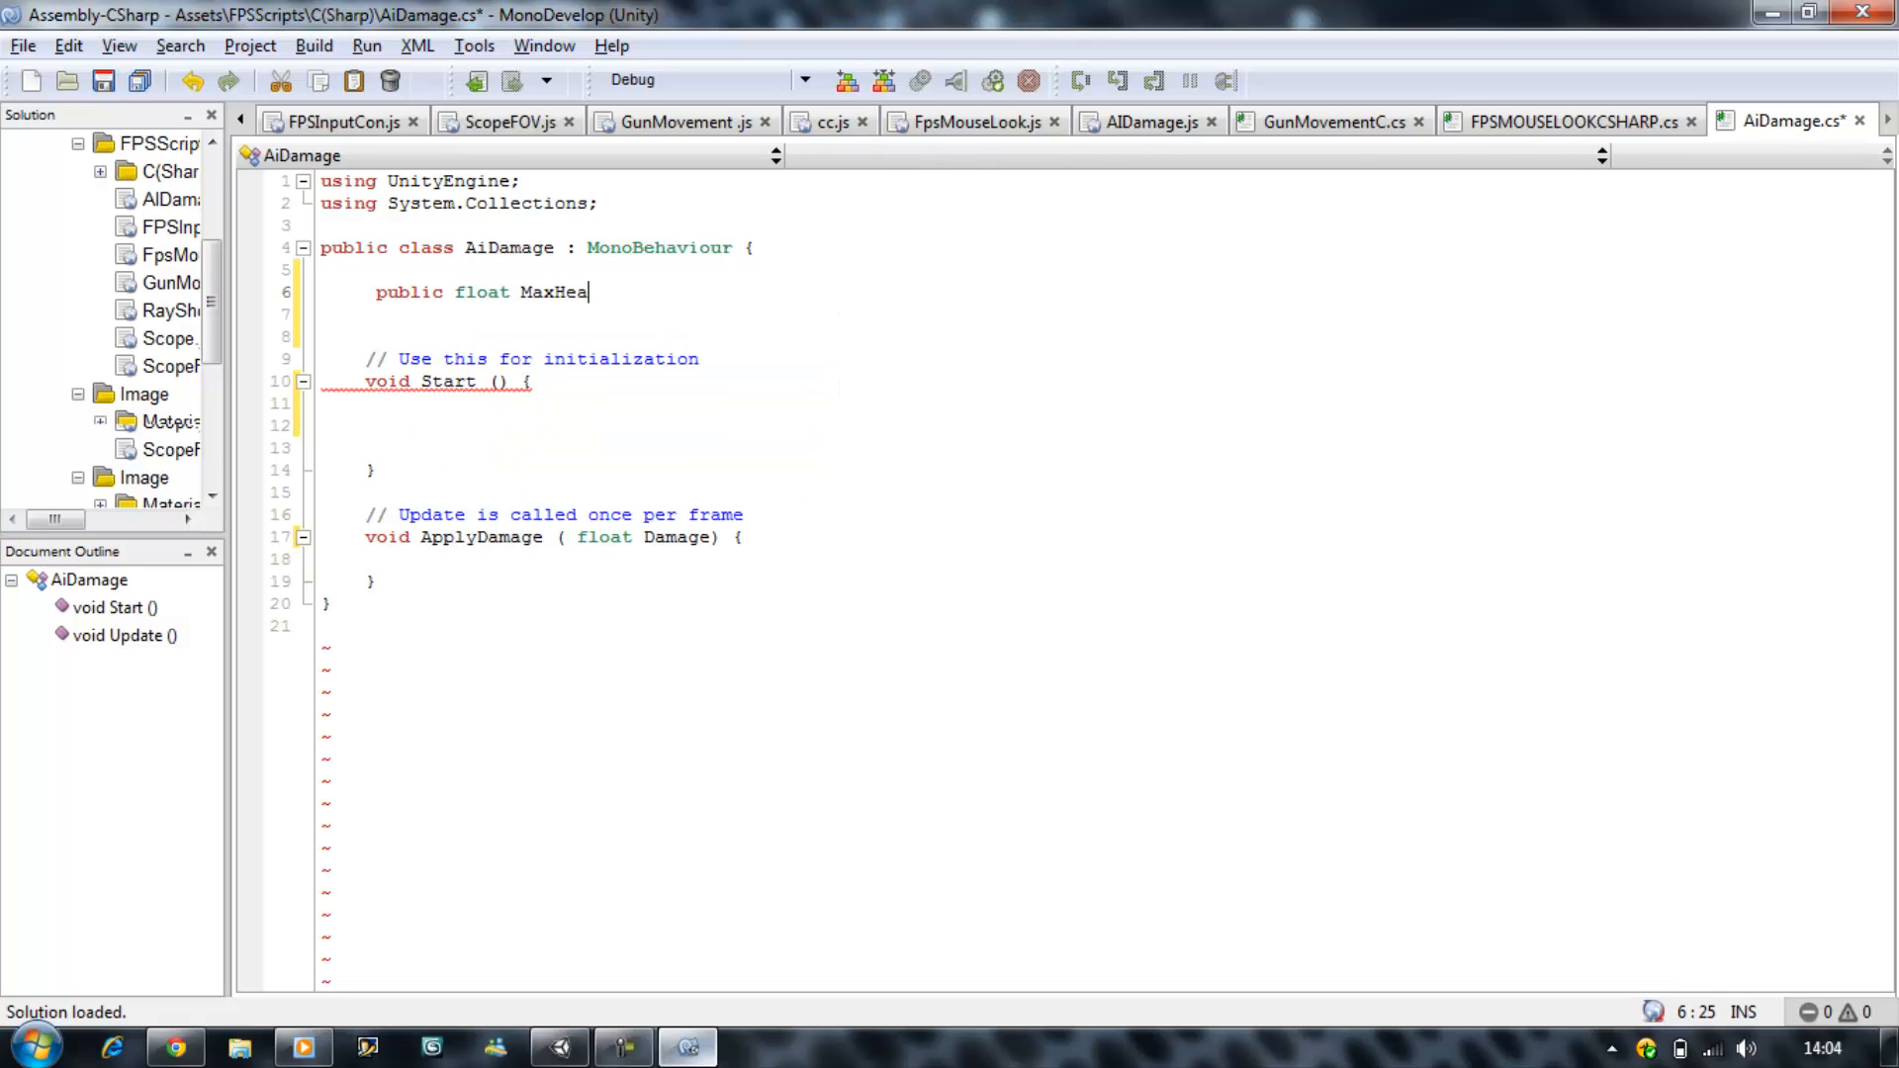
{"action": "key", "text": "Backspace"}
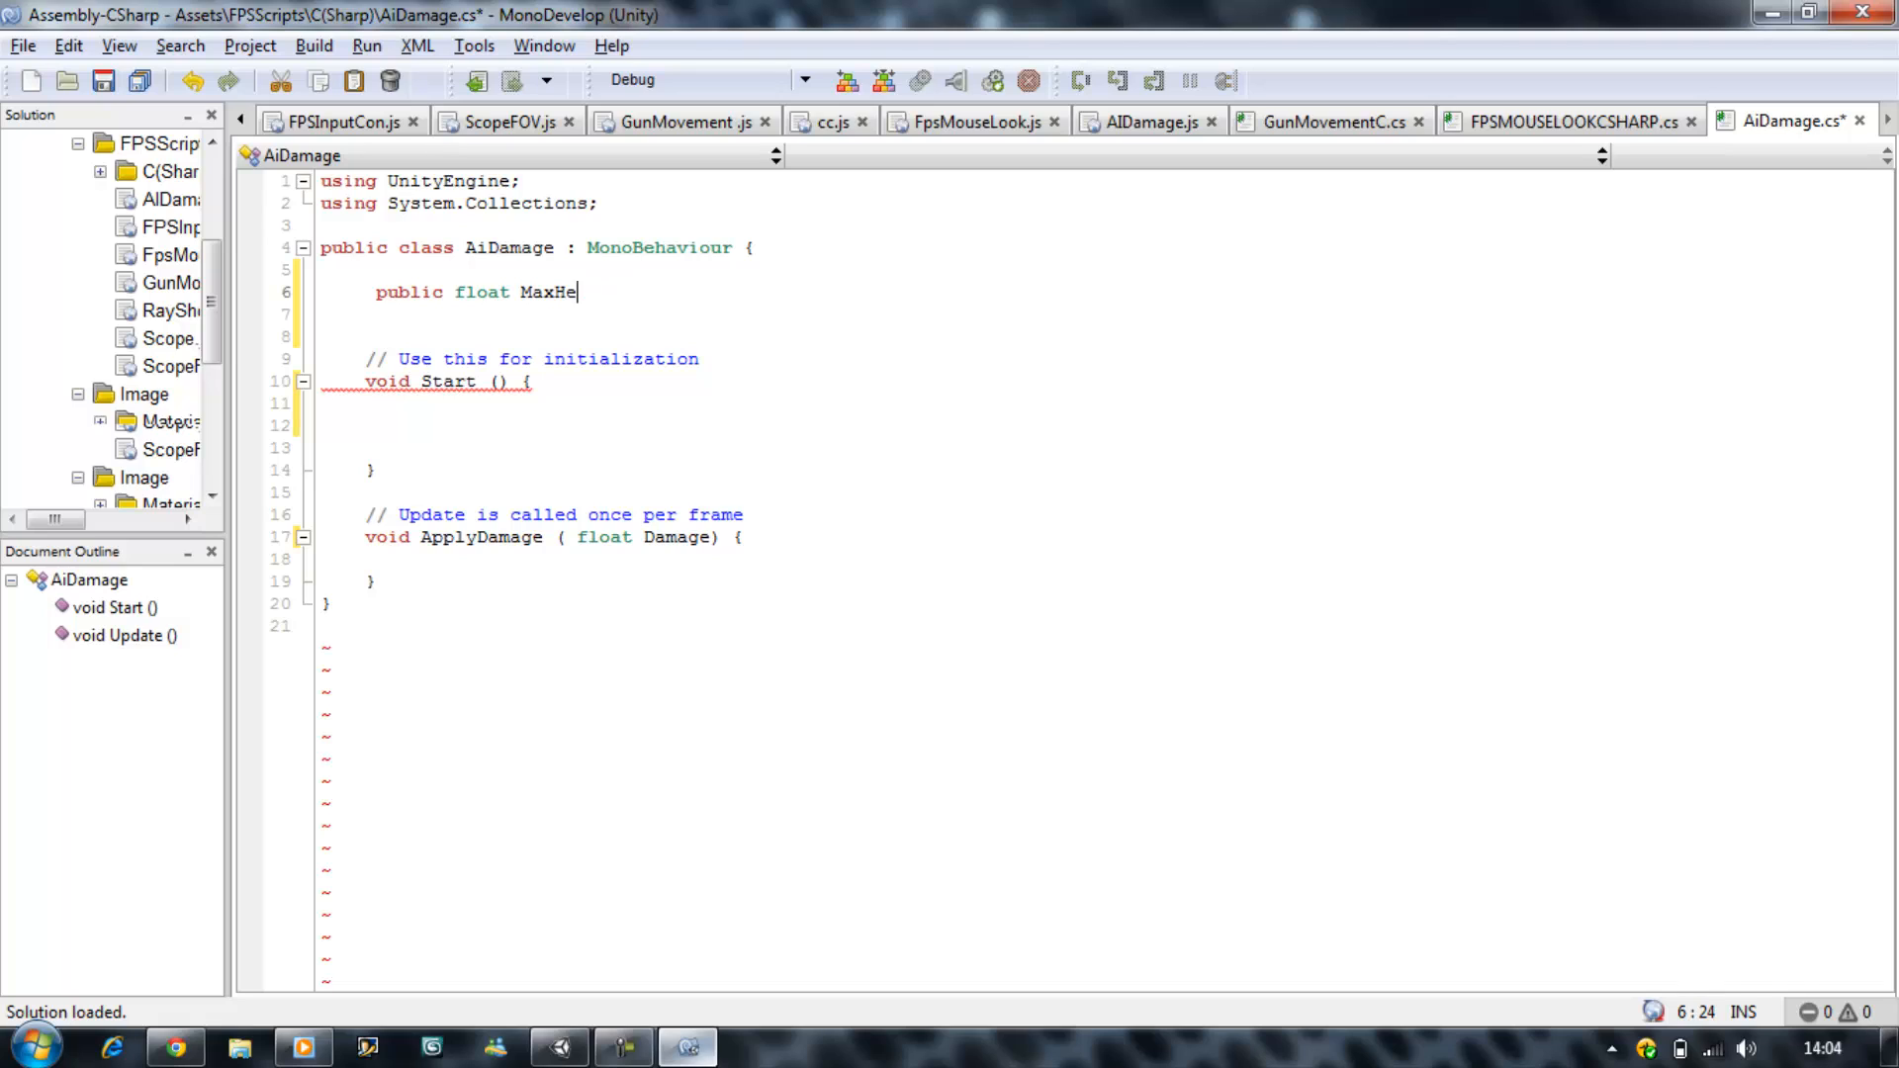
{"action": "type", "text": "alth ="}
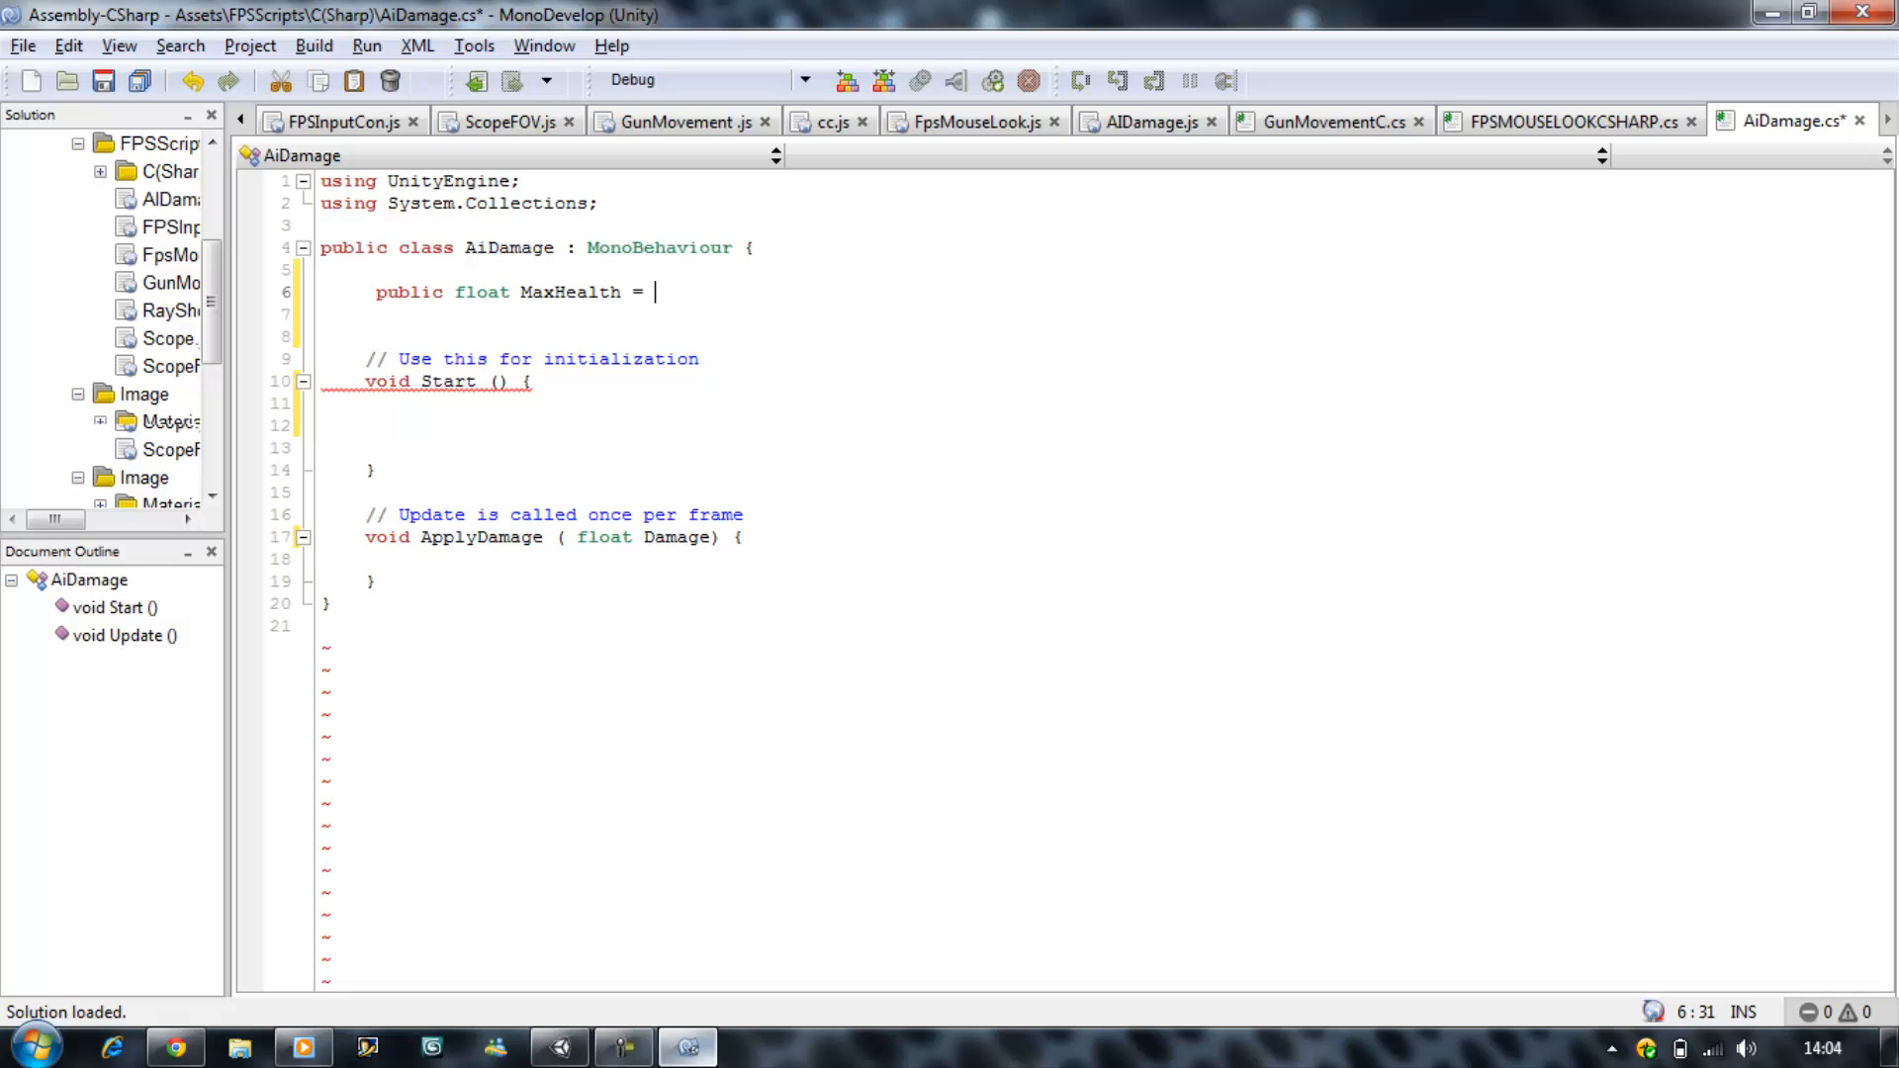
{"action": "type", "text": "100;"}
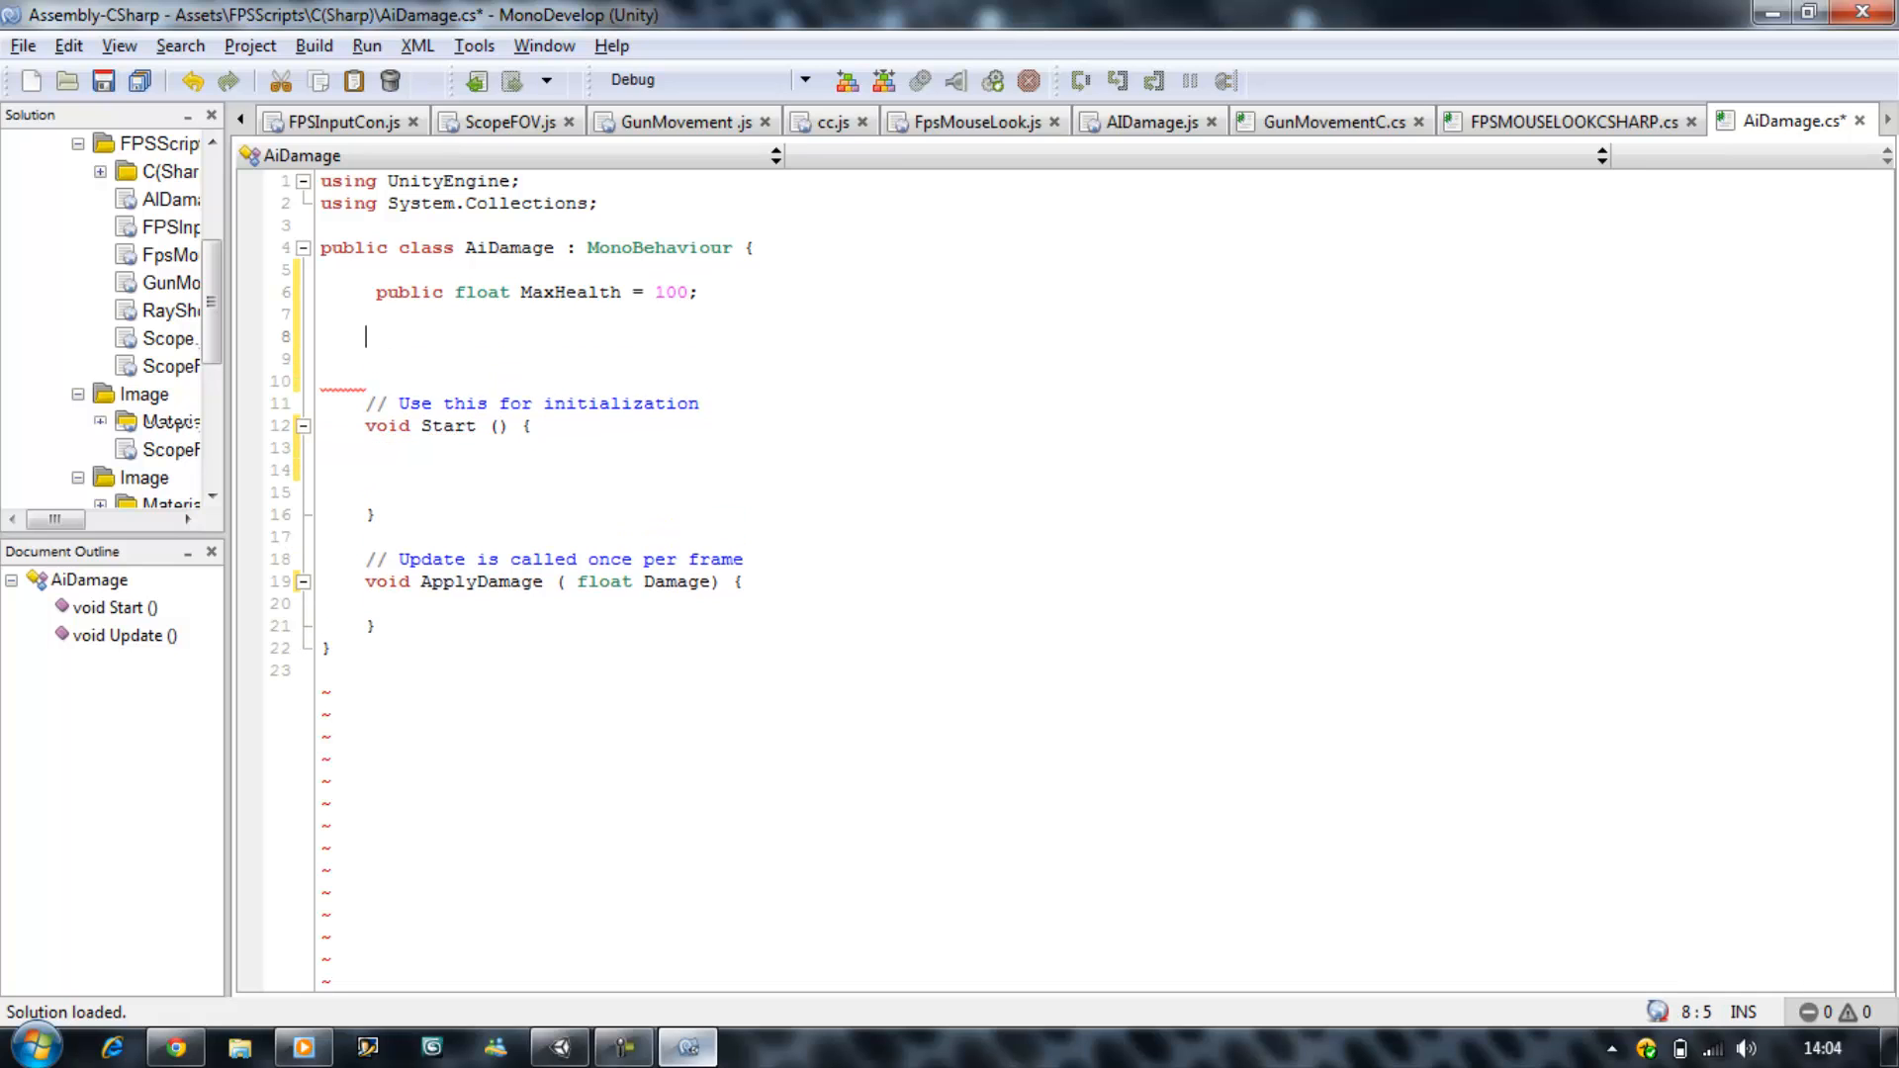
Step: Declare public float CurrentHealth = 0 below MaxHealth
{"action": "type", "text": "public"}
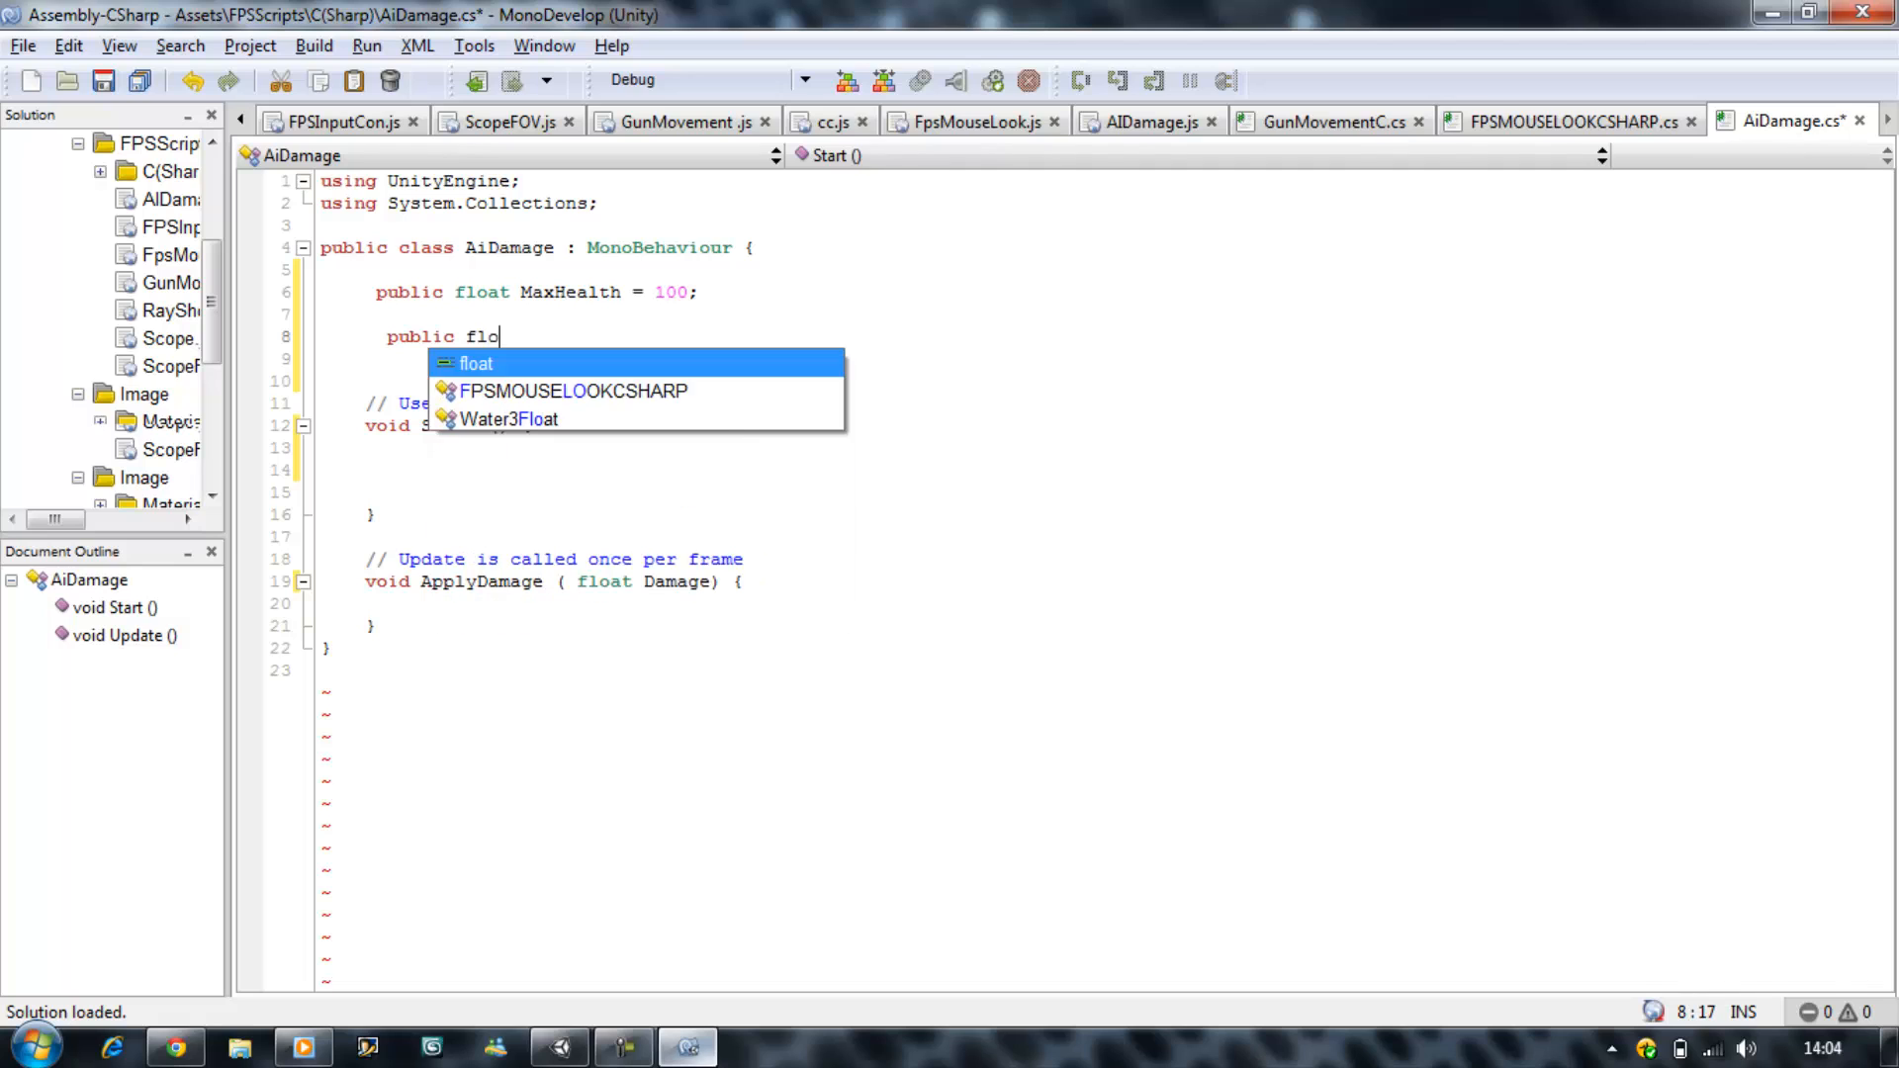
{"action": "type", "text": "float Cu"}
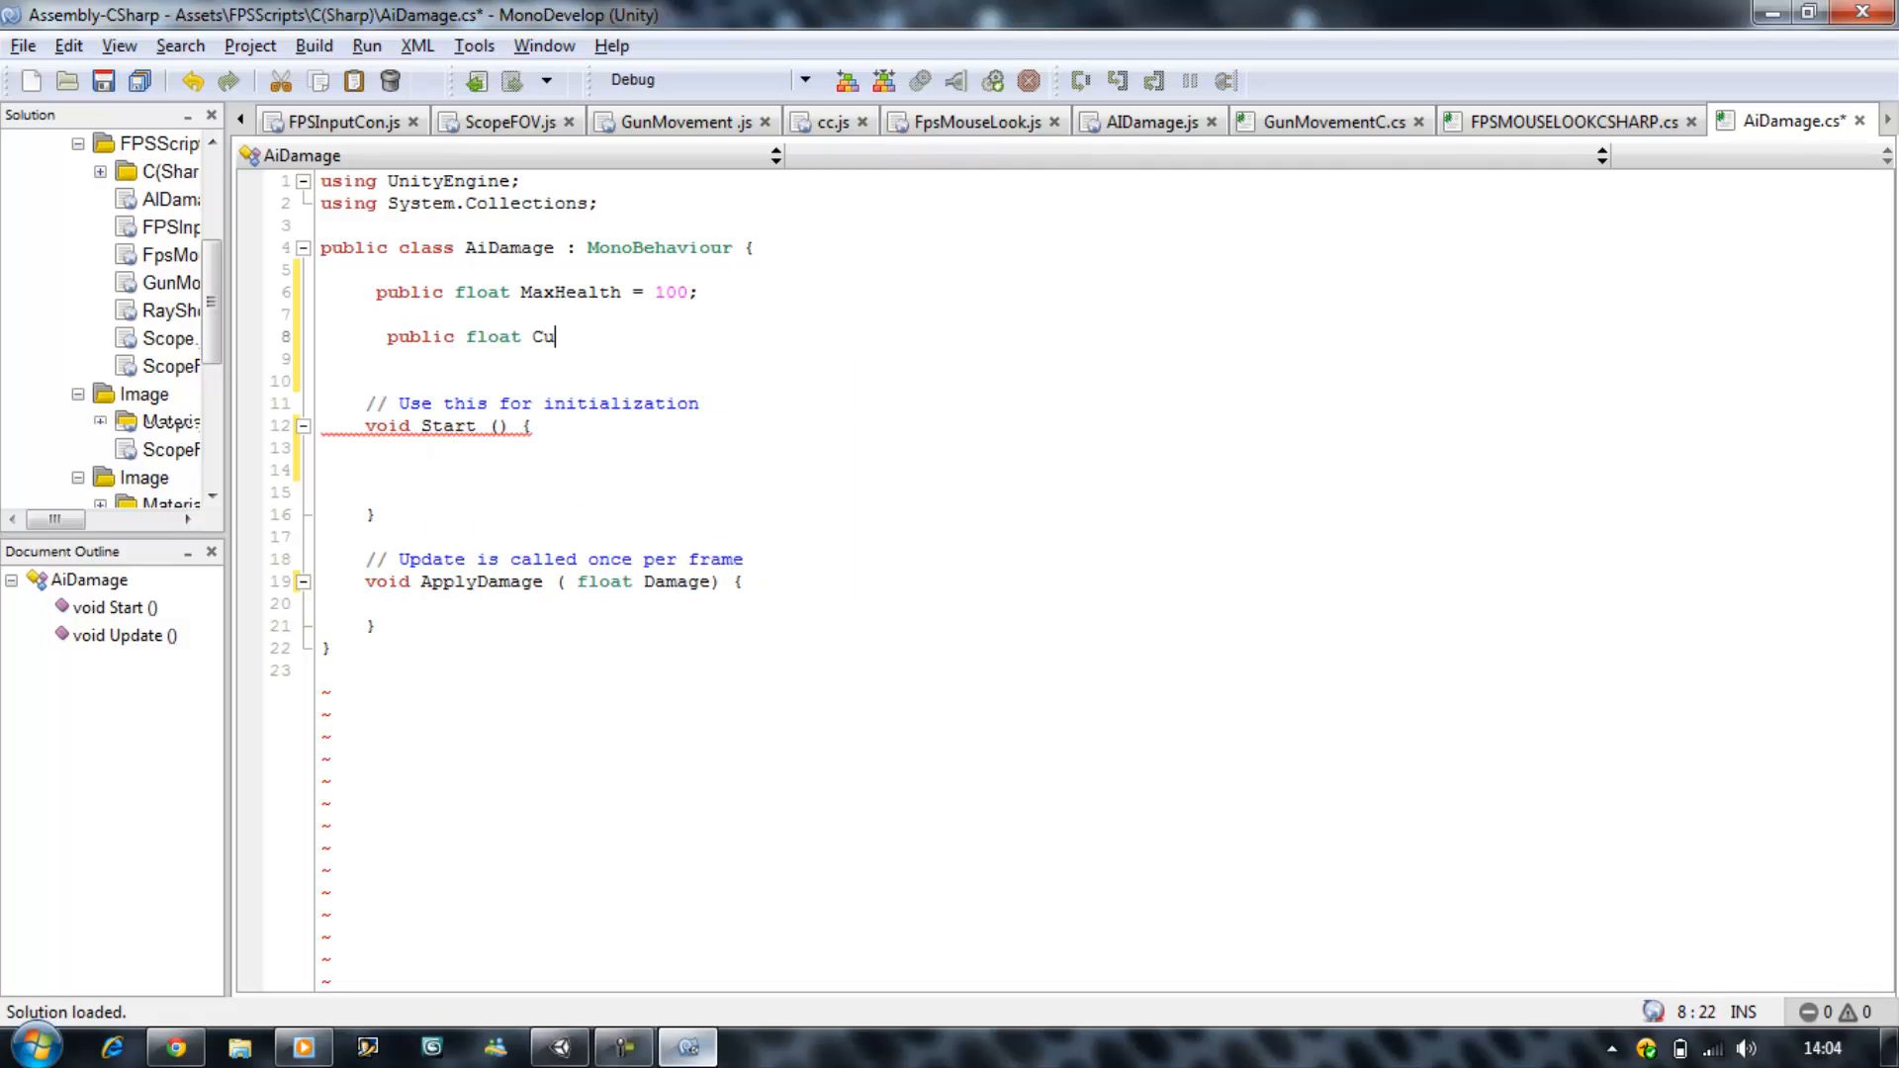
{"action": "type", "text": "rrentH"}
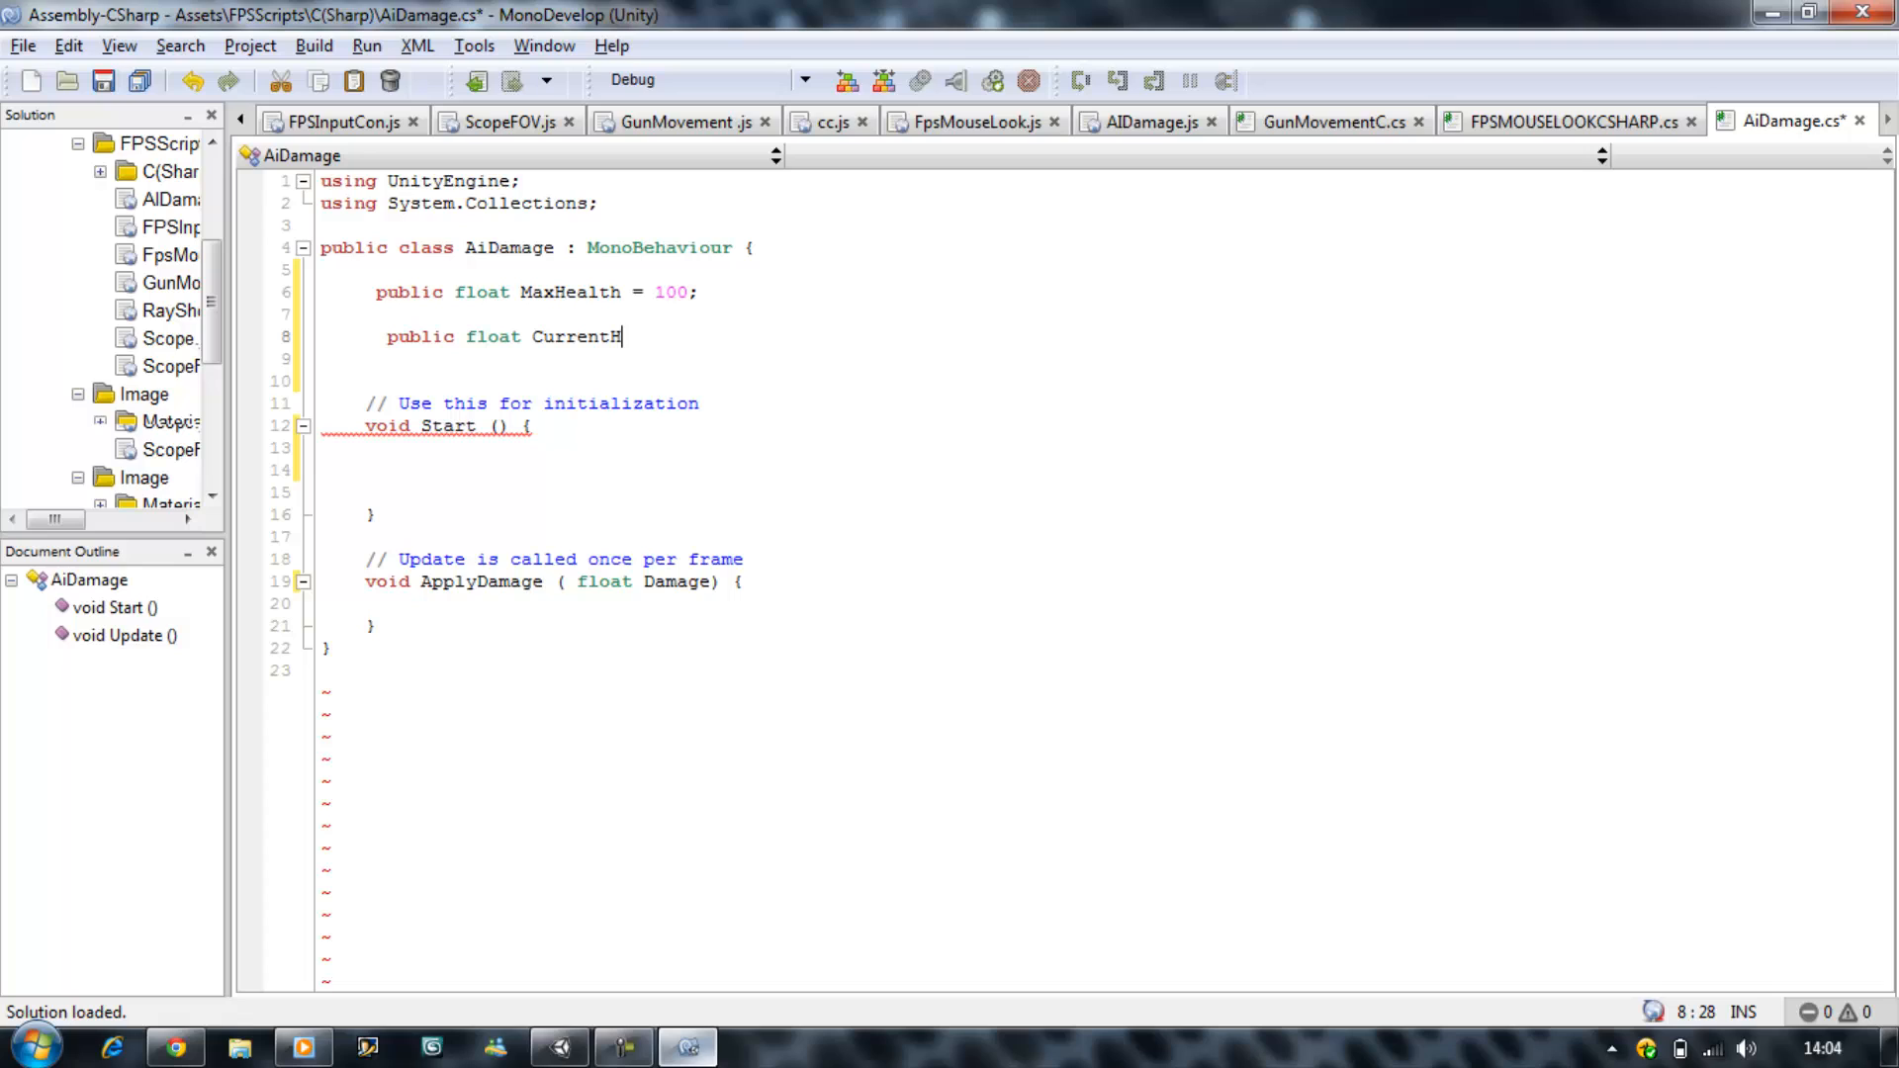
{"action": "type", "text": "ealth"}
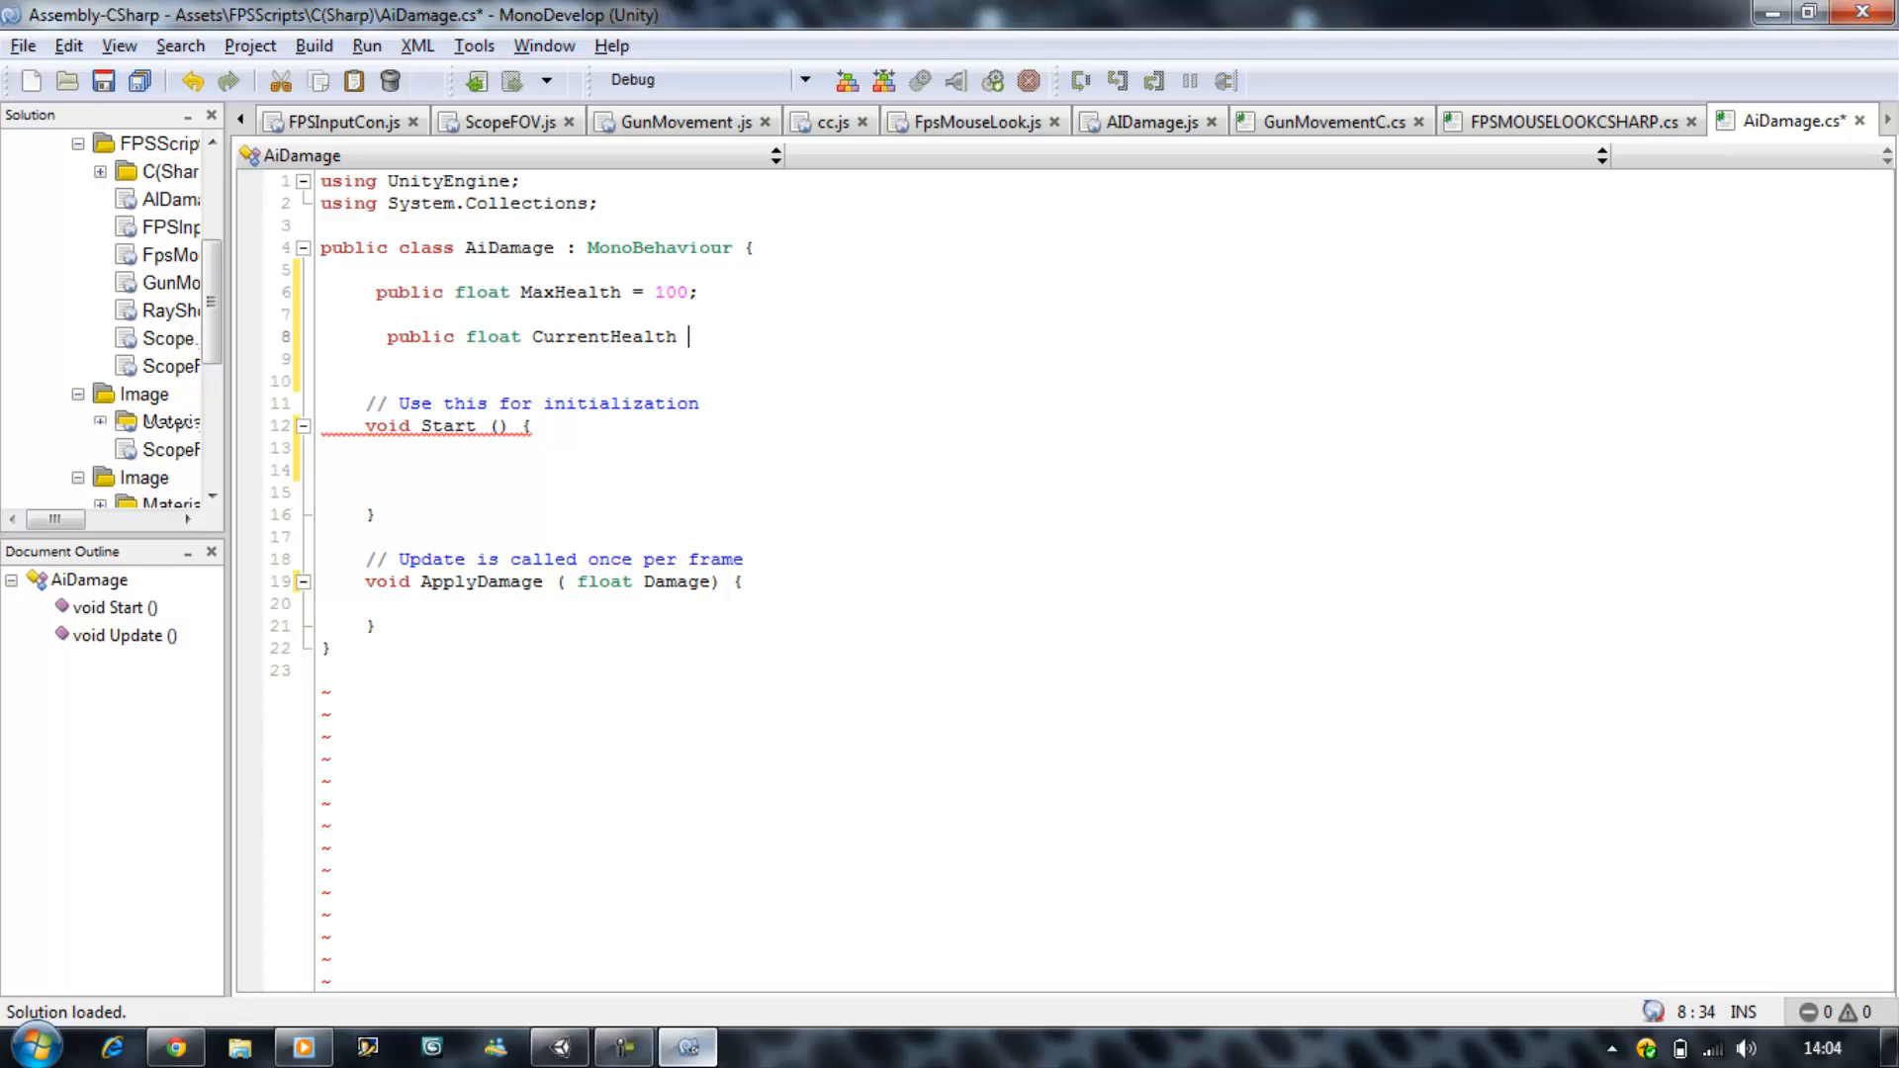
{"action": "type", "text": "= 0;"}
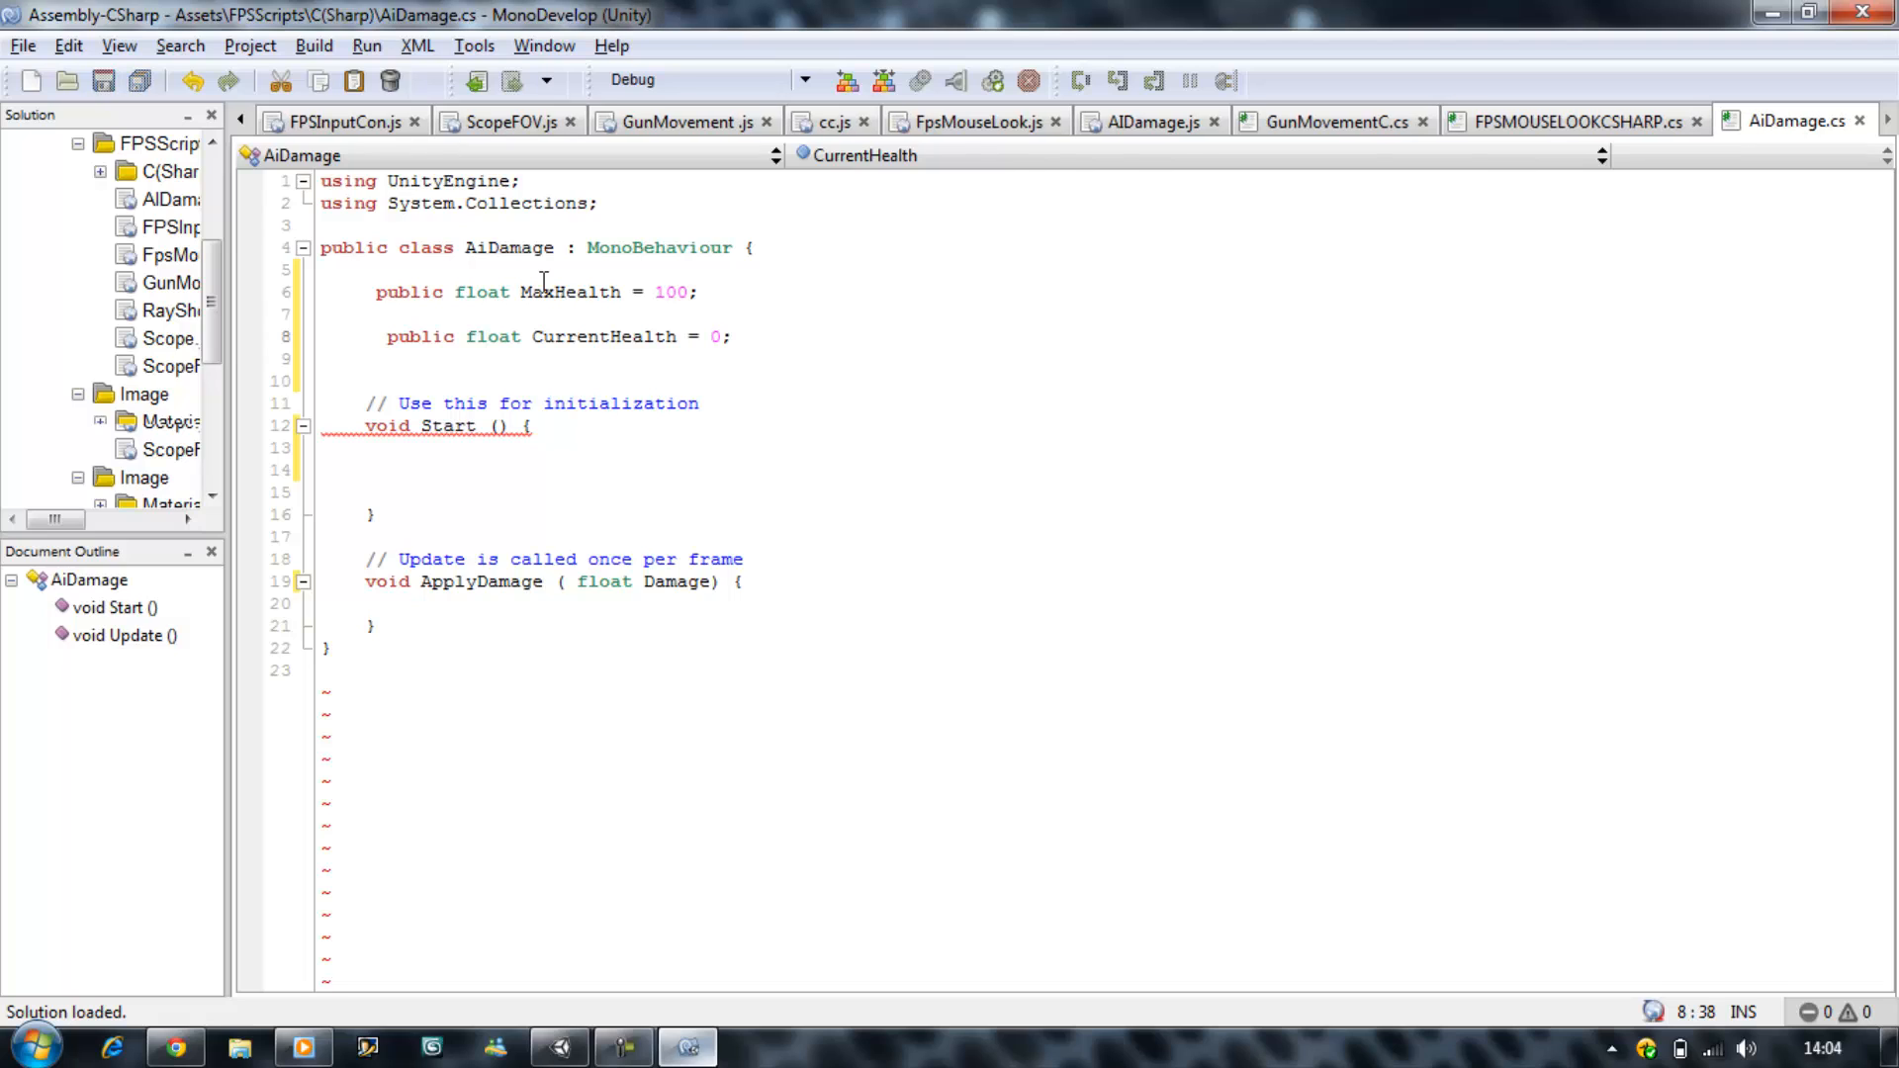
Step: Write CurrentHealth = MaxHealth; inside the Start method
{"action": "left_click", "coordinate": [412, 469]}
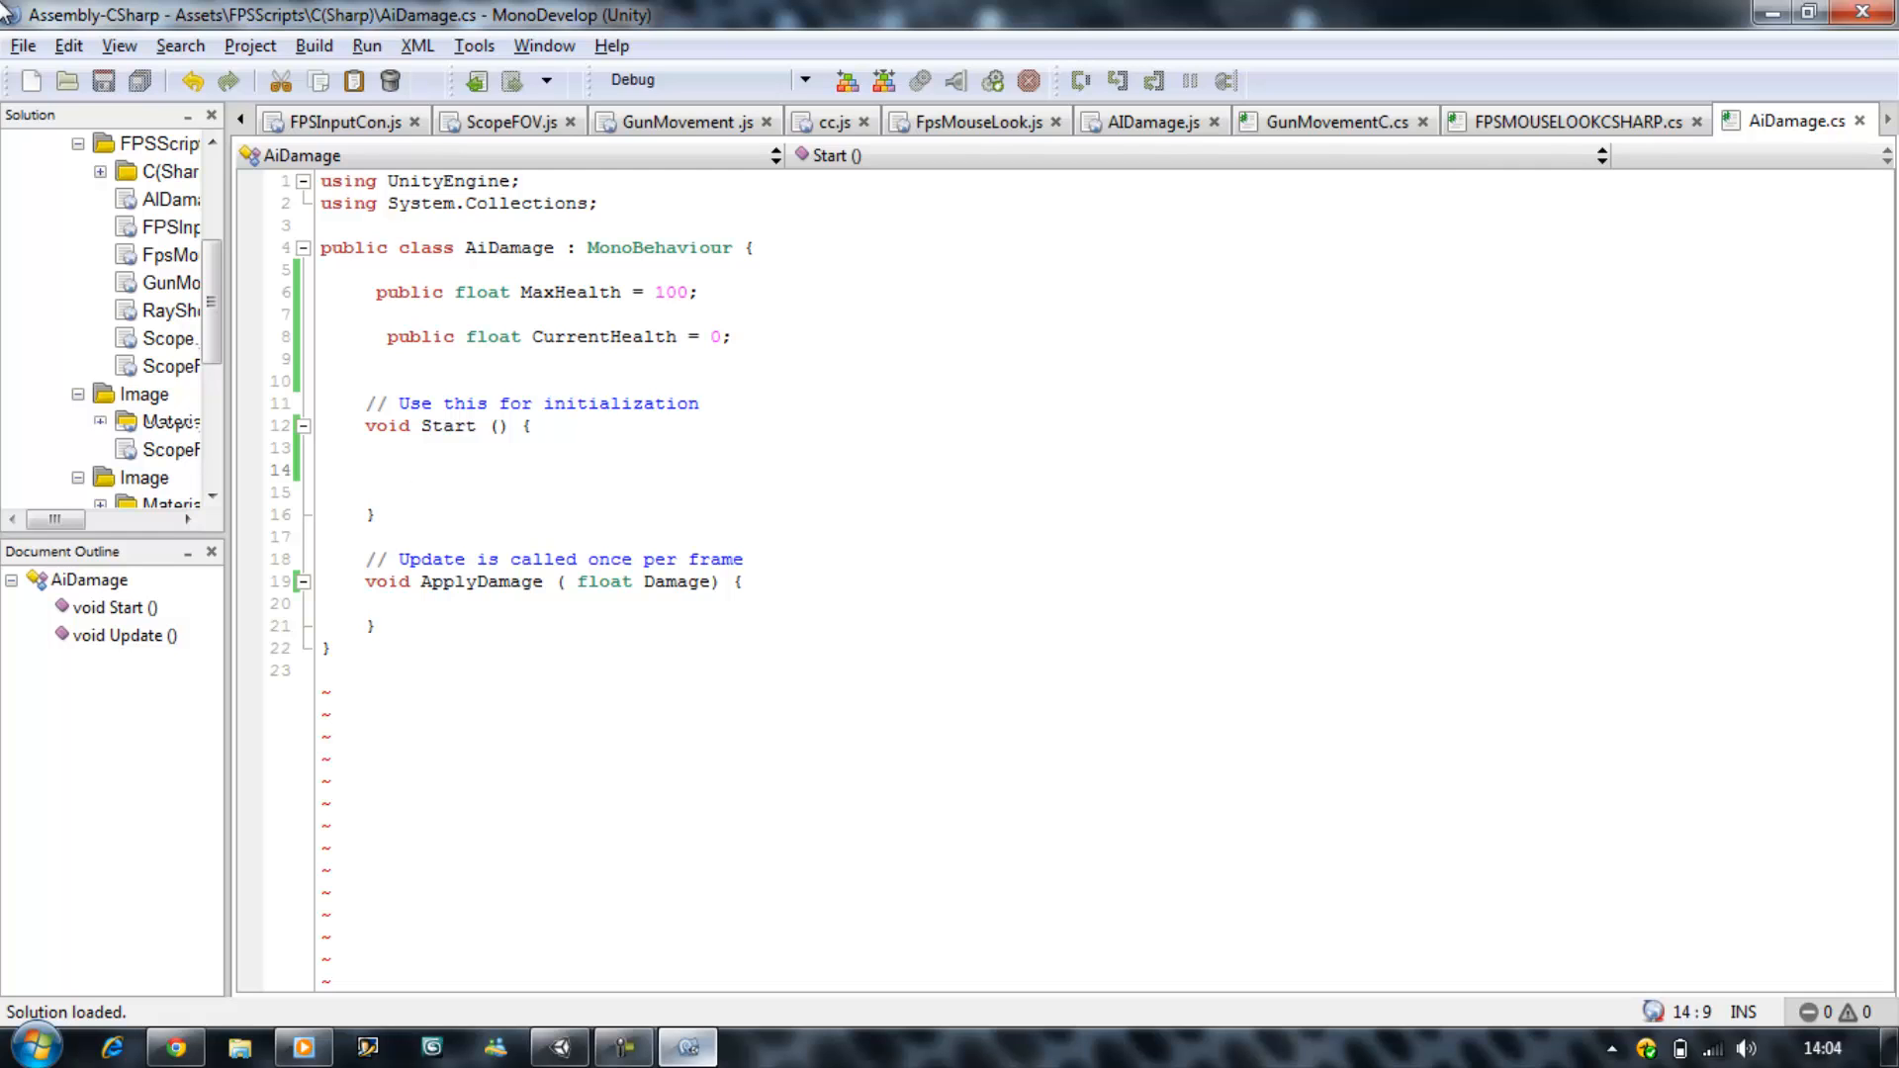
{"action": "type", "text": "cu"}
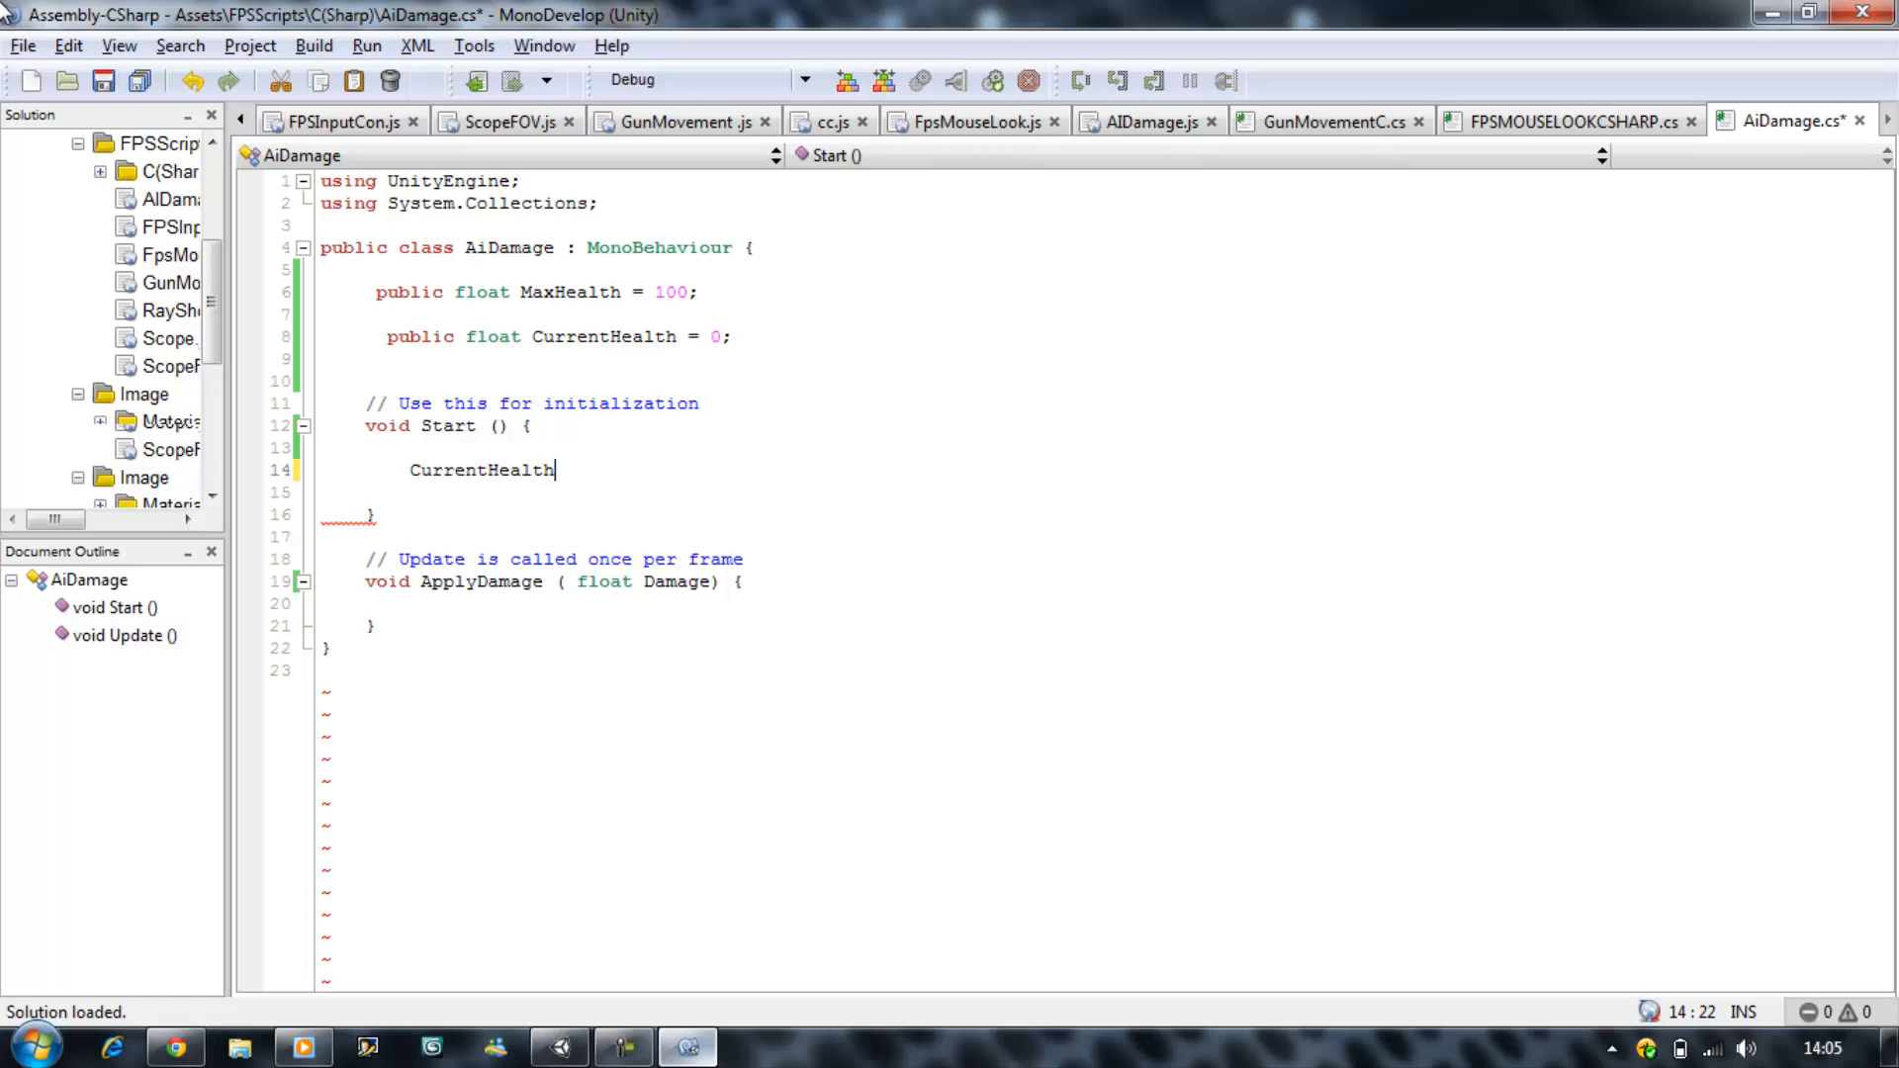
{"action": "type", "text": "= ma"}
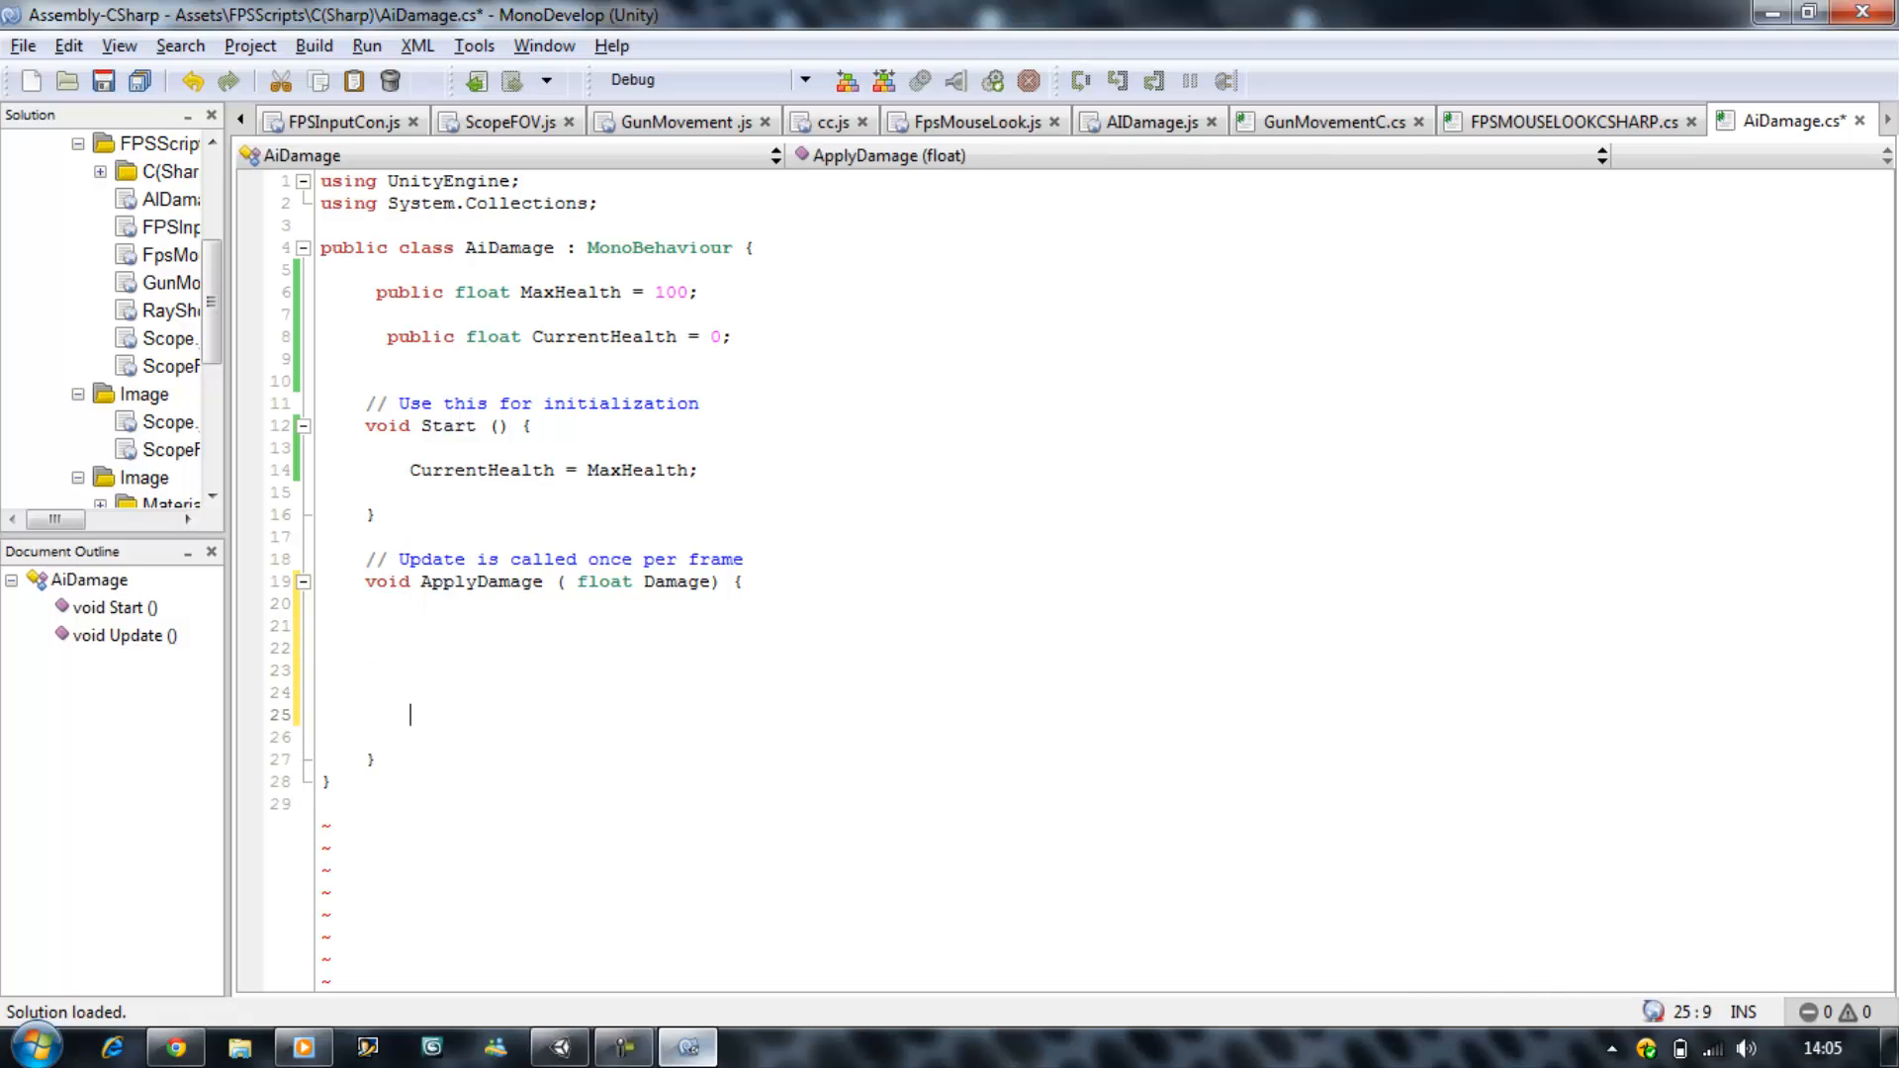
Step: In ApplyDamage, add if (CurrentHealth < 0) { return; }
{"action": "left_click", "coordinate": [409, 625]}
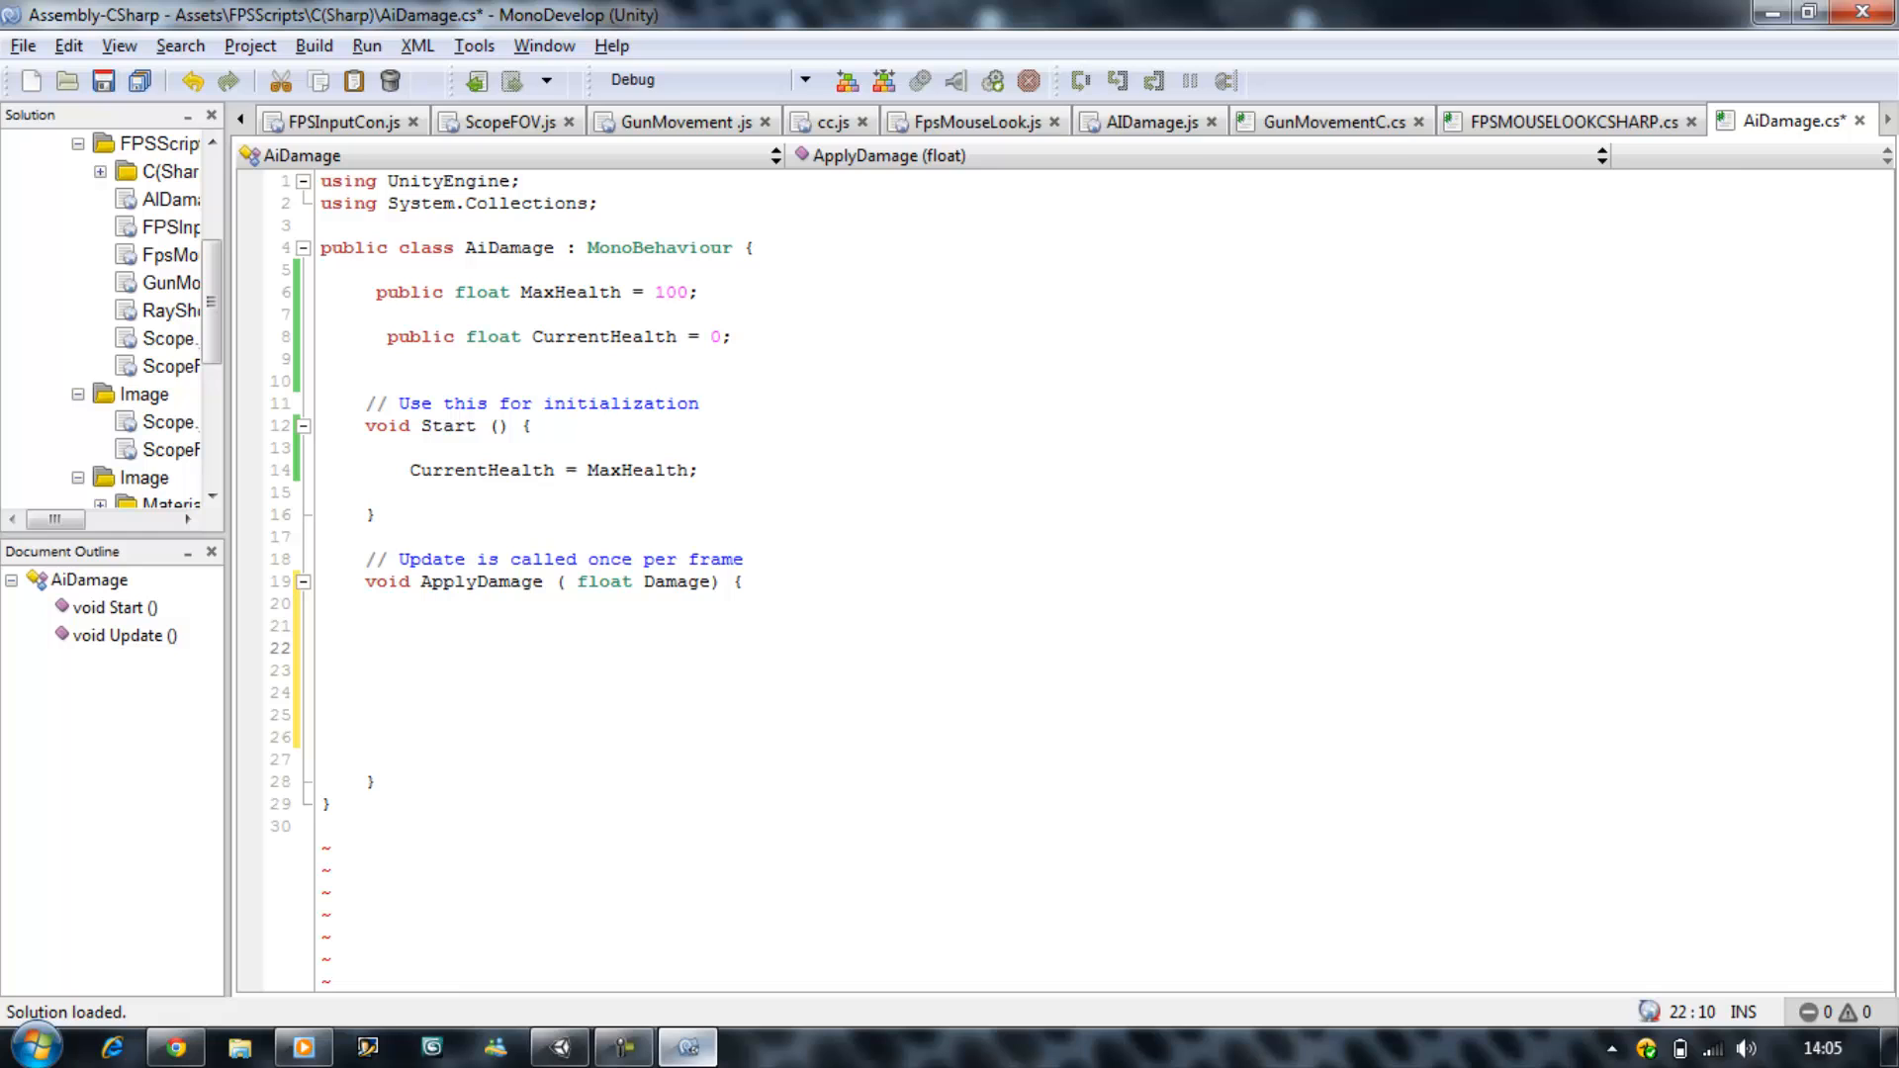
{"action": "type", "text": "if( CurrentHealth"}
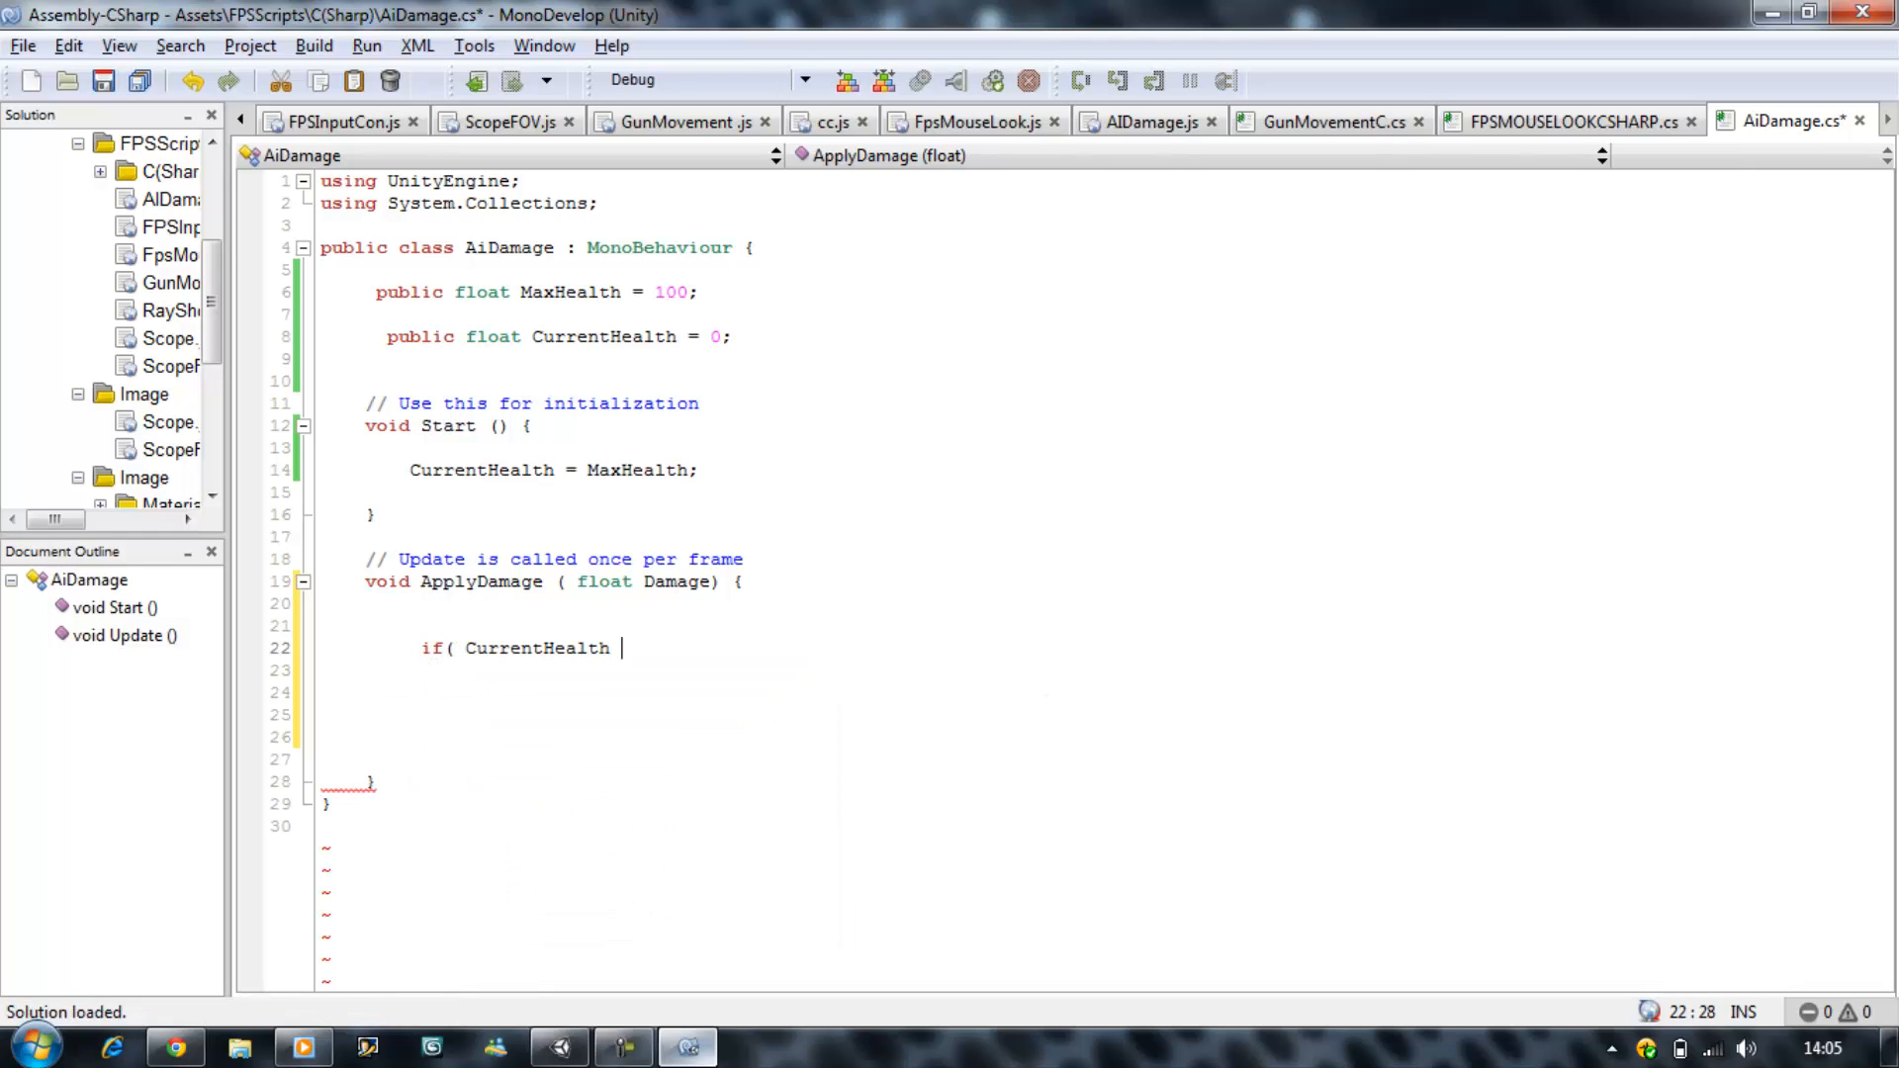
{"action": "type", "text": ">"}
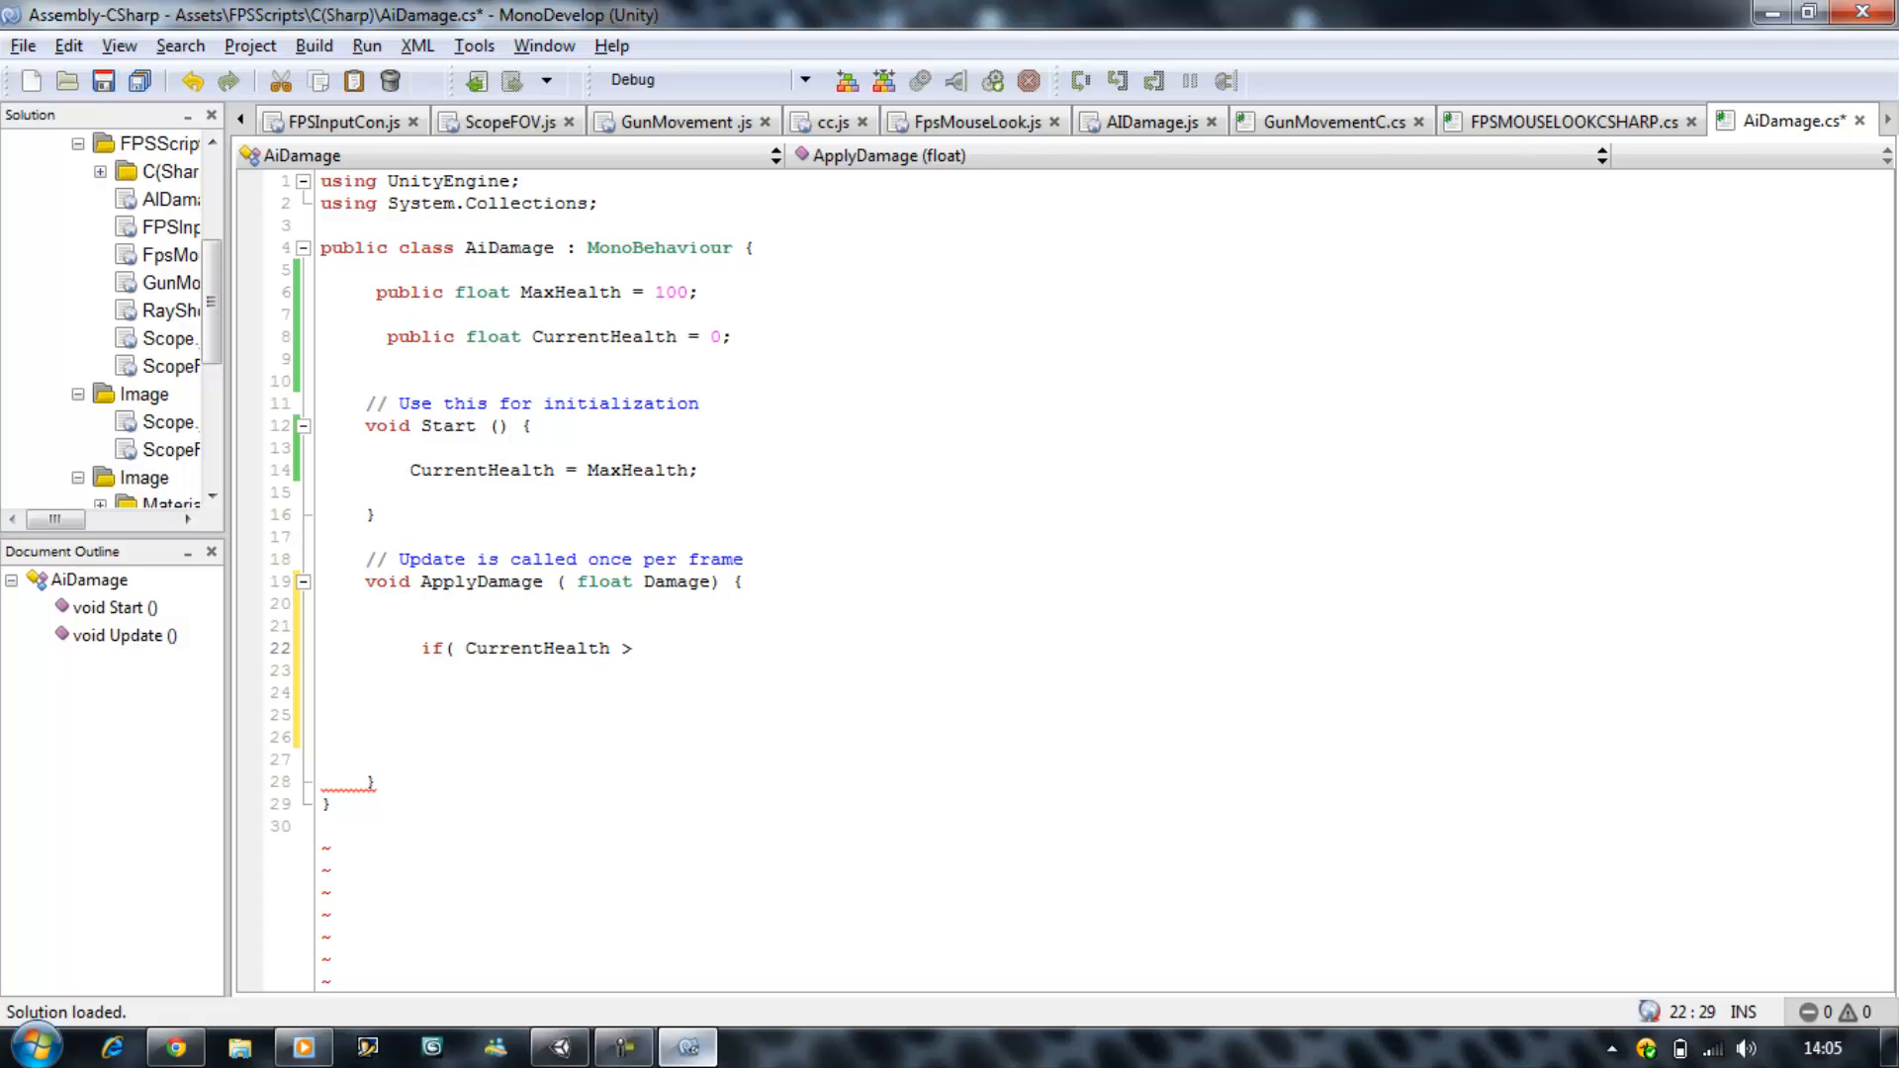
{"action": "type", "text": "<"}
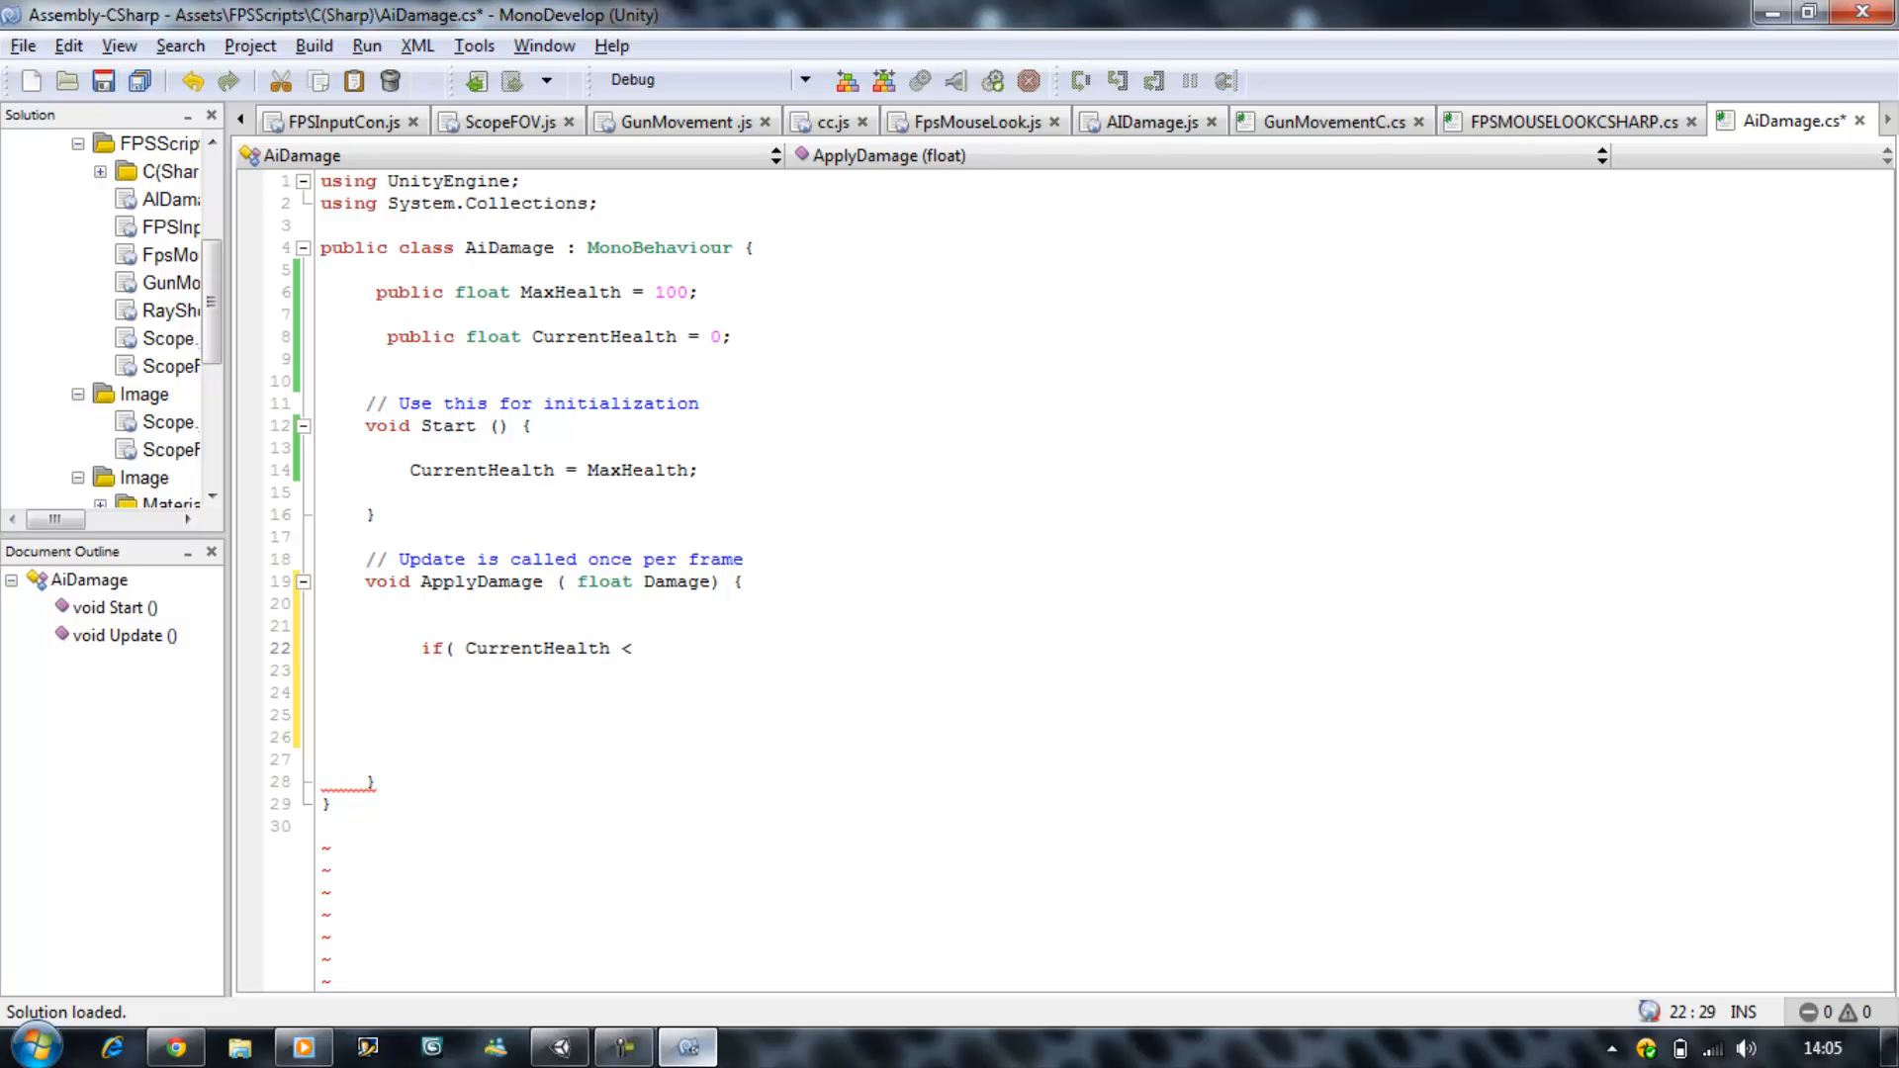
{"action": "type", "text": "0) {"}
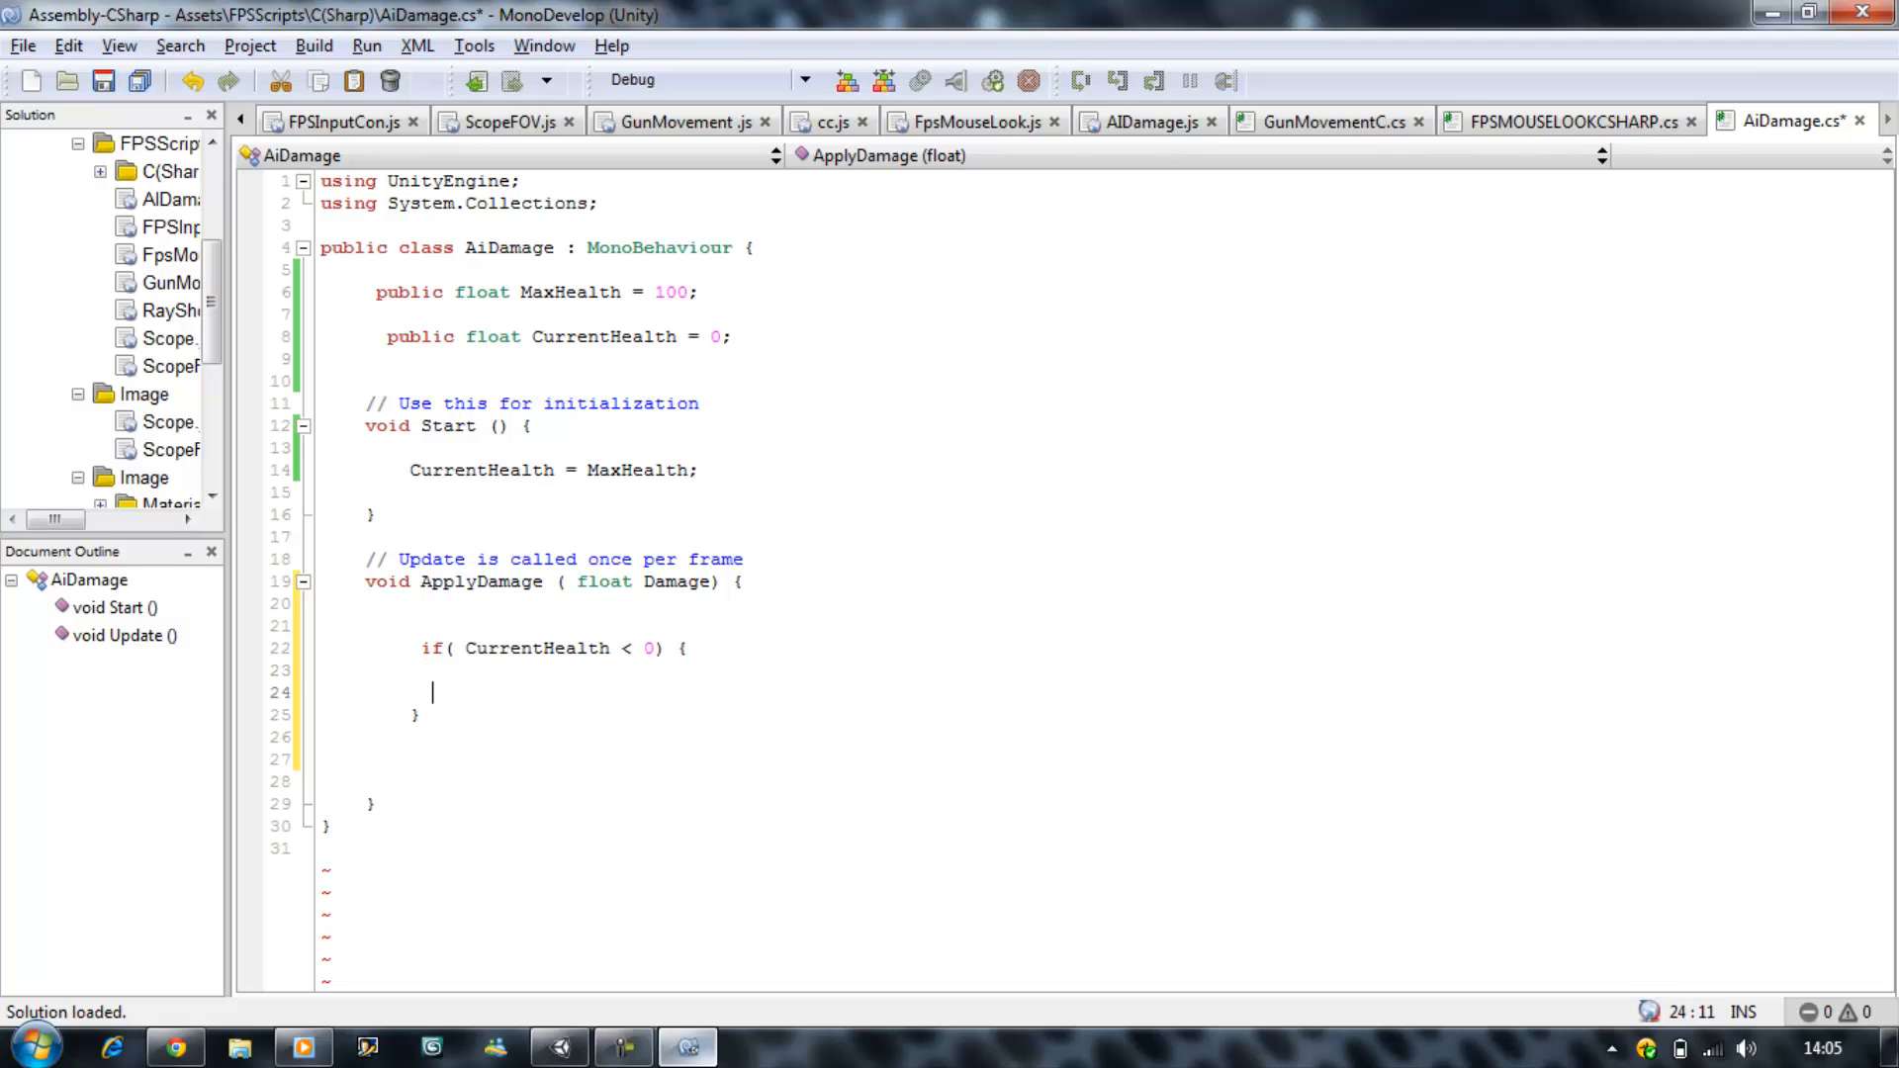
{"action": "type", "text": "retur"}
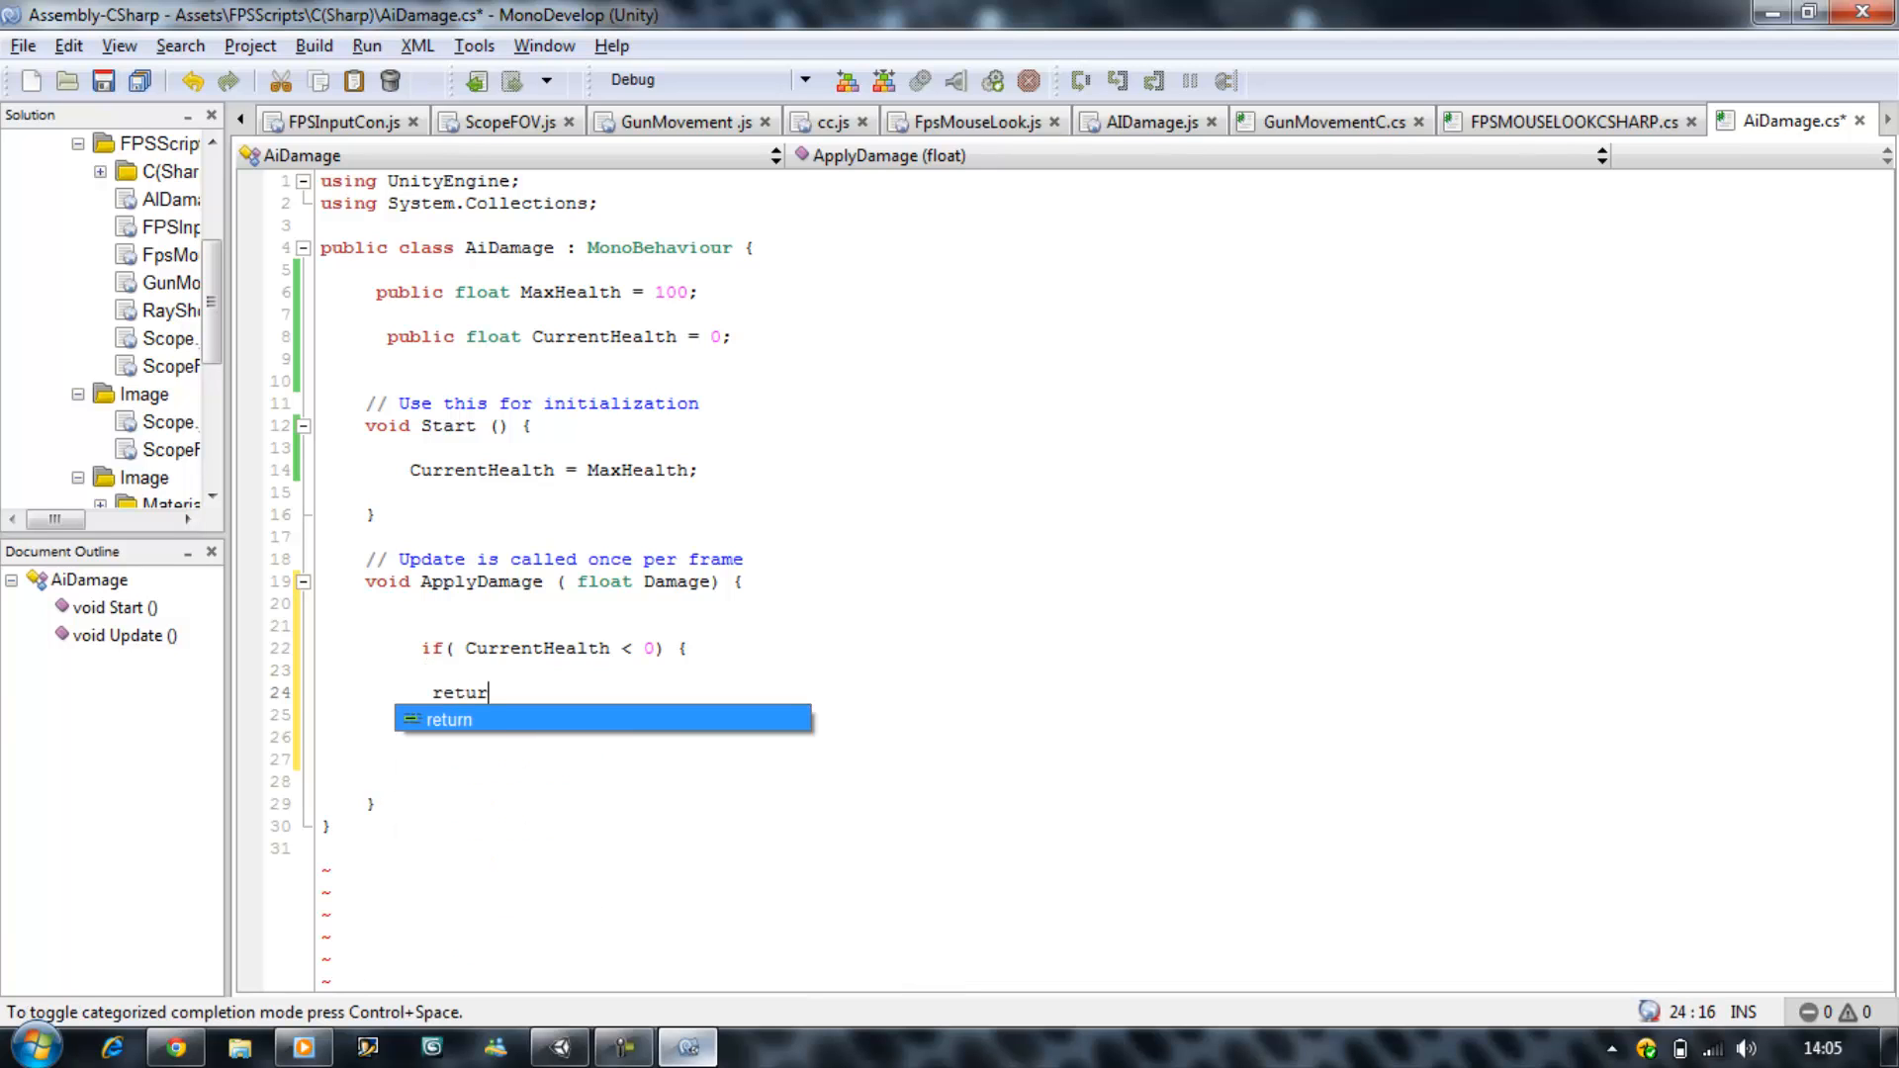
{"action": "type", "text": "n ;"}
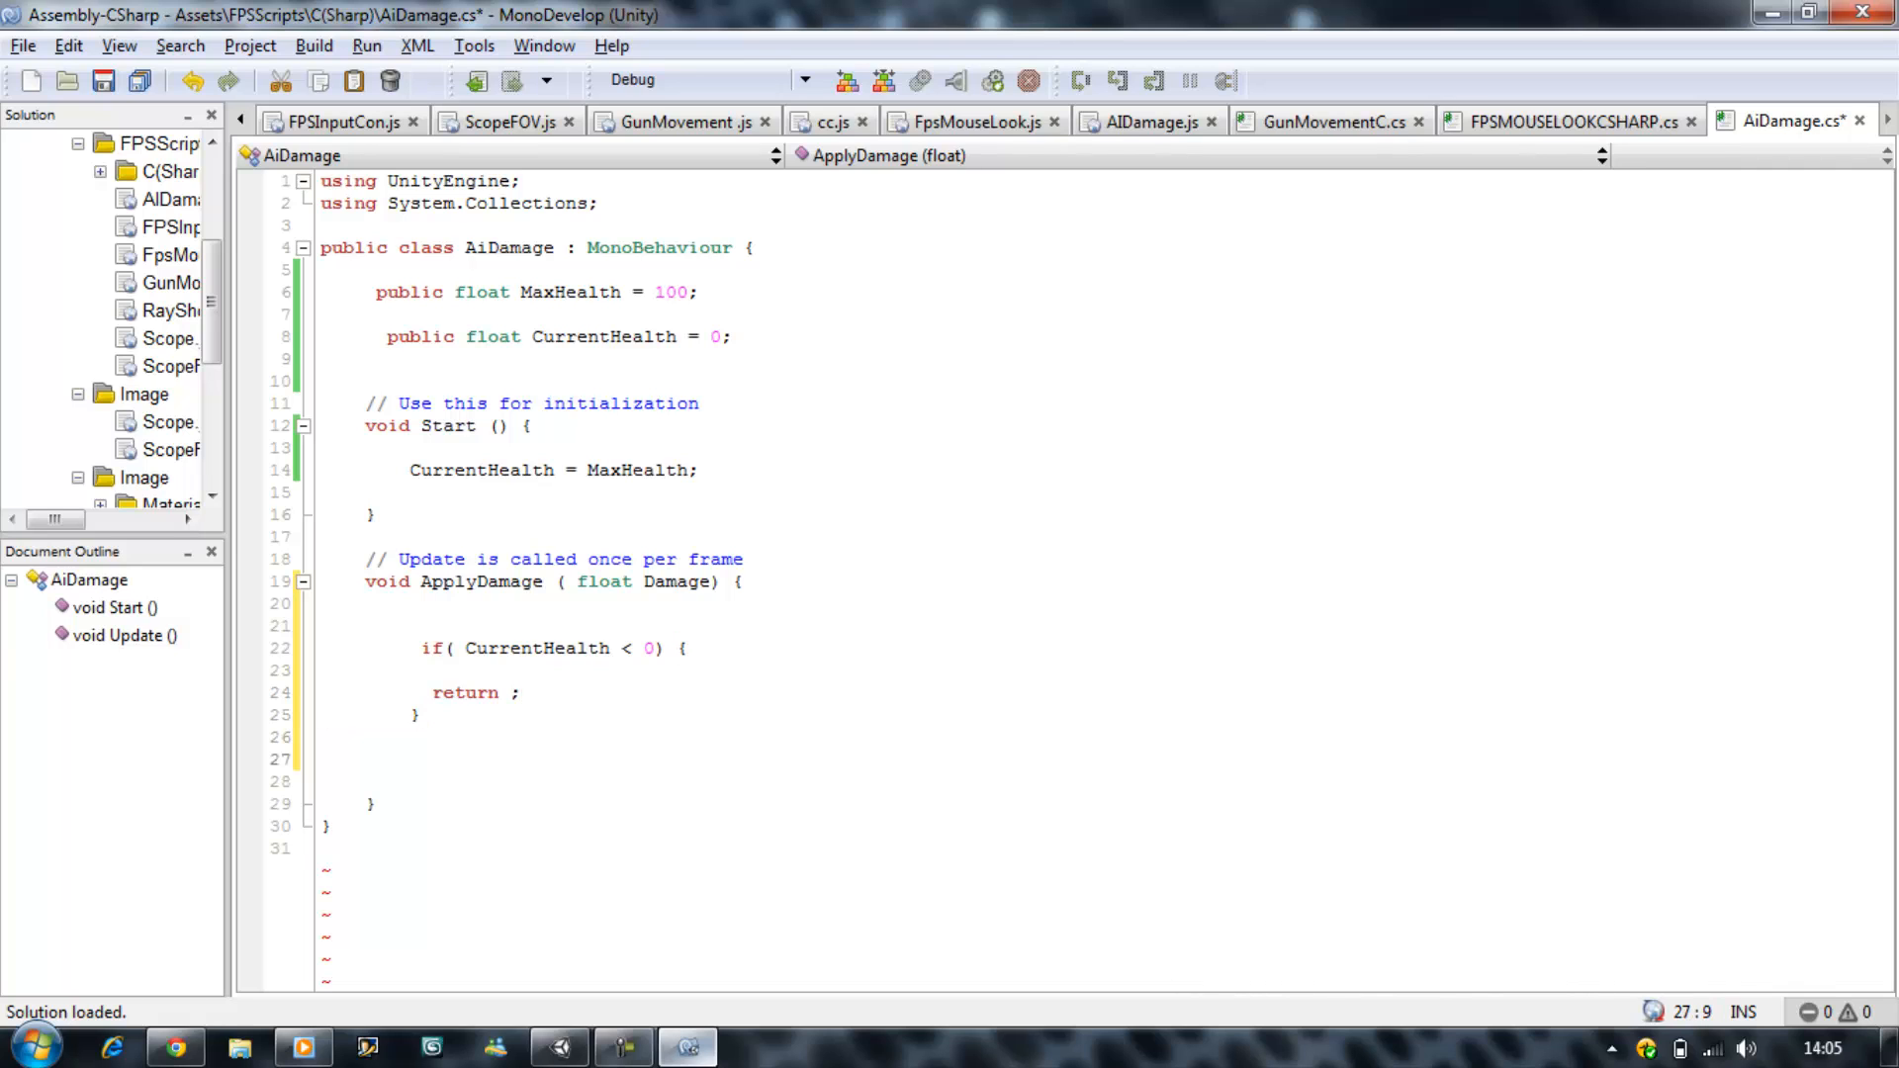
Step: Add CurrentHealth -= Damage; below the early-return check
{"action": "type", "text": "CurrentHealth"}
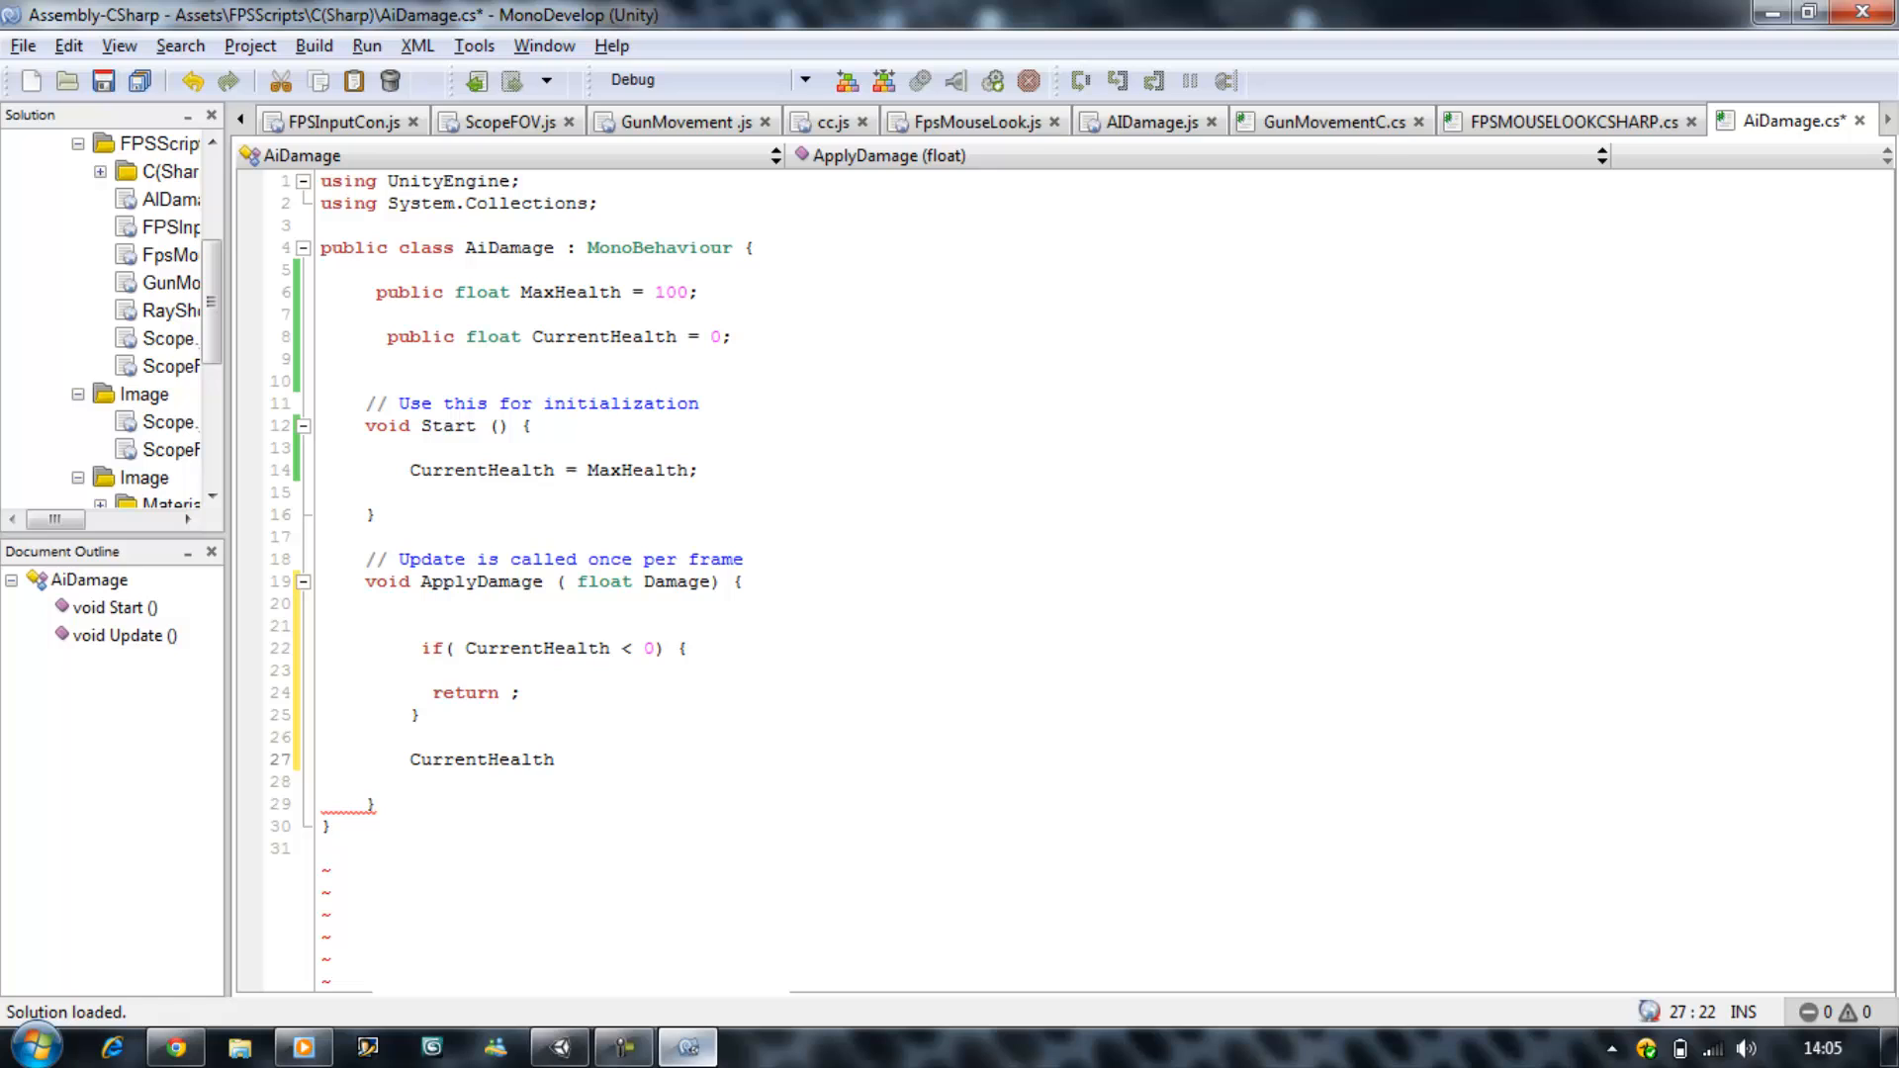
{"action": "type", "text": "-= Damage;"}
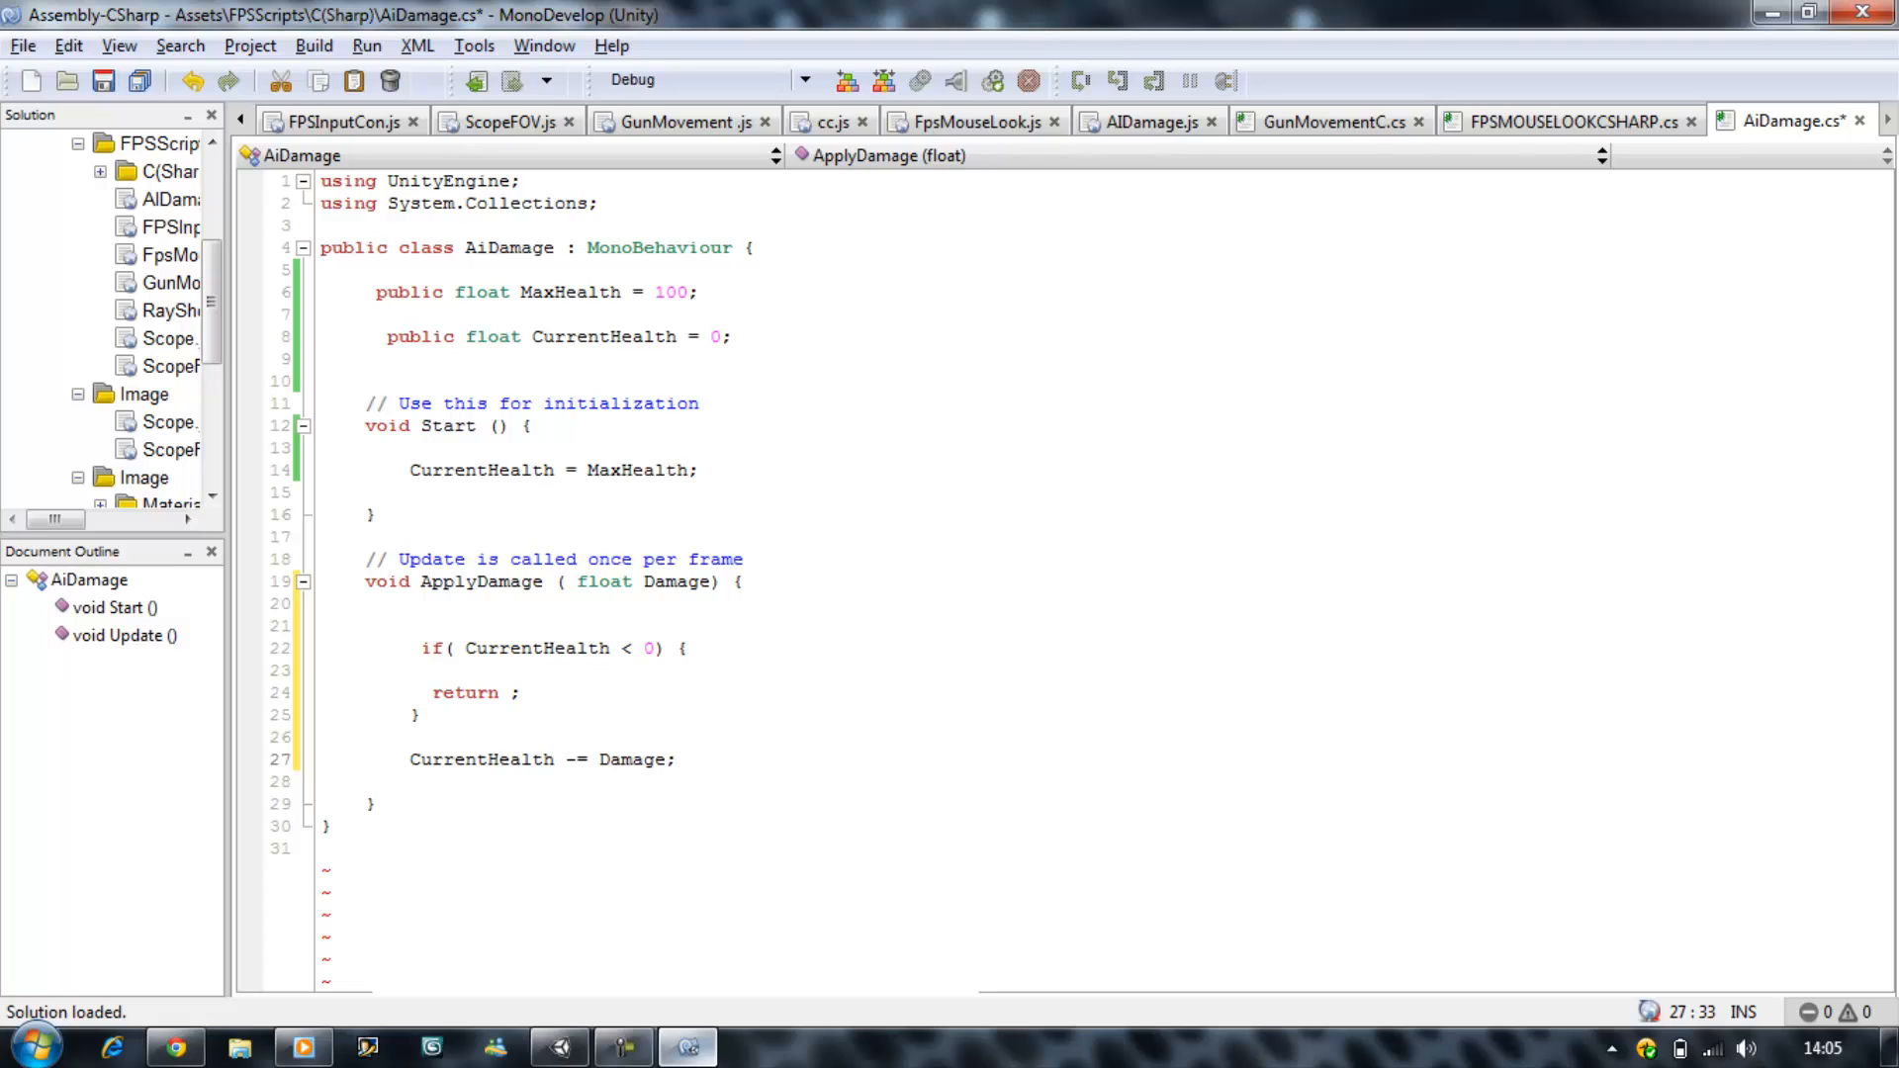
{"action": "left_click", "coordinate": [675, 759]}
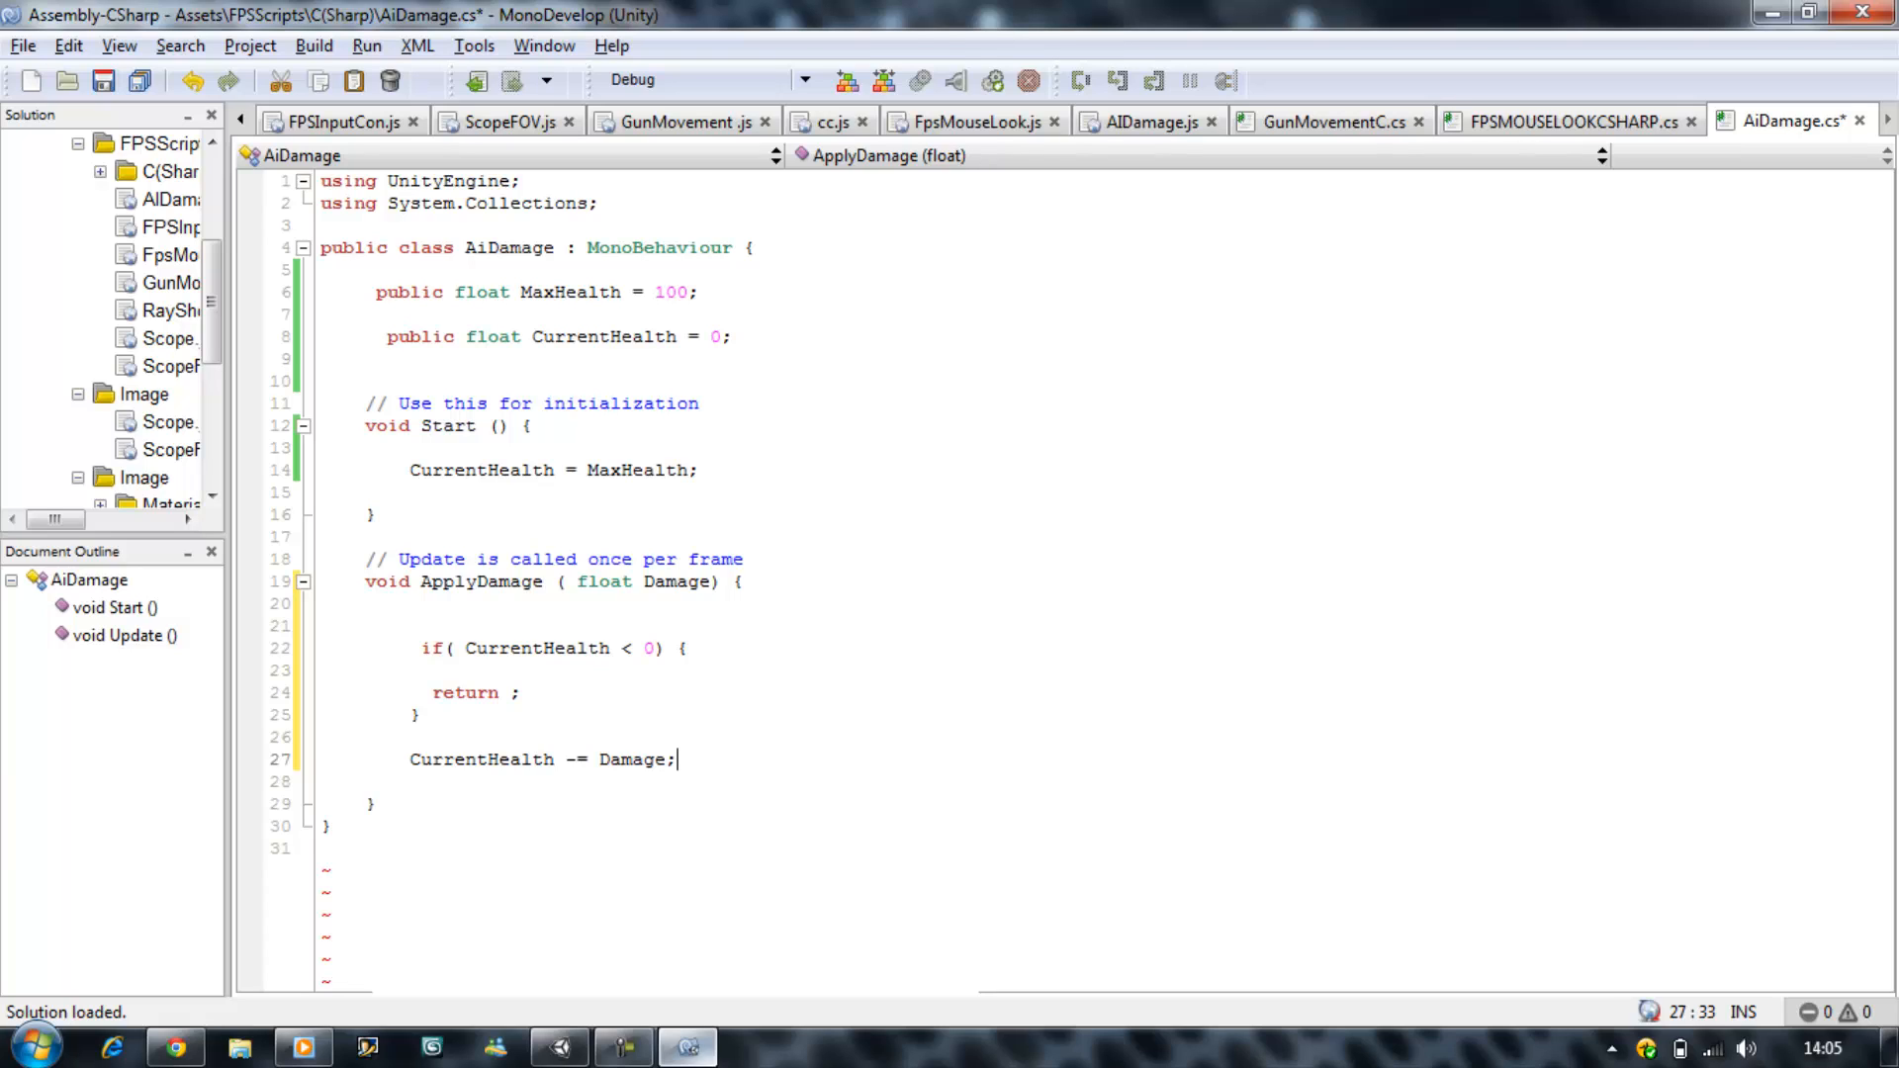
{"action": "left_click", "coordinate": [367, 803]}
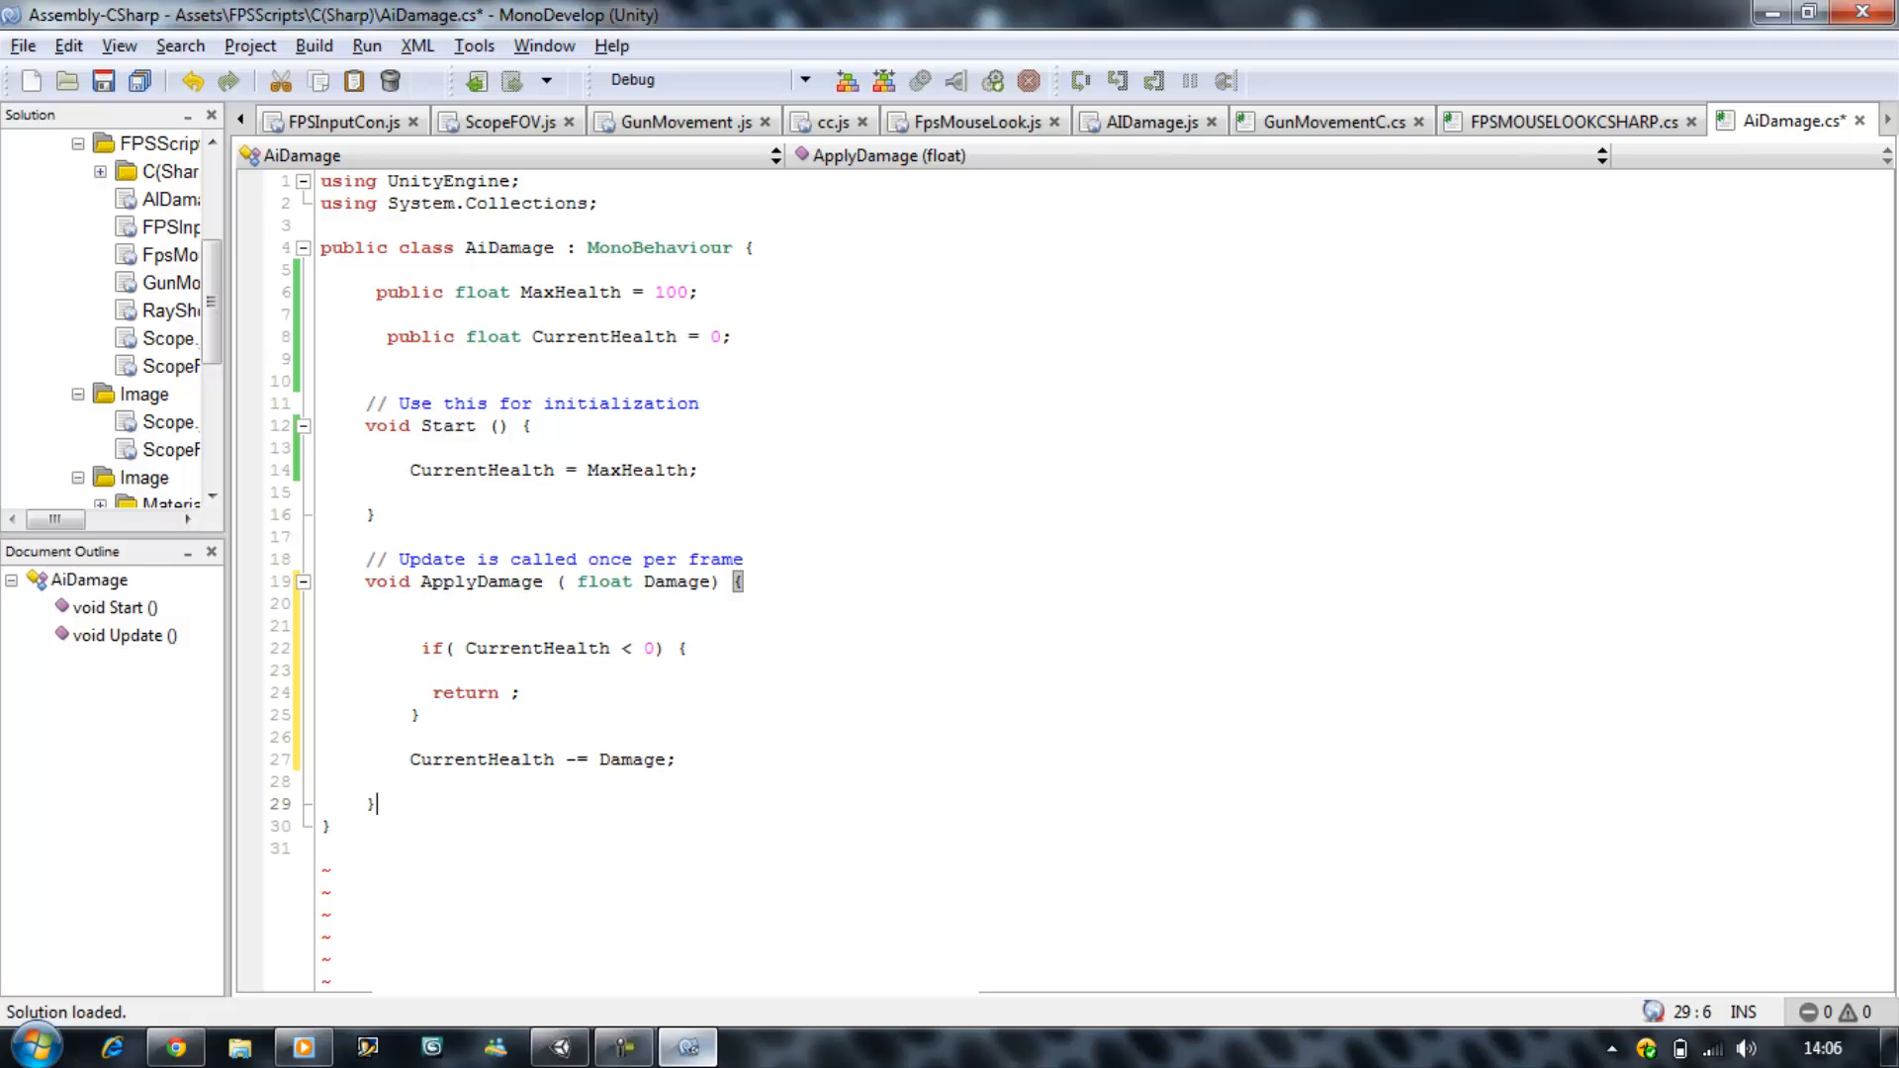
Step: Below the subtraction, add if (CurrentHealth == 0) { Destroy(gameObject); }
{"action": "type", "text": "if("}
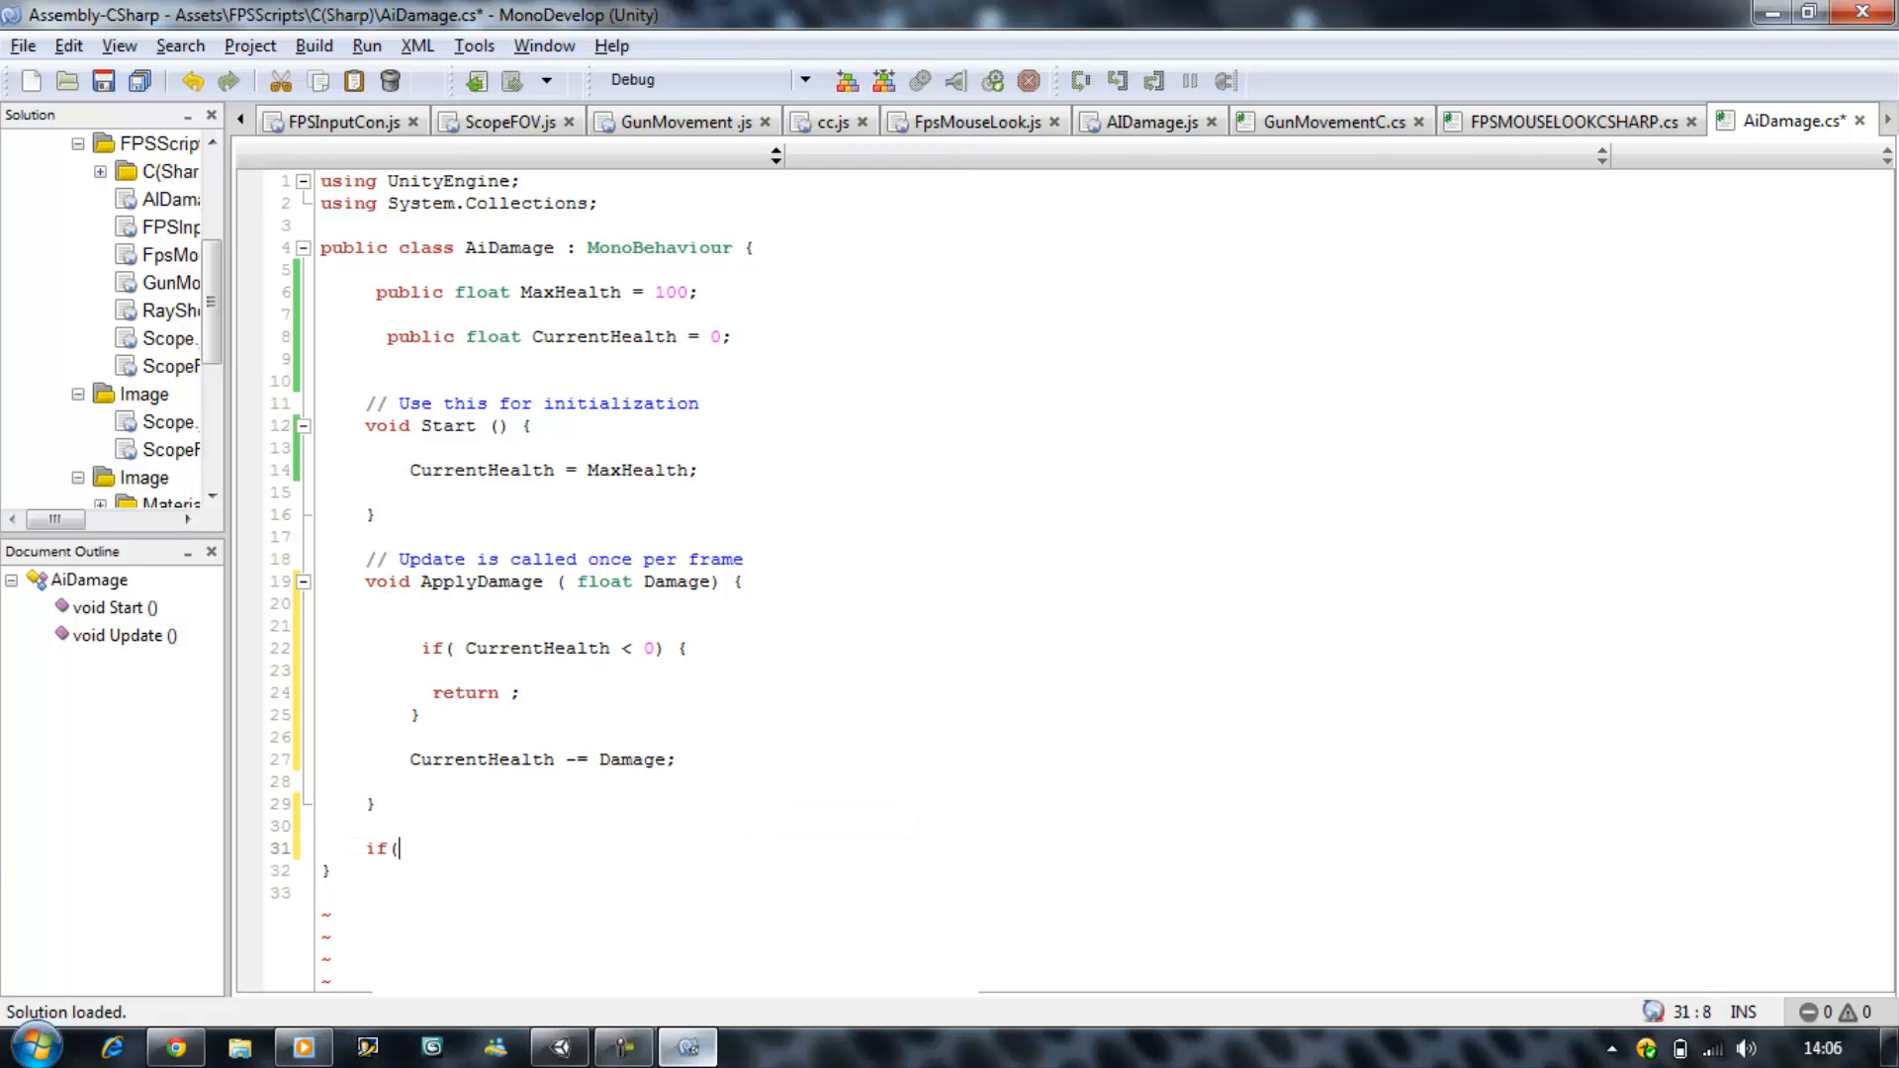
{"action": "type", "text": "c"}
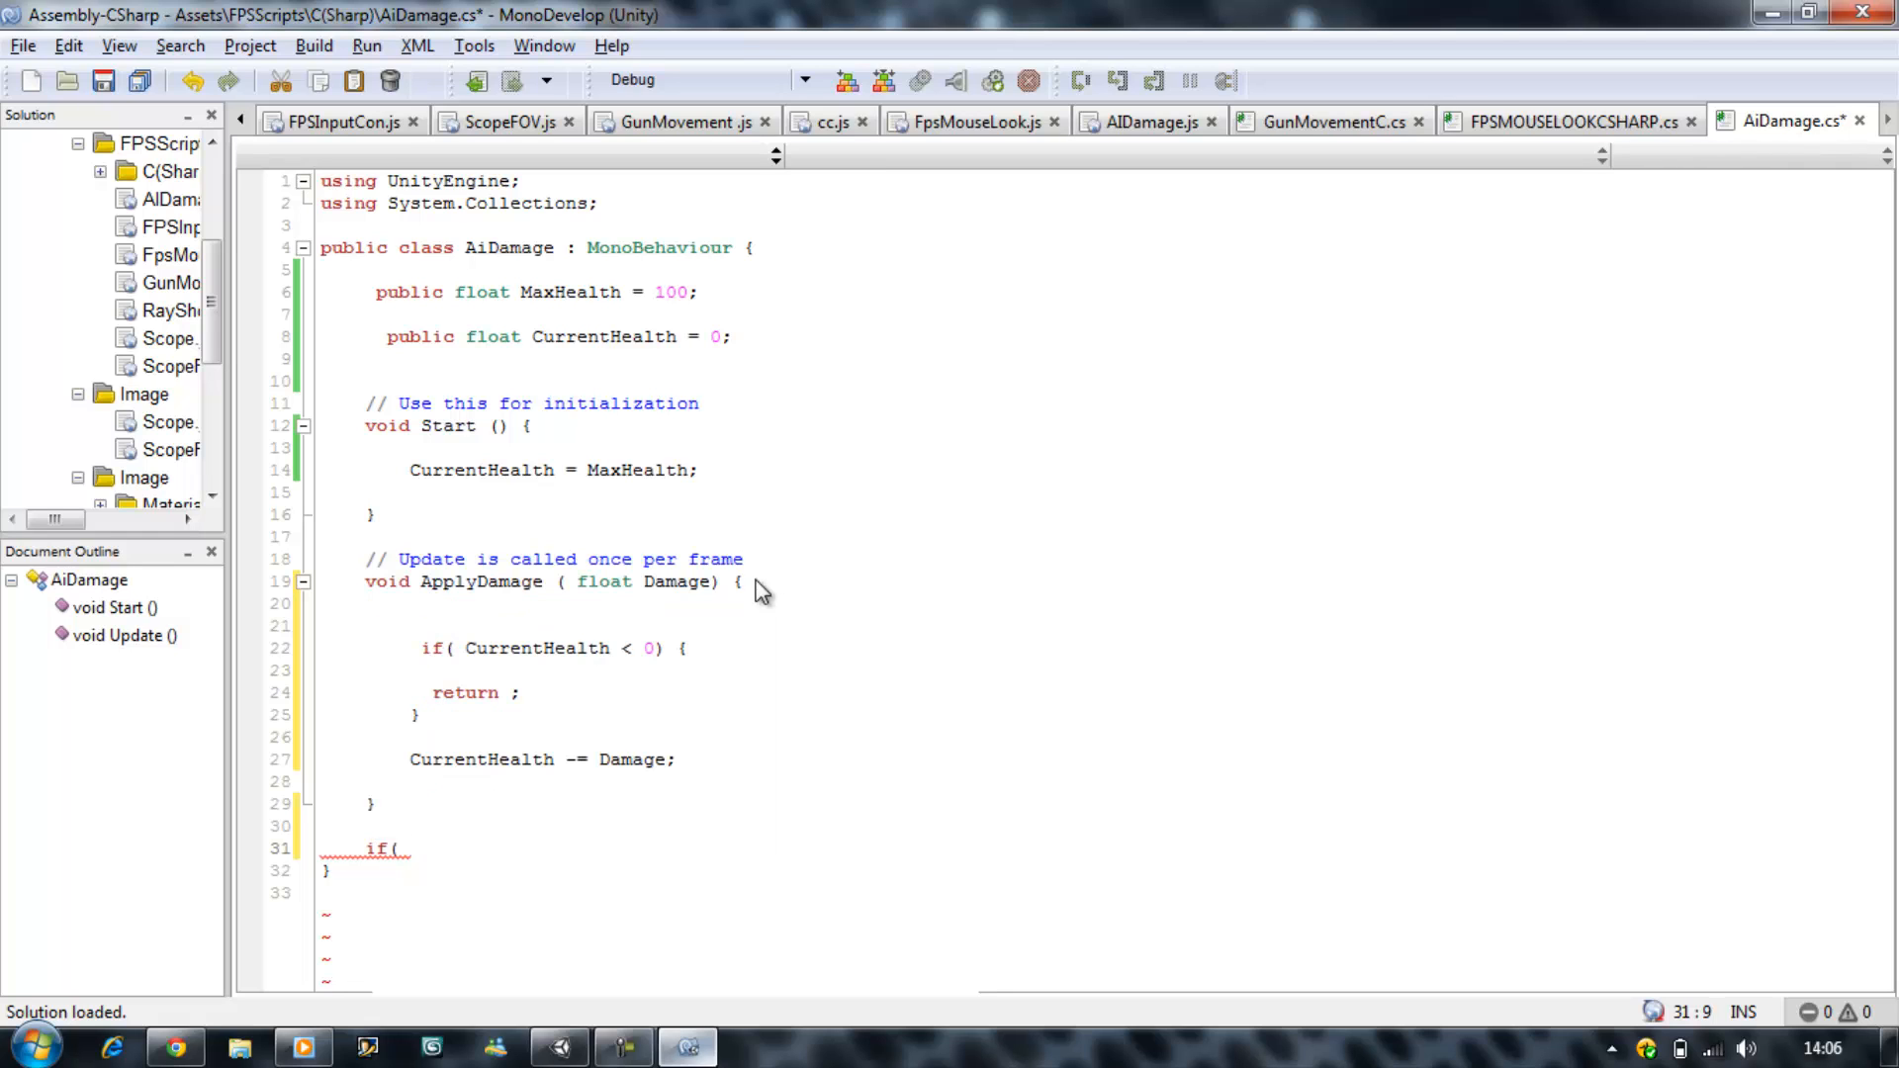
{"action": "type", "text": "Curr"}
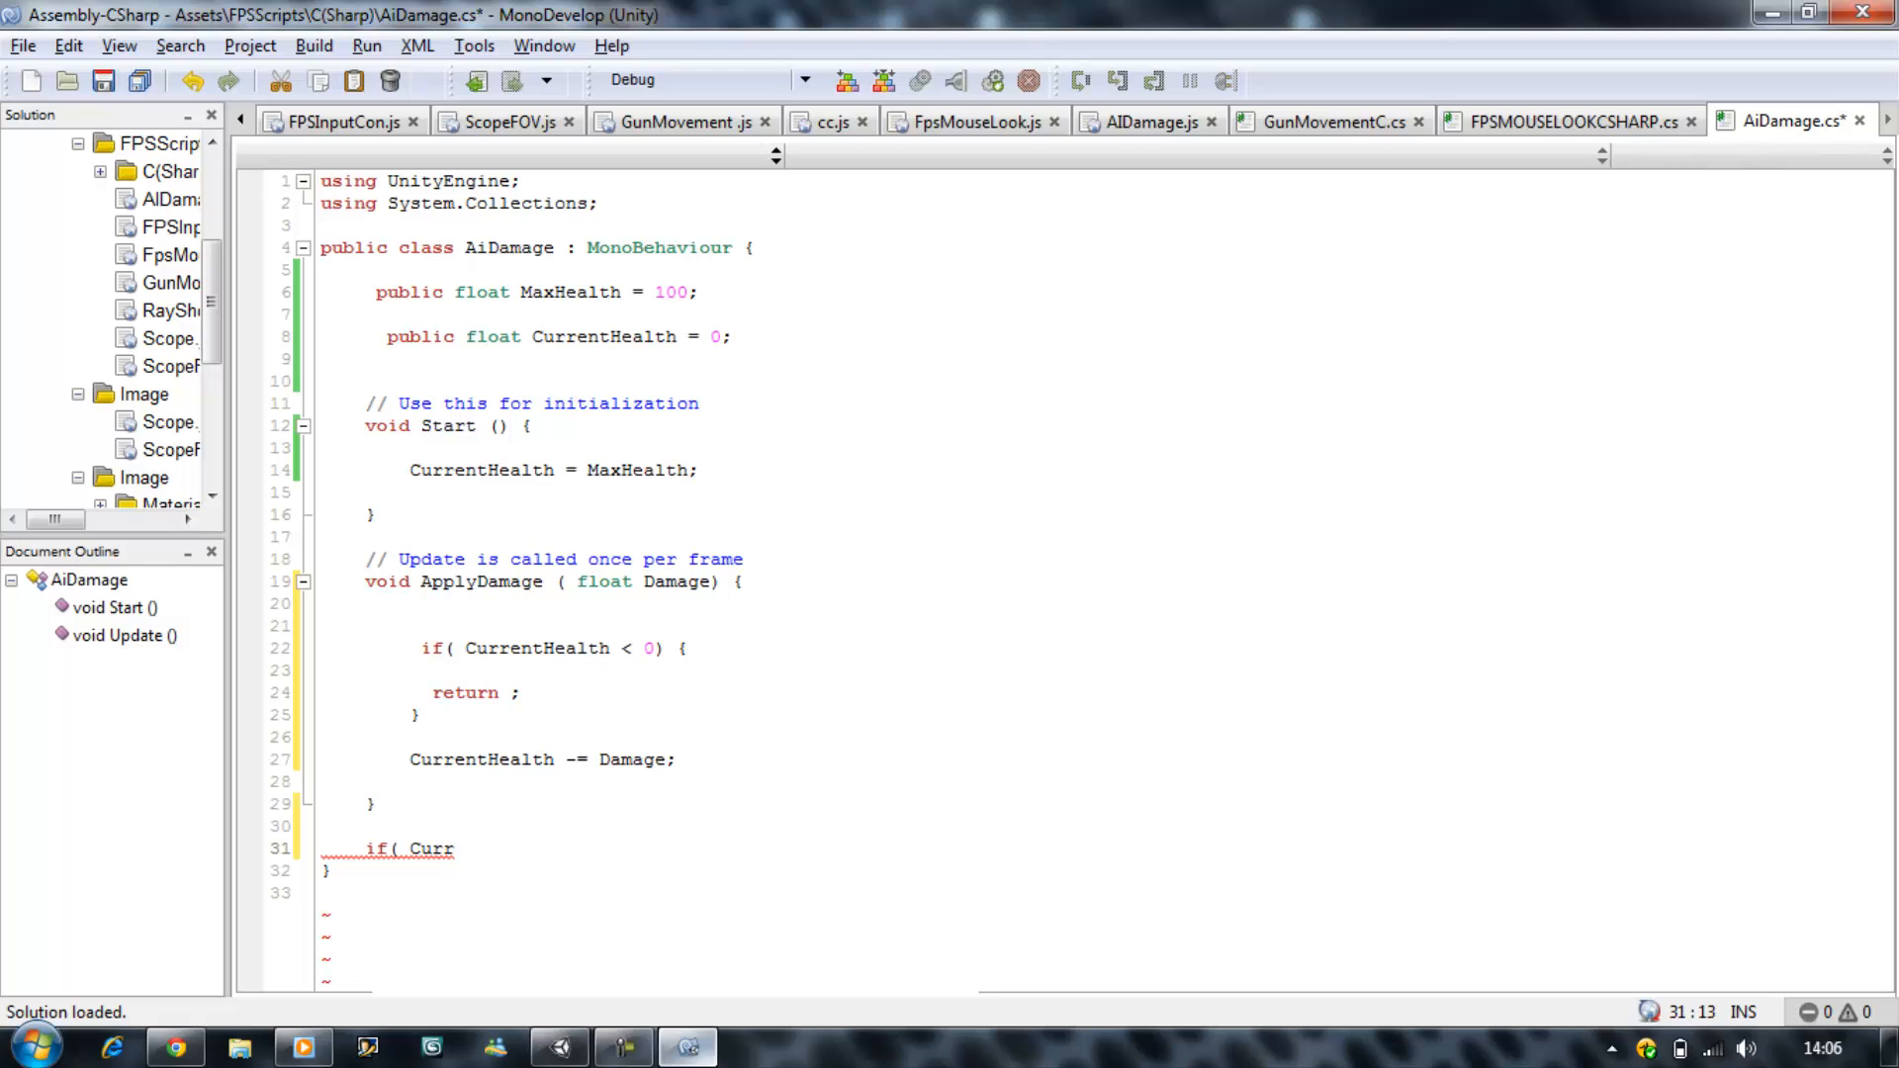
{"action": "key", "text": "BackSpace"}
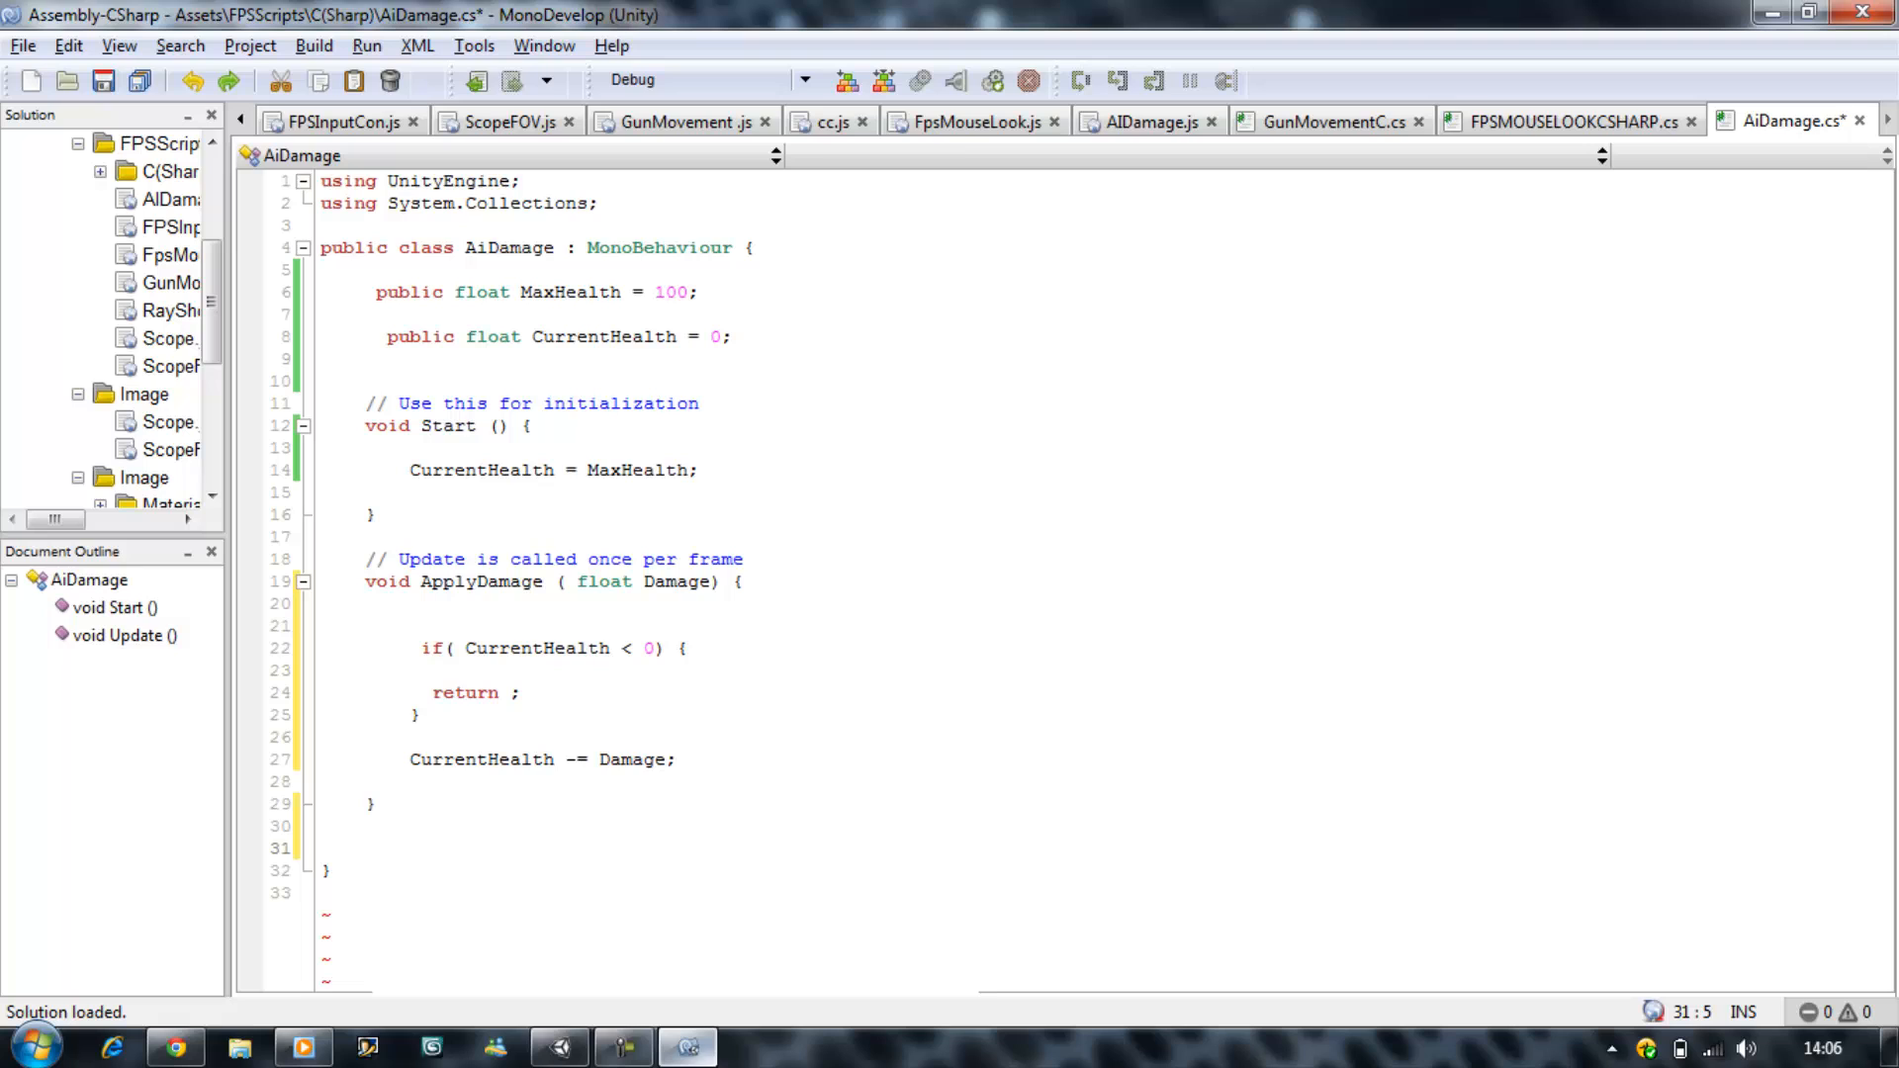
{"action": "left_click", "coordinate": [369, 803]}
{"action": "type", "text": "if( CurrentHealth"}
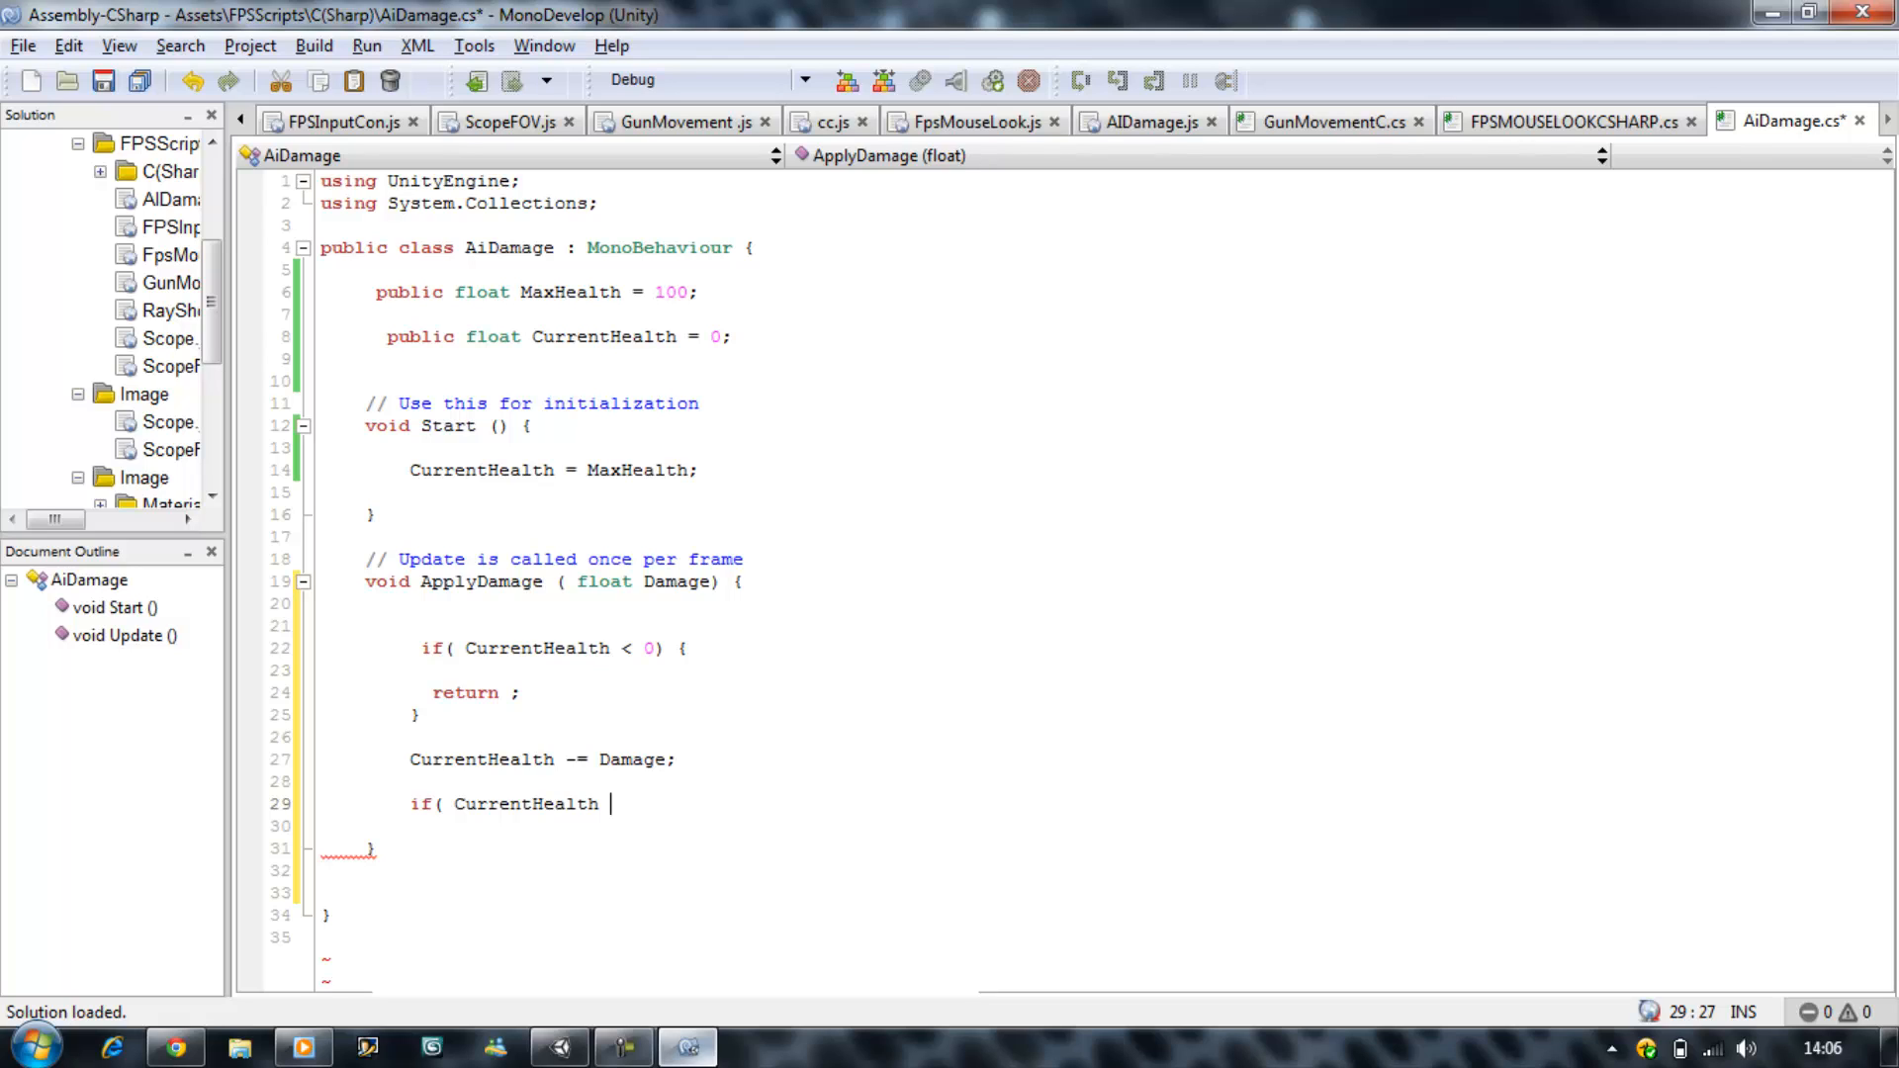
{"action": "type", "text": "== 0)"}
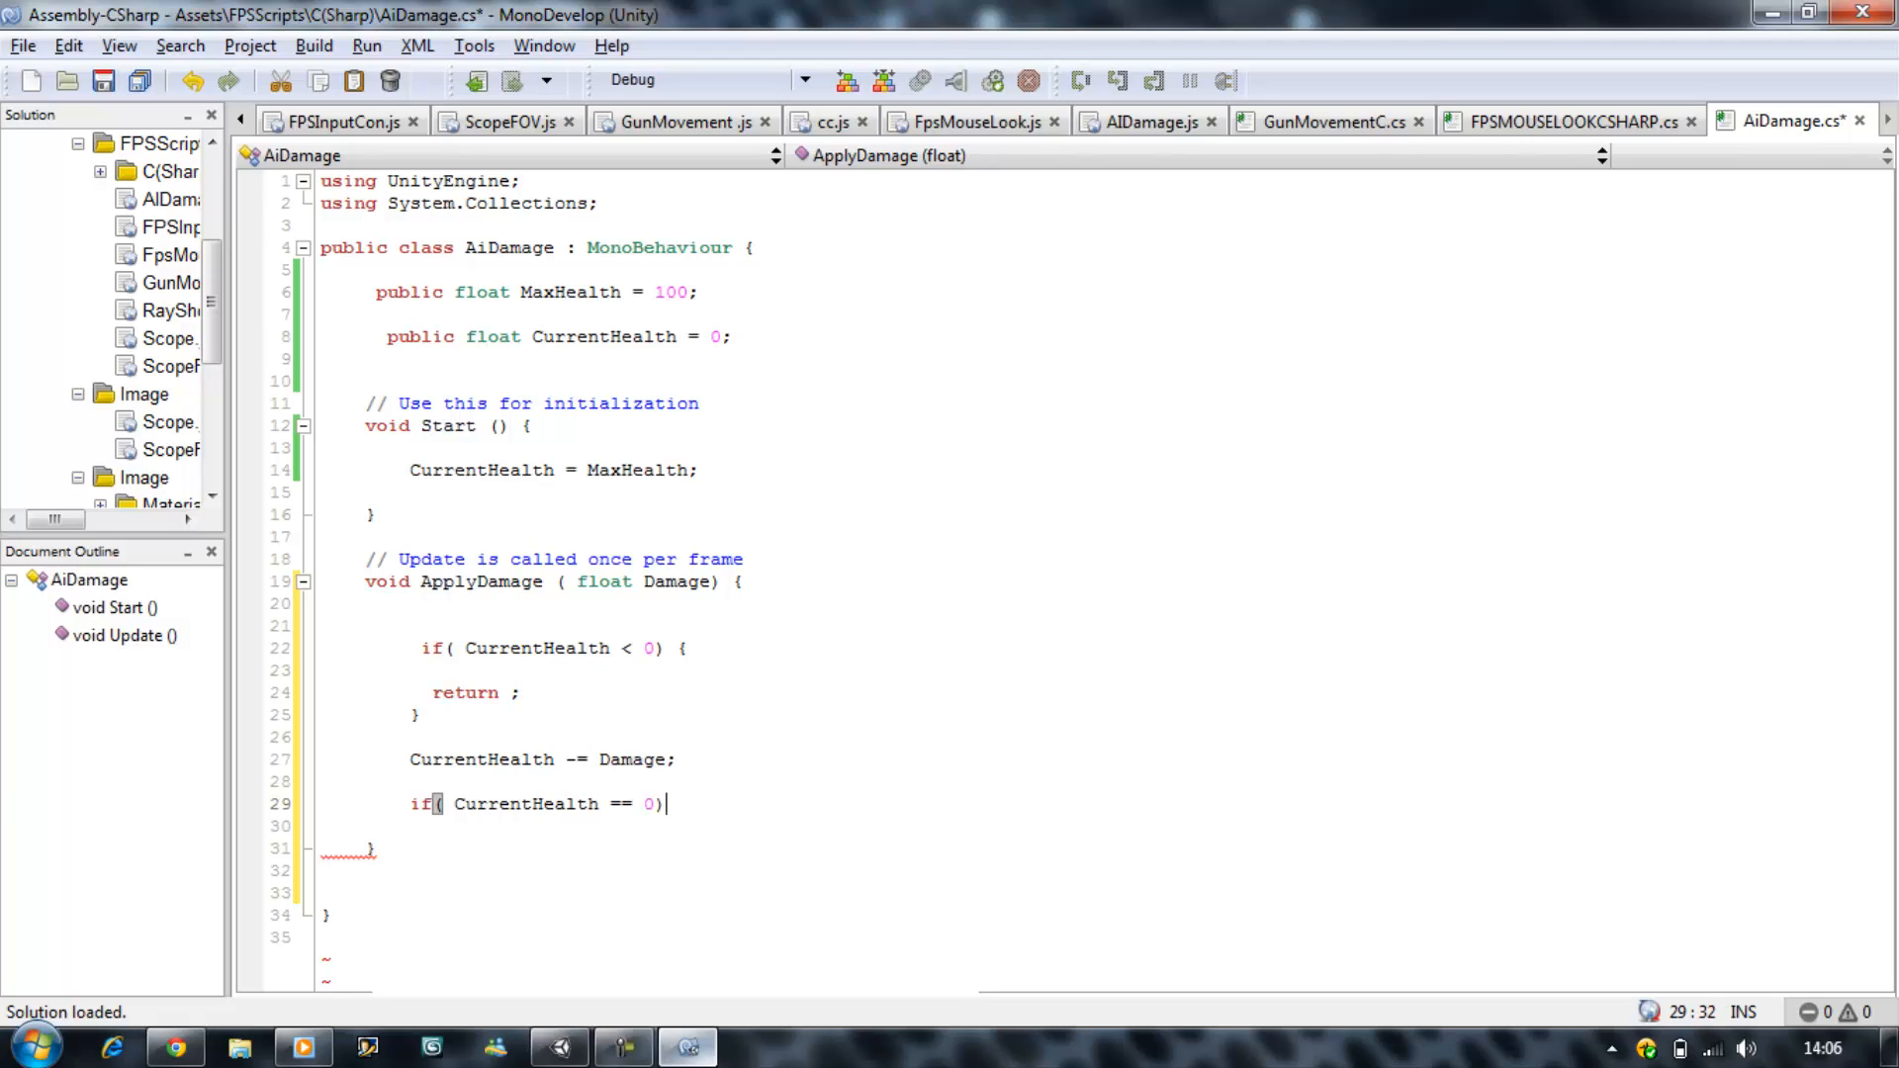
{"action": "type", "text": "{"}
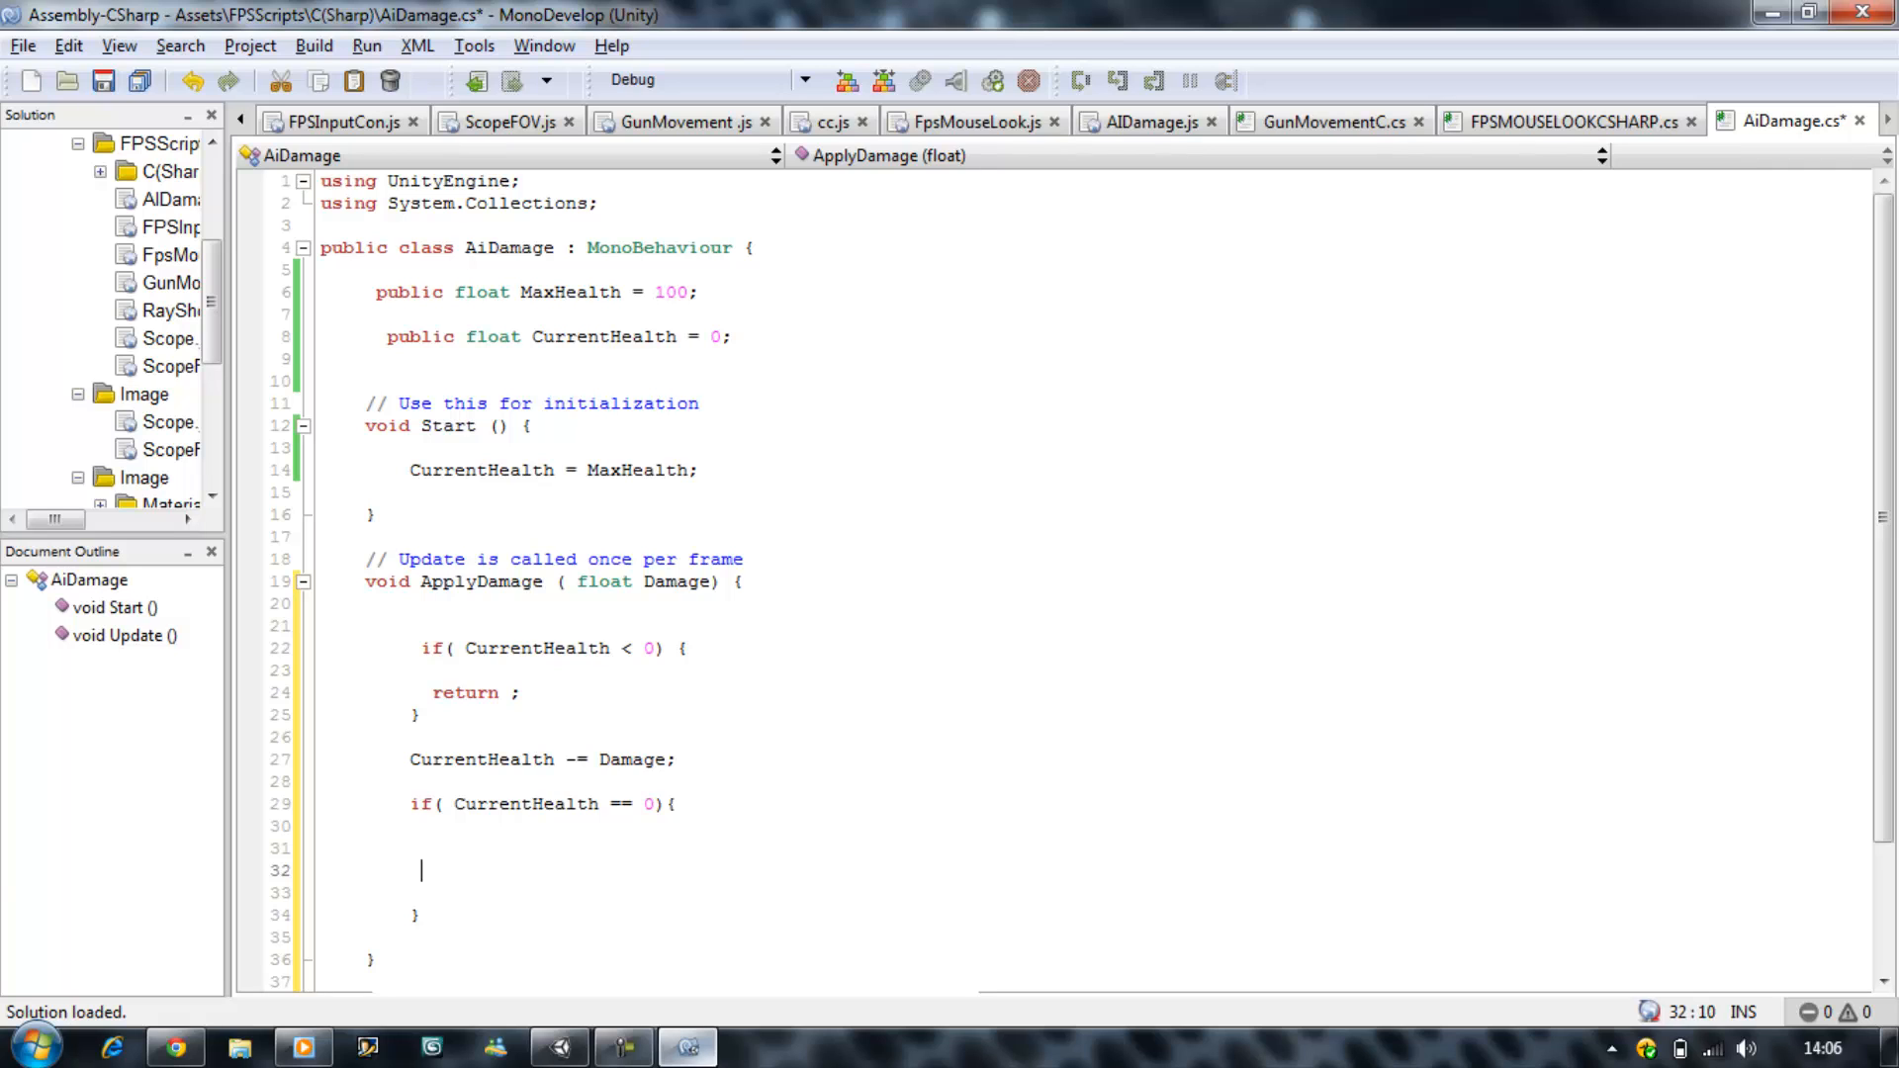
{"action": "type", "text": "Destroy("}
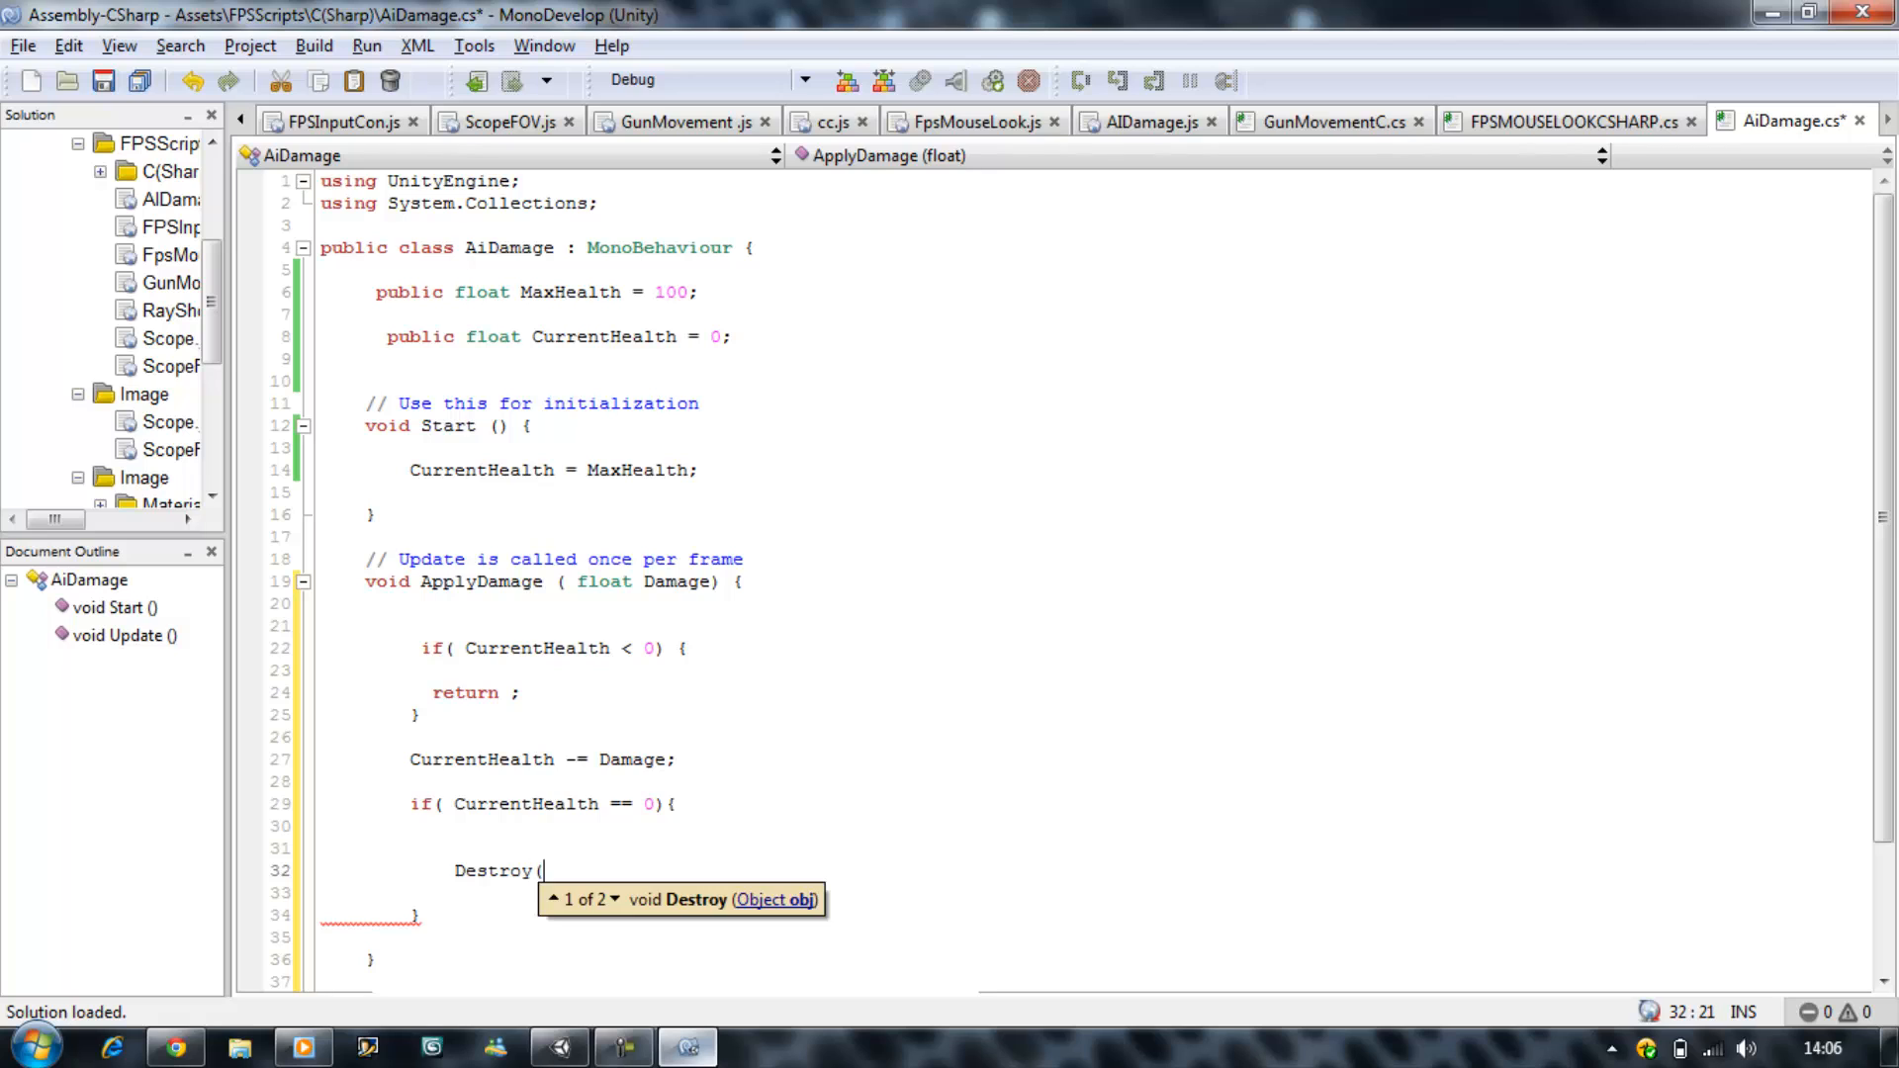
{"action": "type", "text": "gameObject )"}
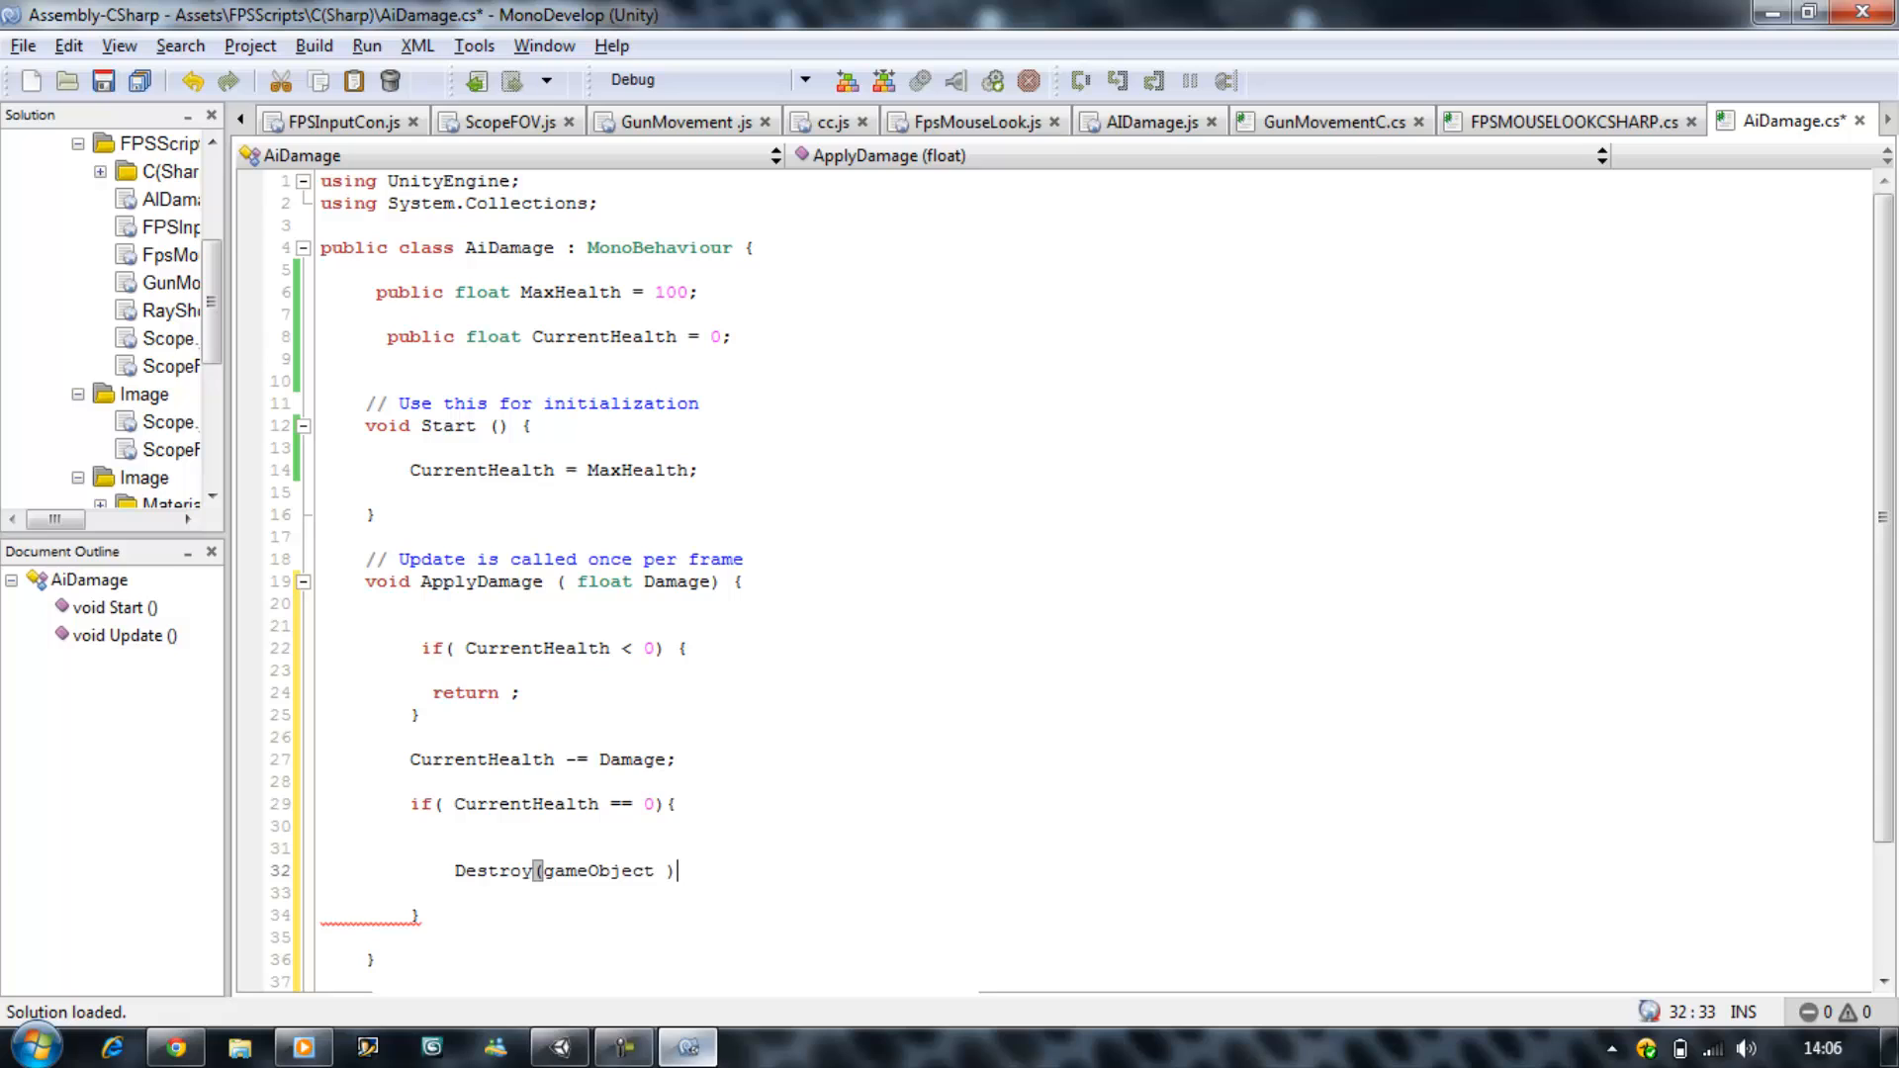
{"action": "type", "text": ";"}
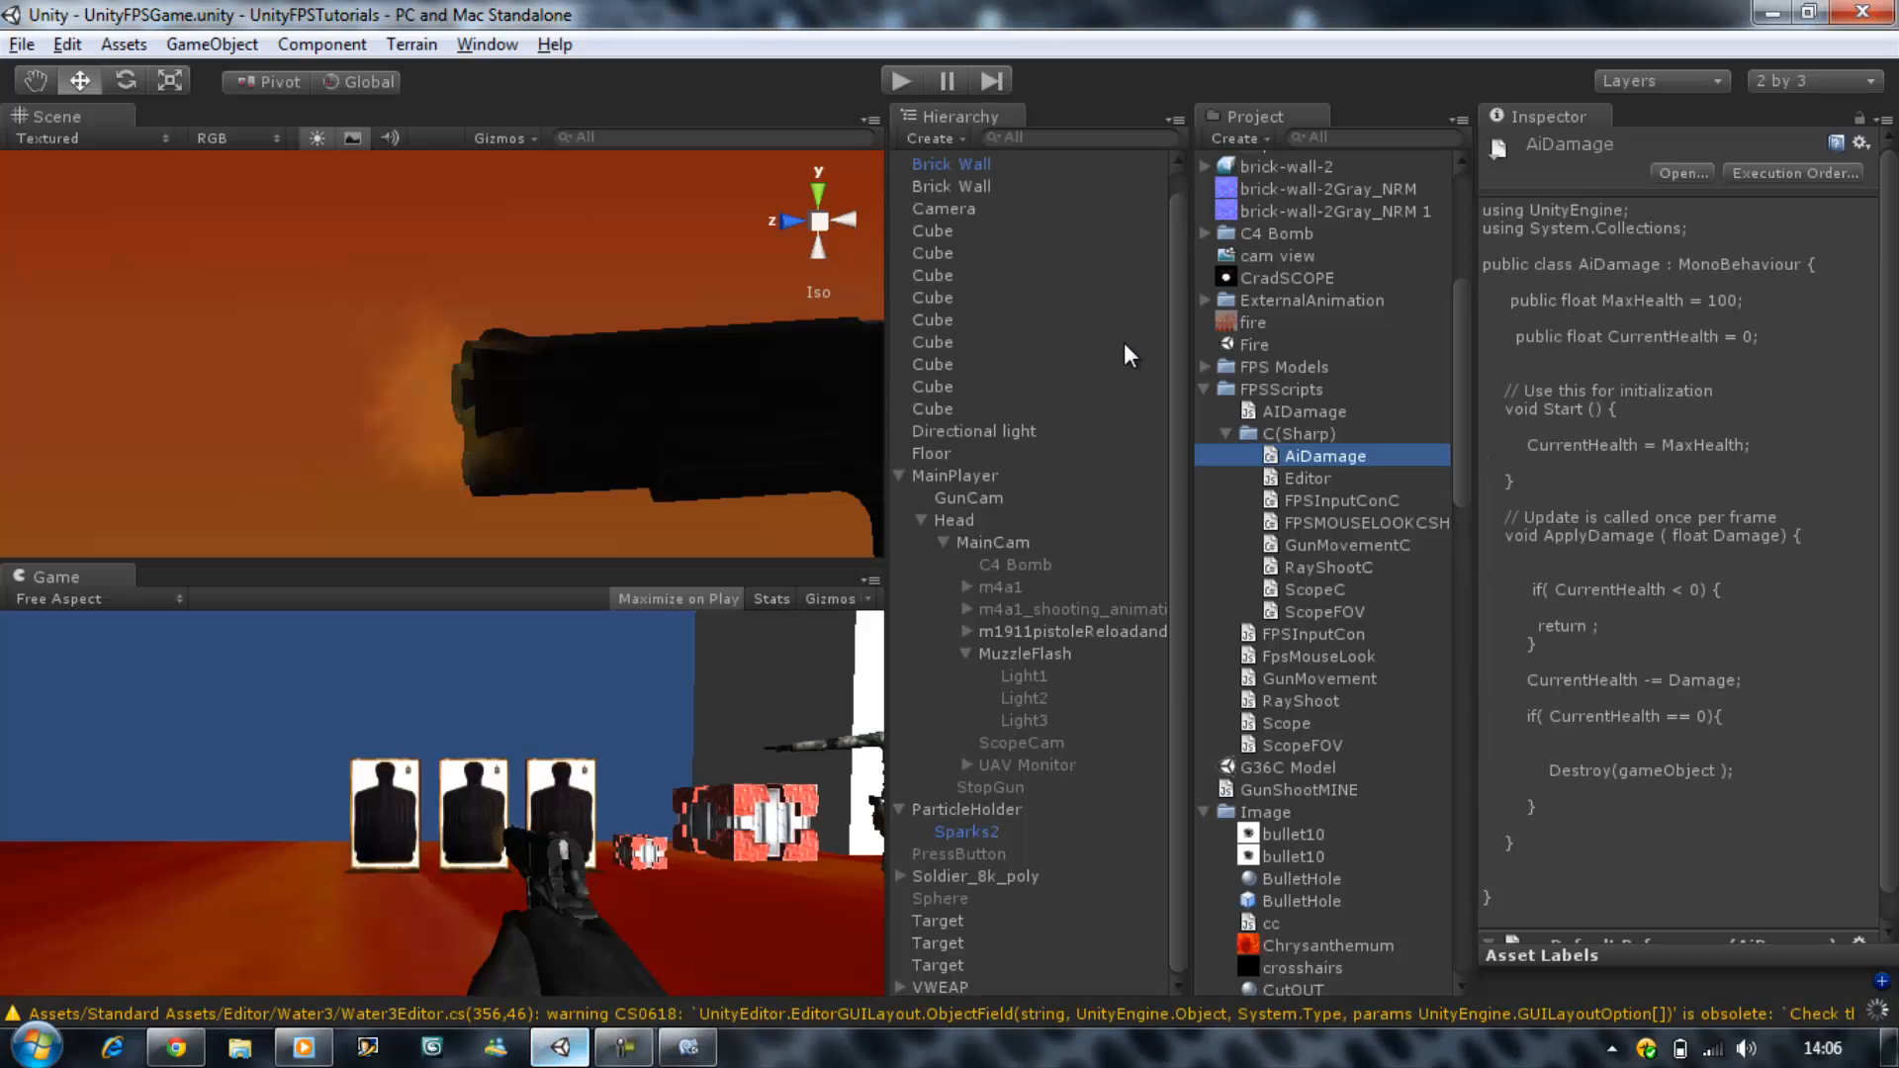
{"action": "mouse_move", "coordinate": [914, 188]}
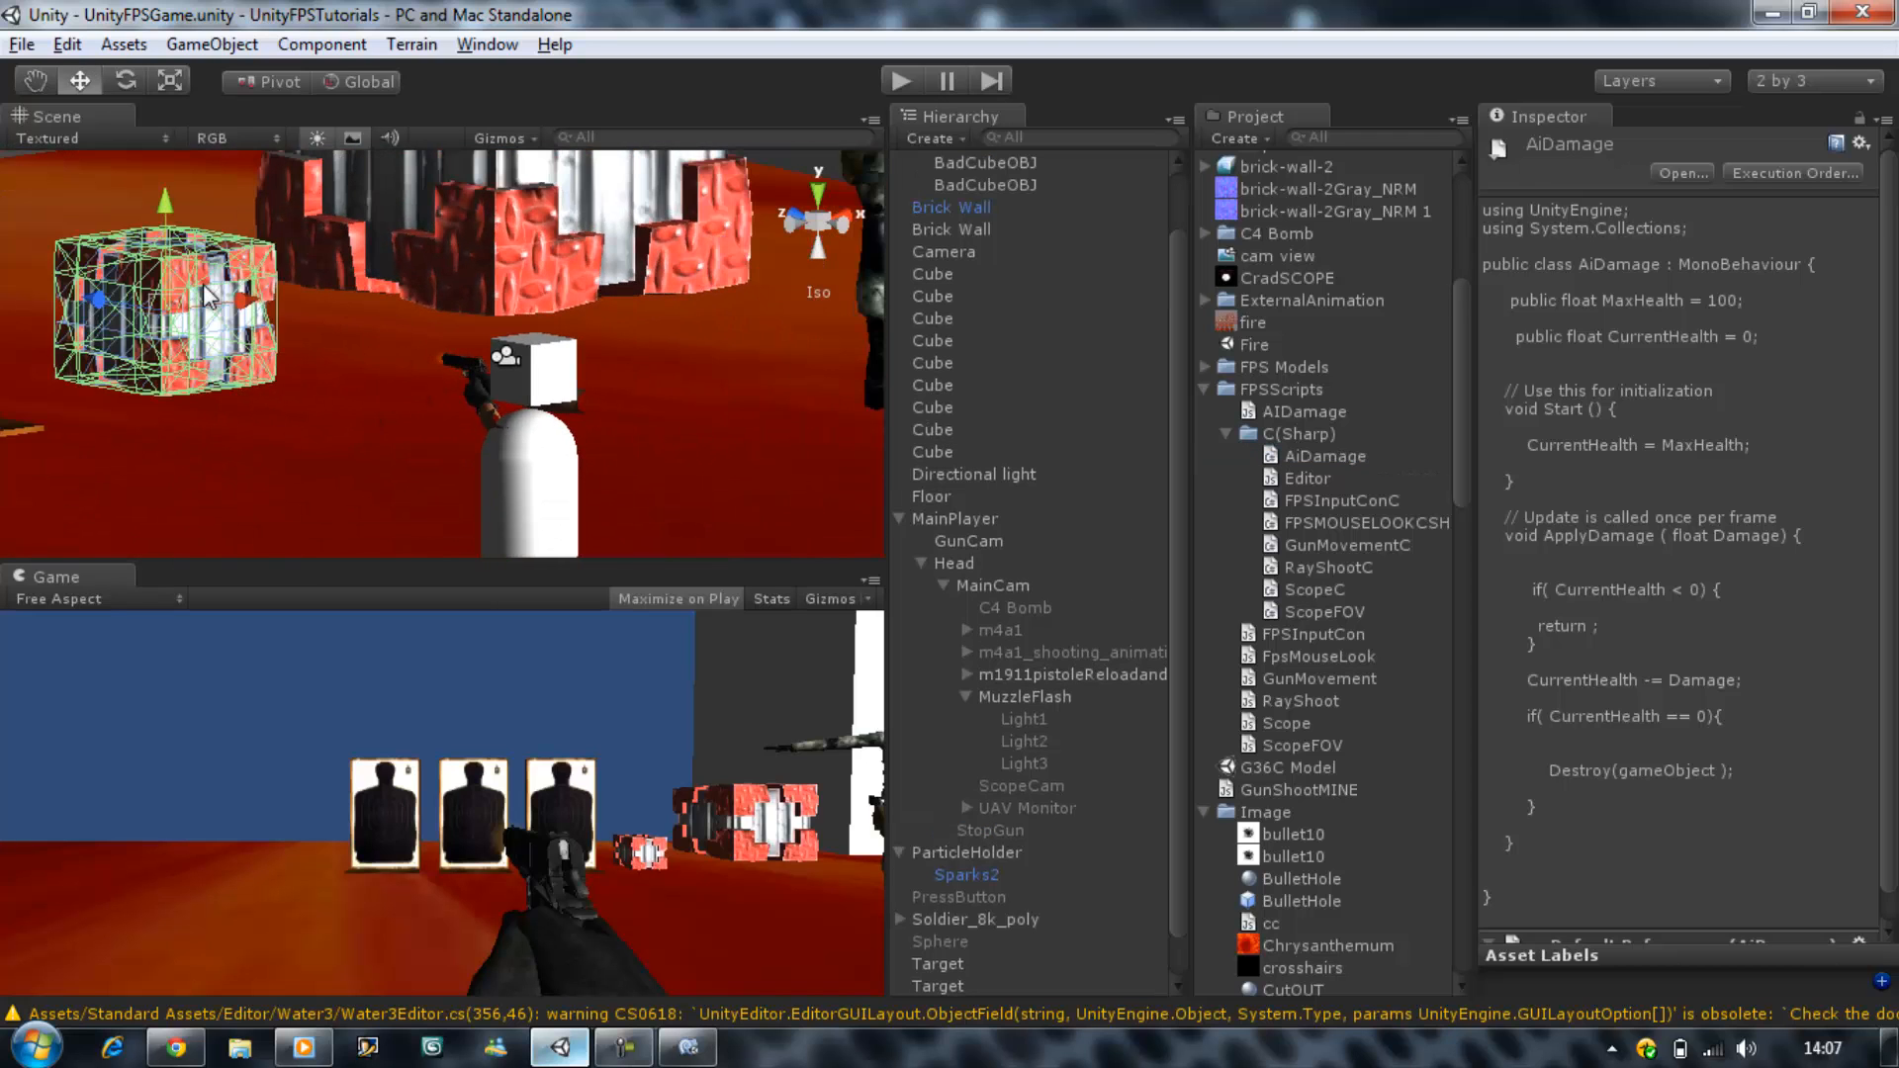
Step: Select the BadCubeOBJ cube and scroll the Inspector to its Mono Behaviour components
{"action": "left_click", "coordinate": [988, 163]}
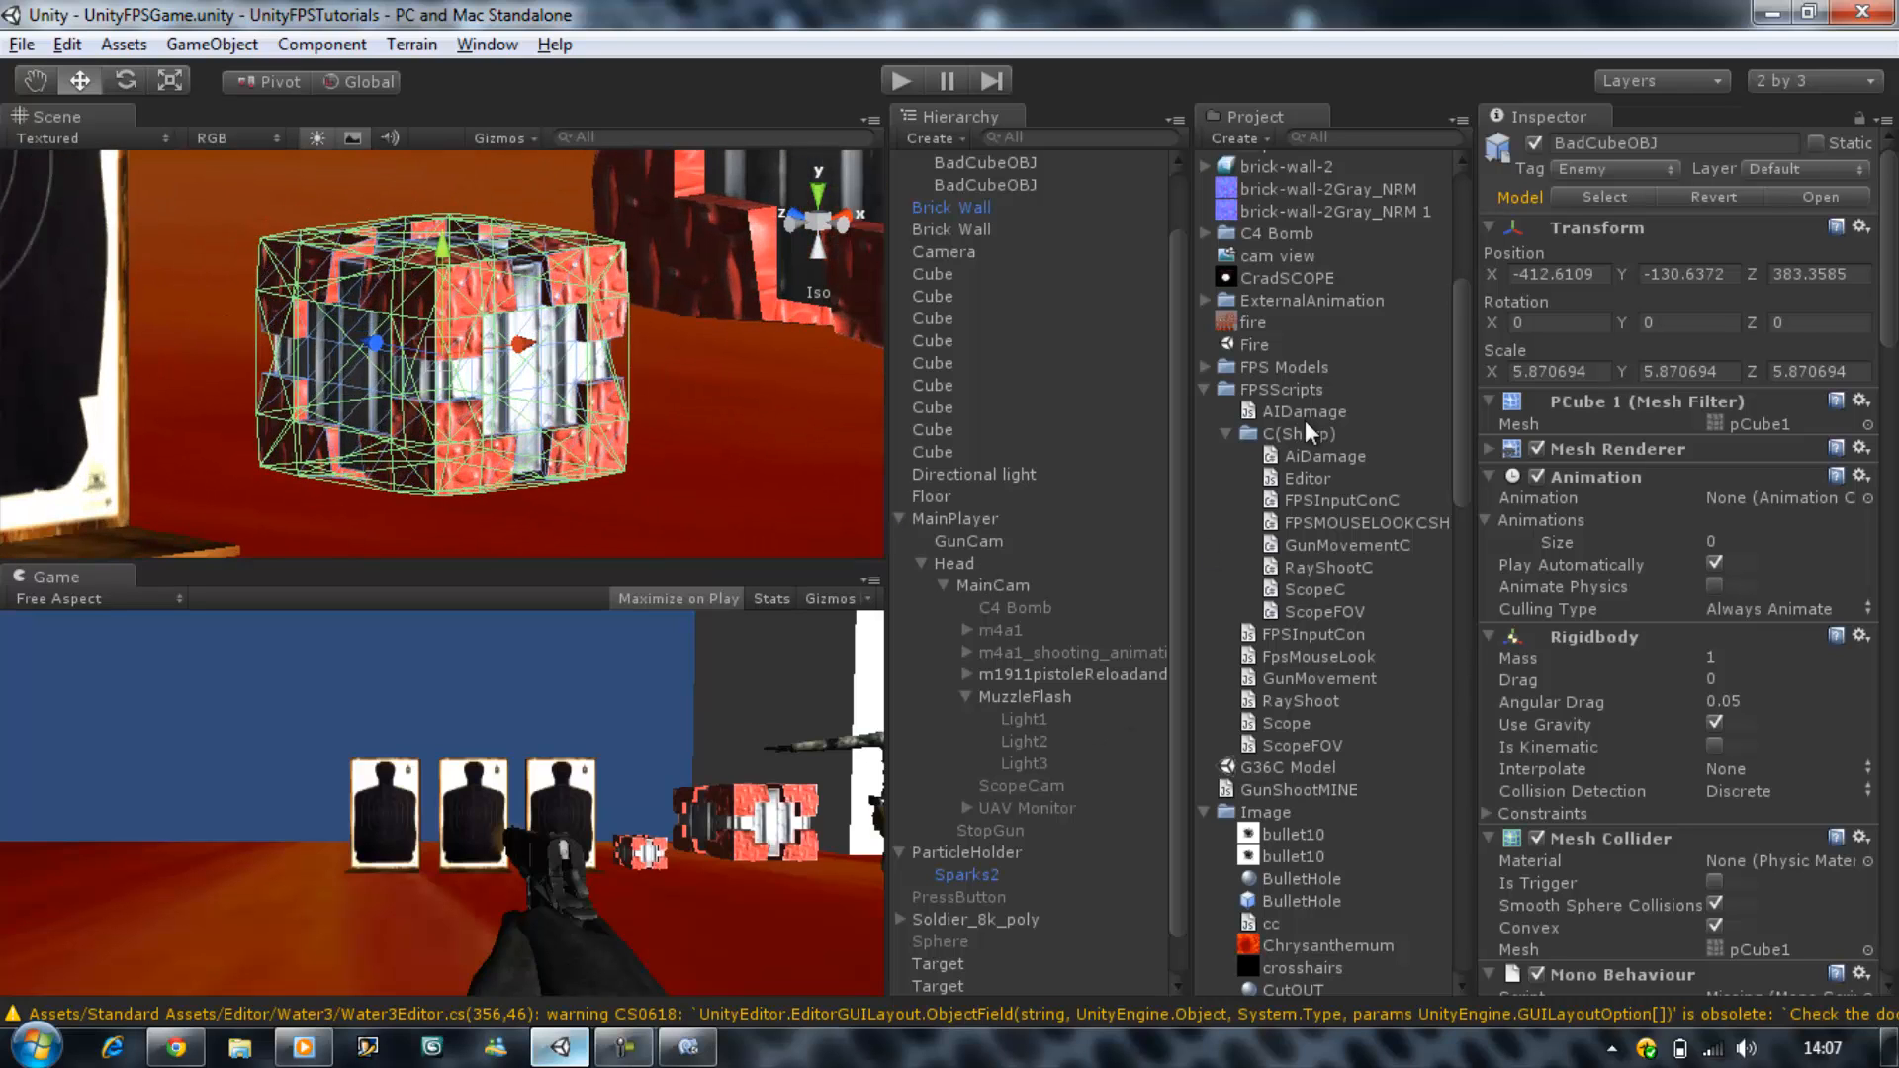
{"action": "left_click", "coordinate": [1324, 455]}
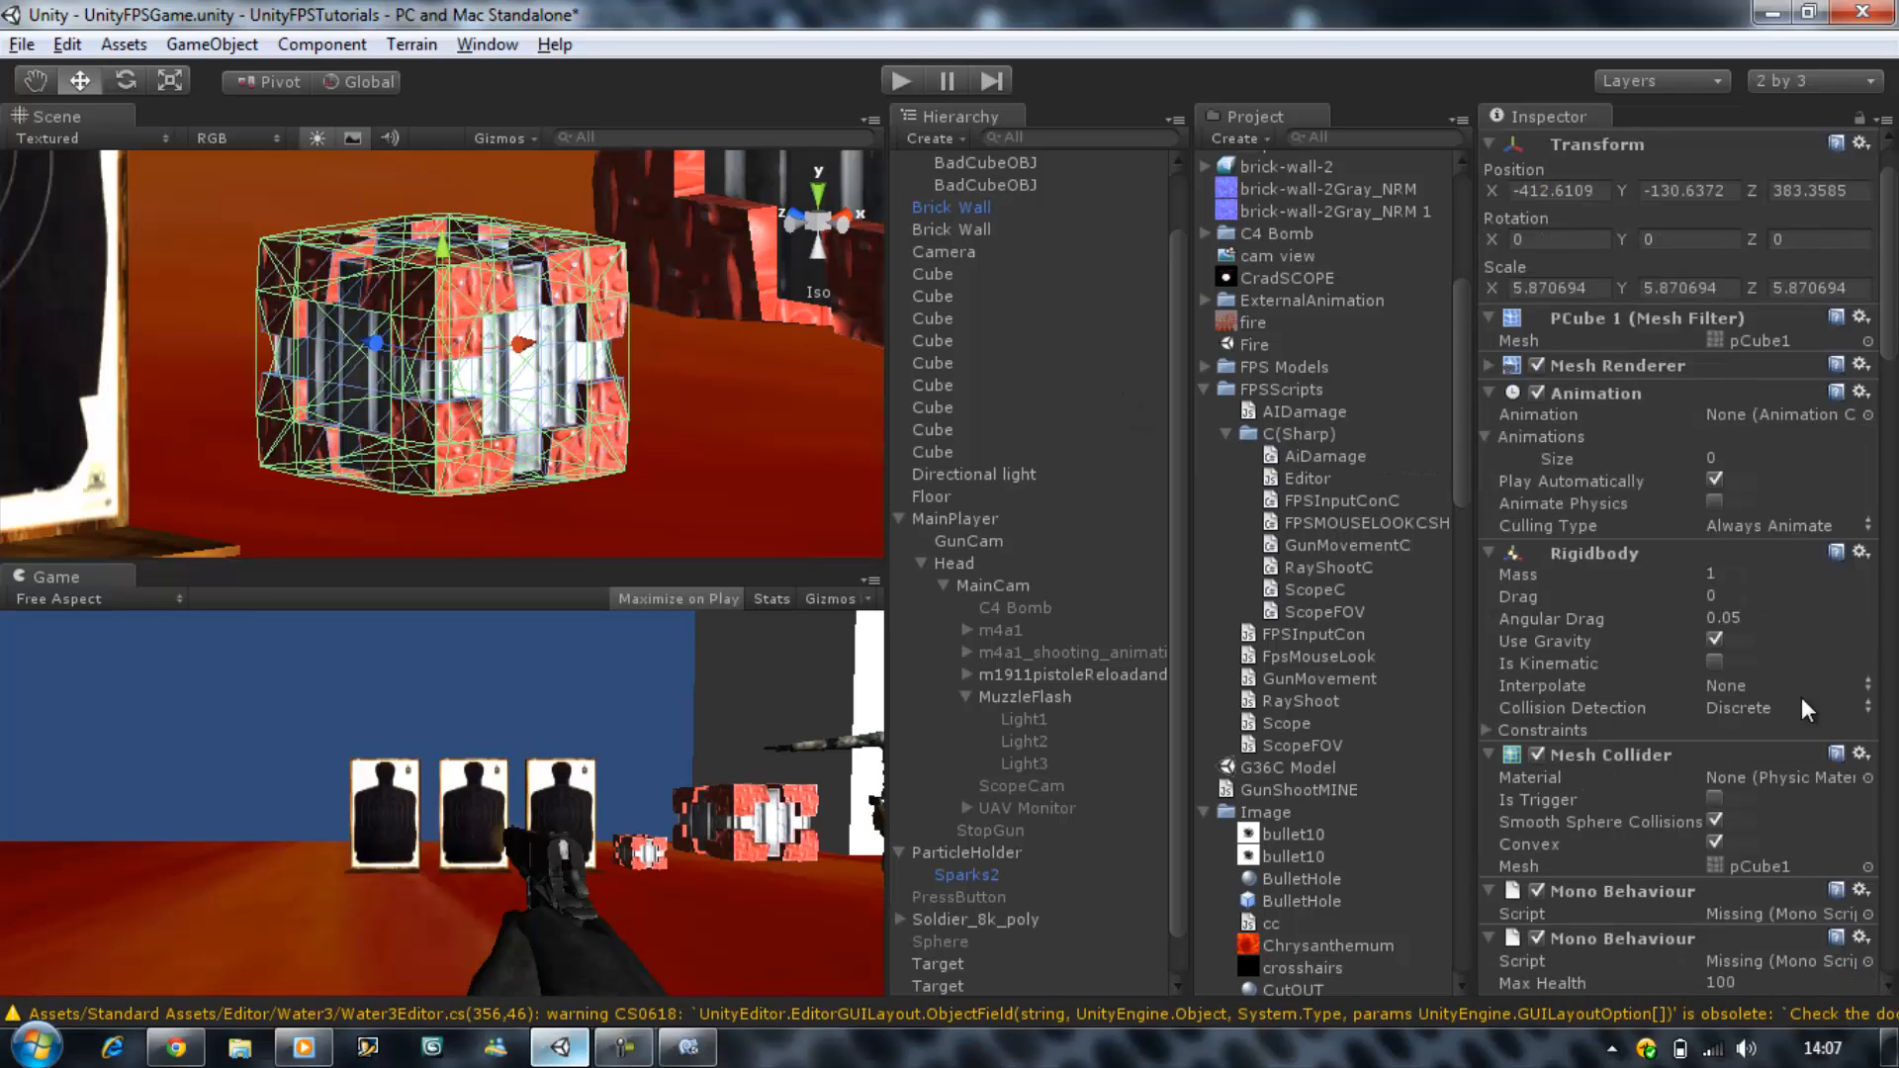
{"action": "scroll", "scroll_direction": "down", "scroll_amount": 3}
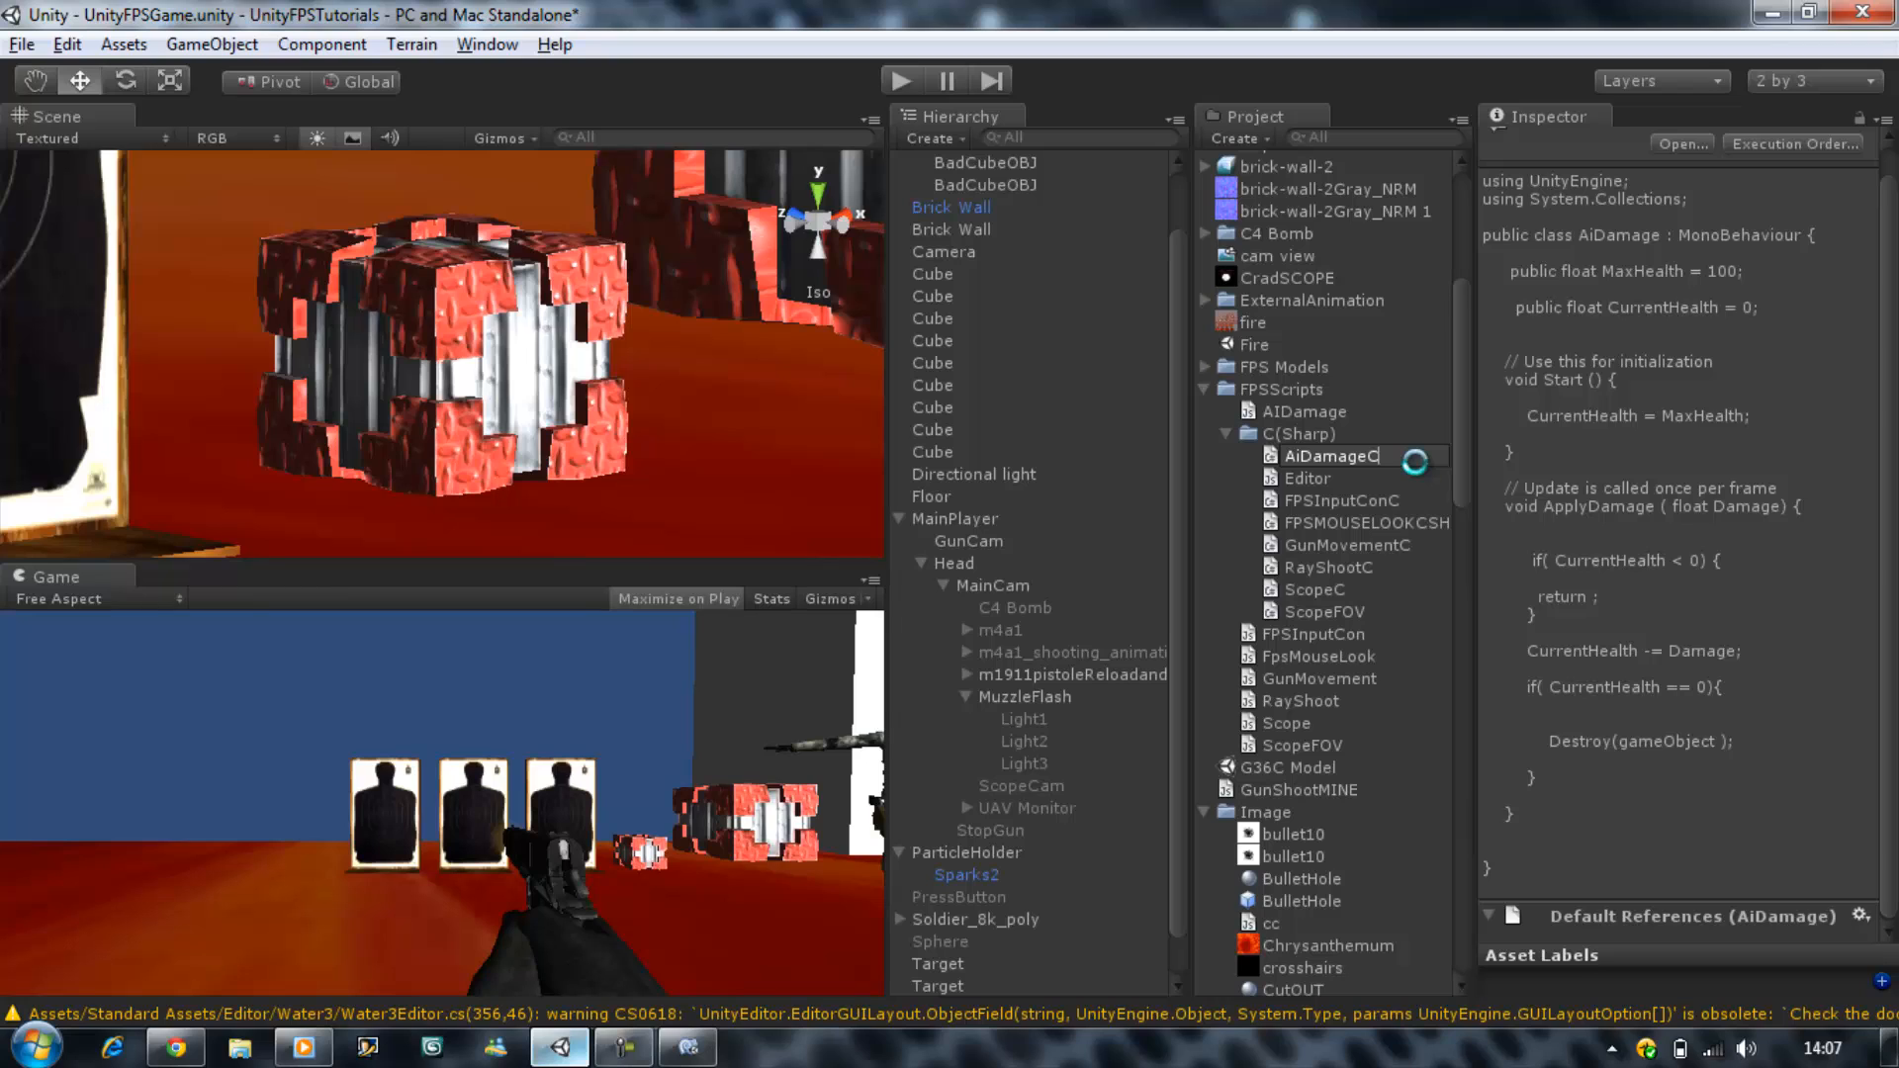
Step: Confirm the AiDamageC script name and switch back to MonoDevelop
{"action": "left_click", "coordinate": [1332, 455]}
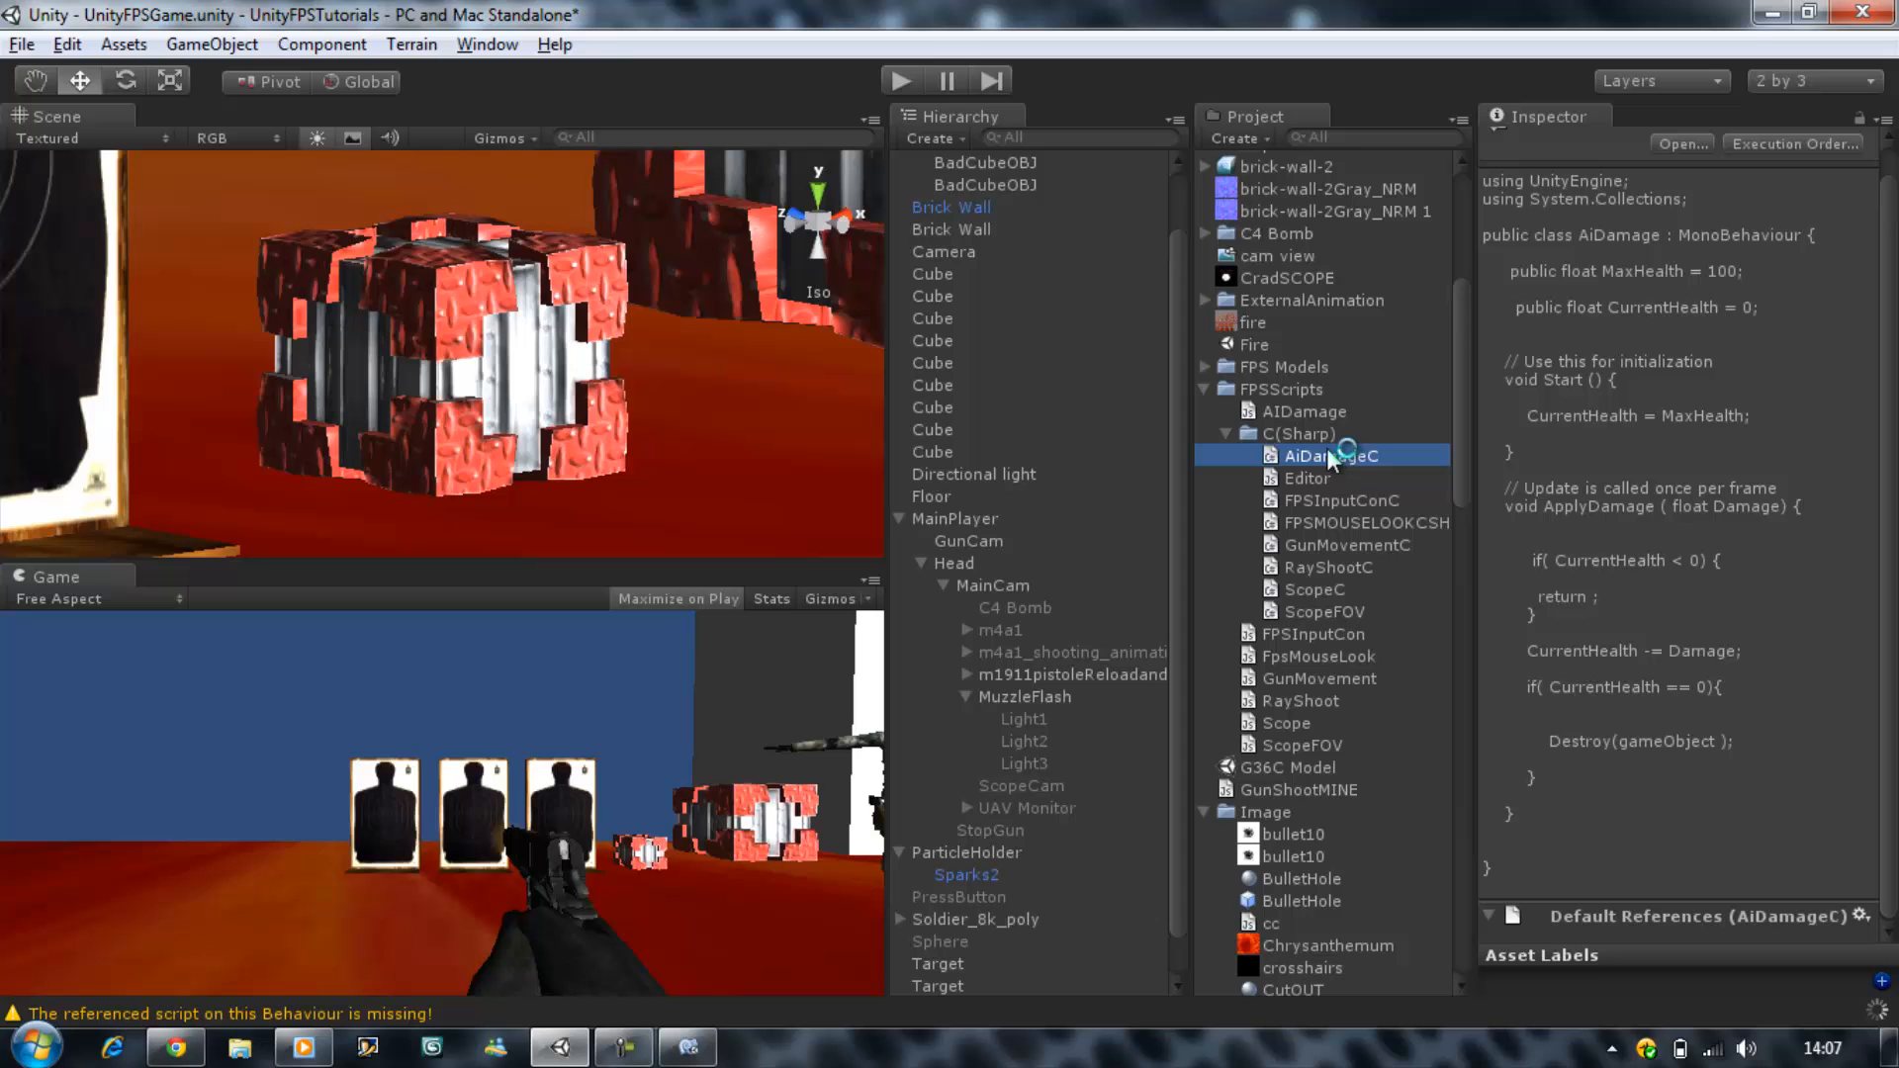
{"action": "mouse_move", "coordinate": [711, 1054]}
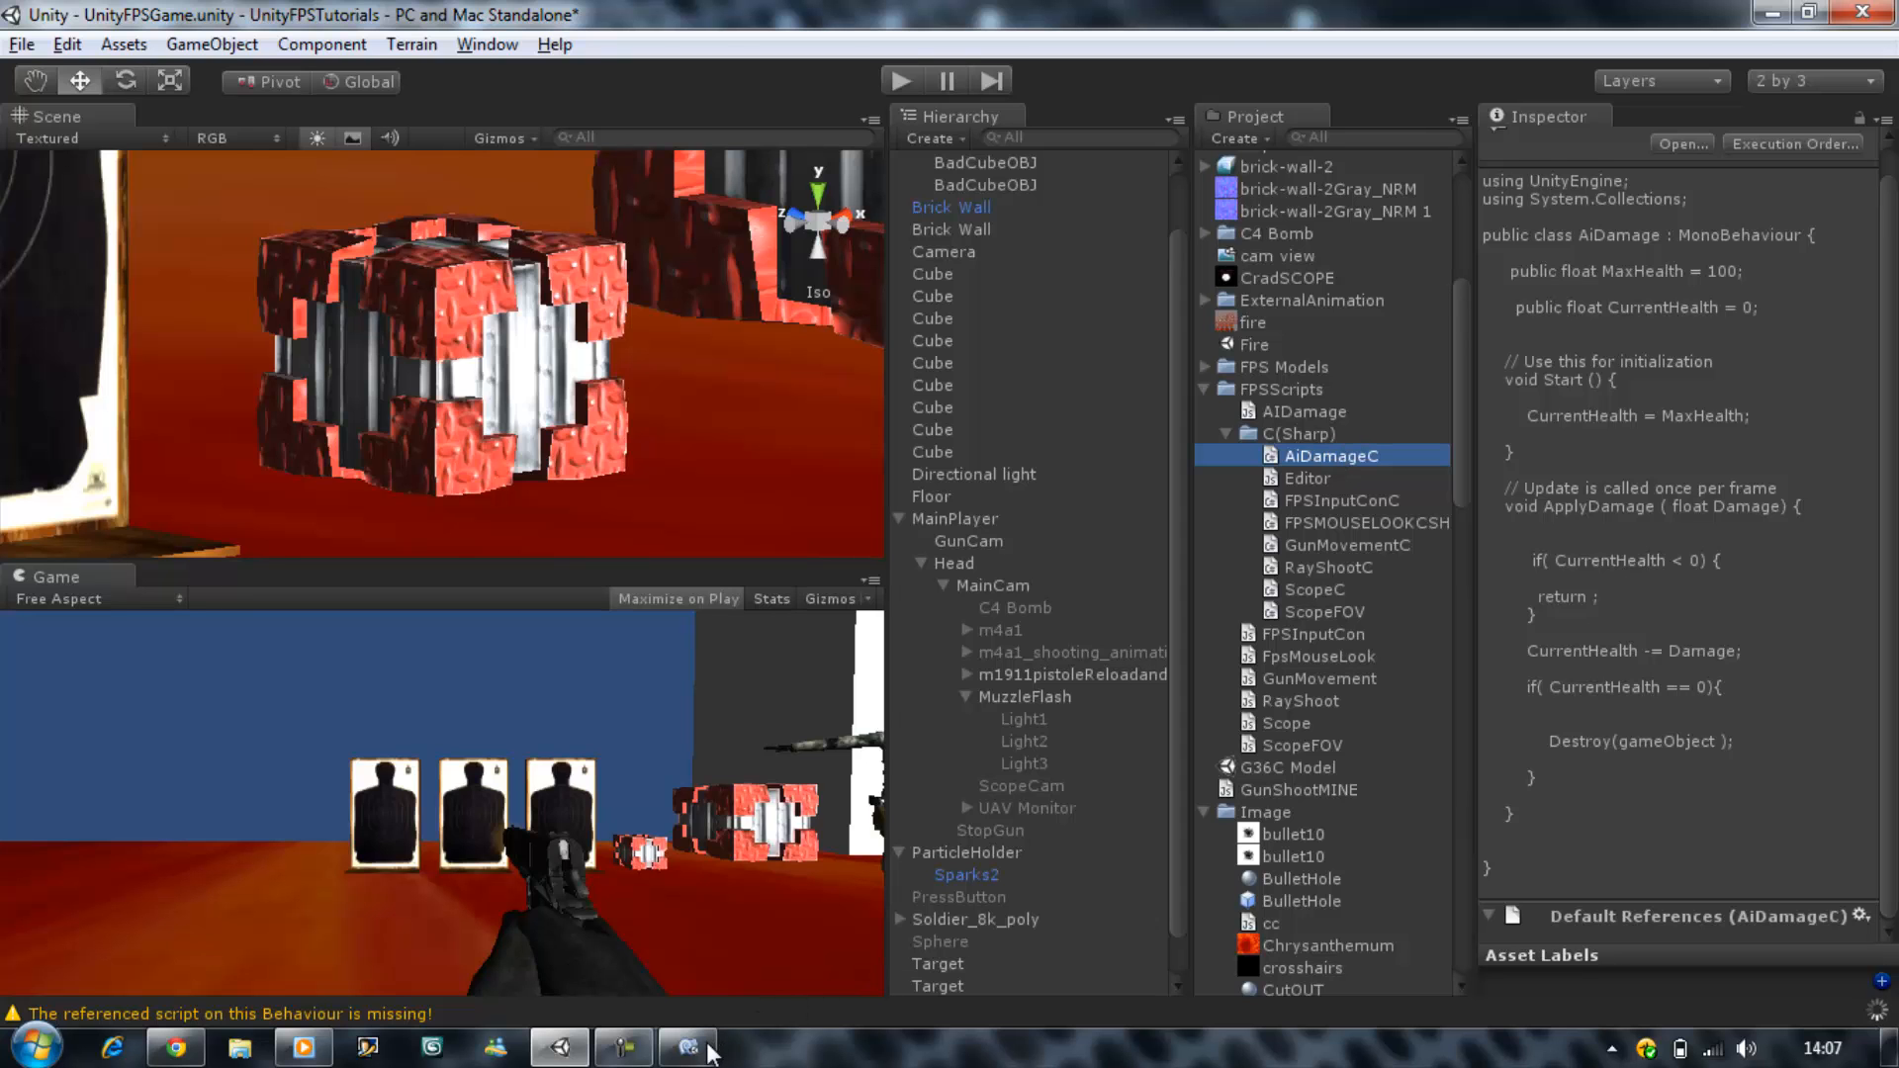
{"action": "left_click", "coordinate": [688, 1045]}
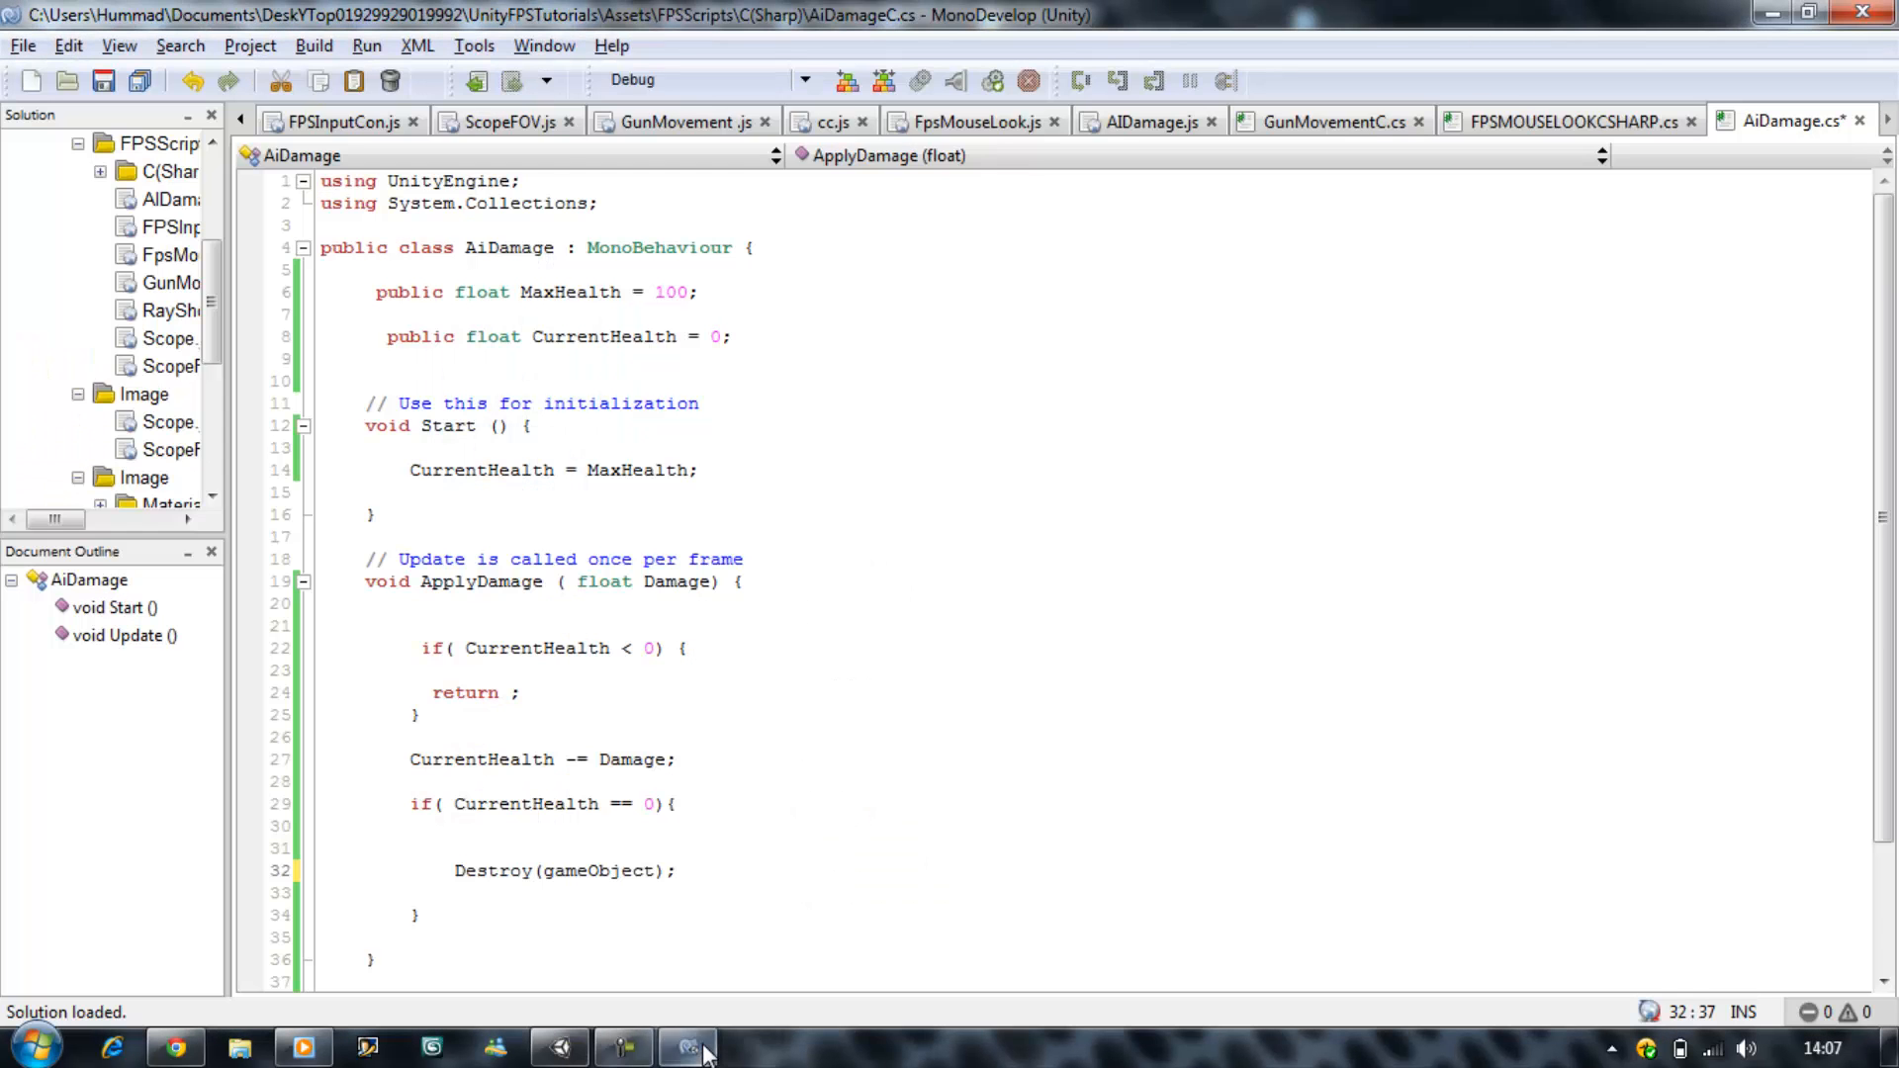
{"action": "mouse_move", "coordinate": [686, 1045]}
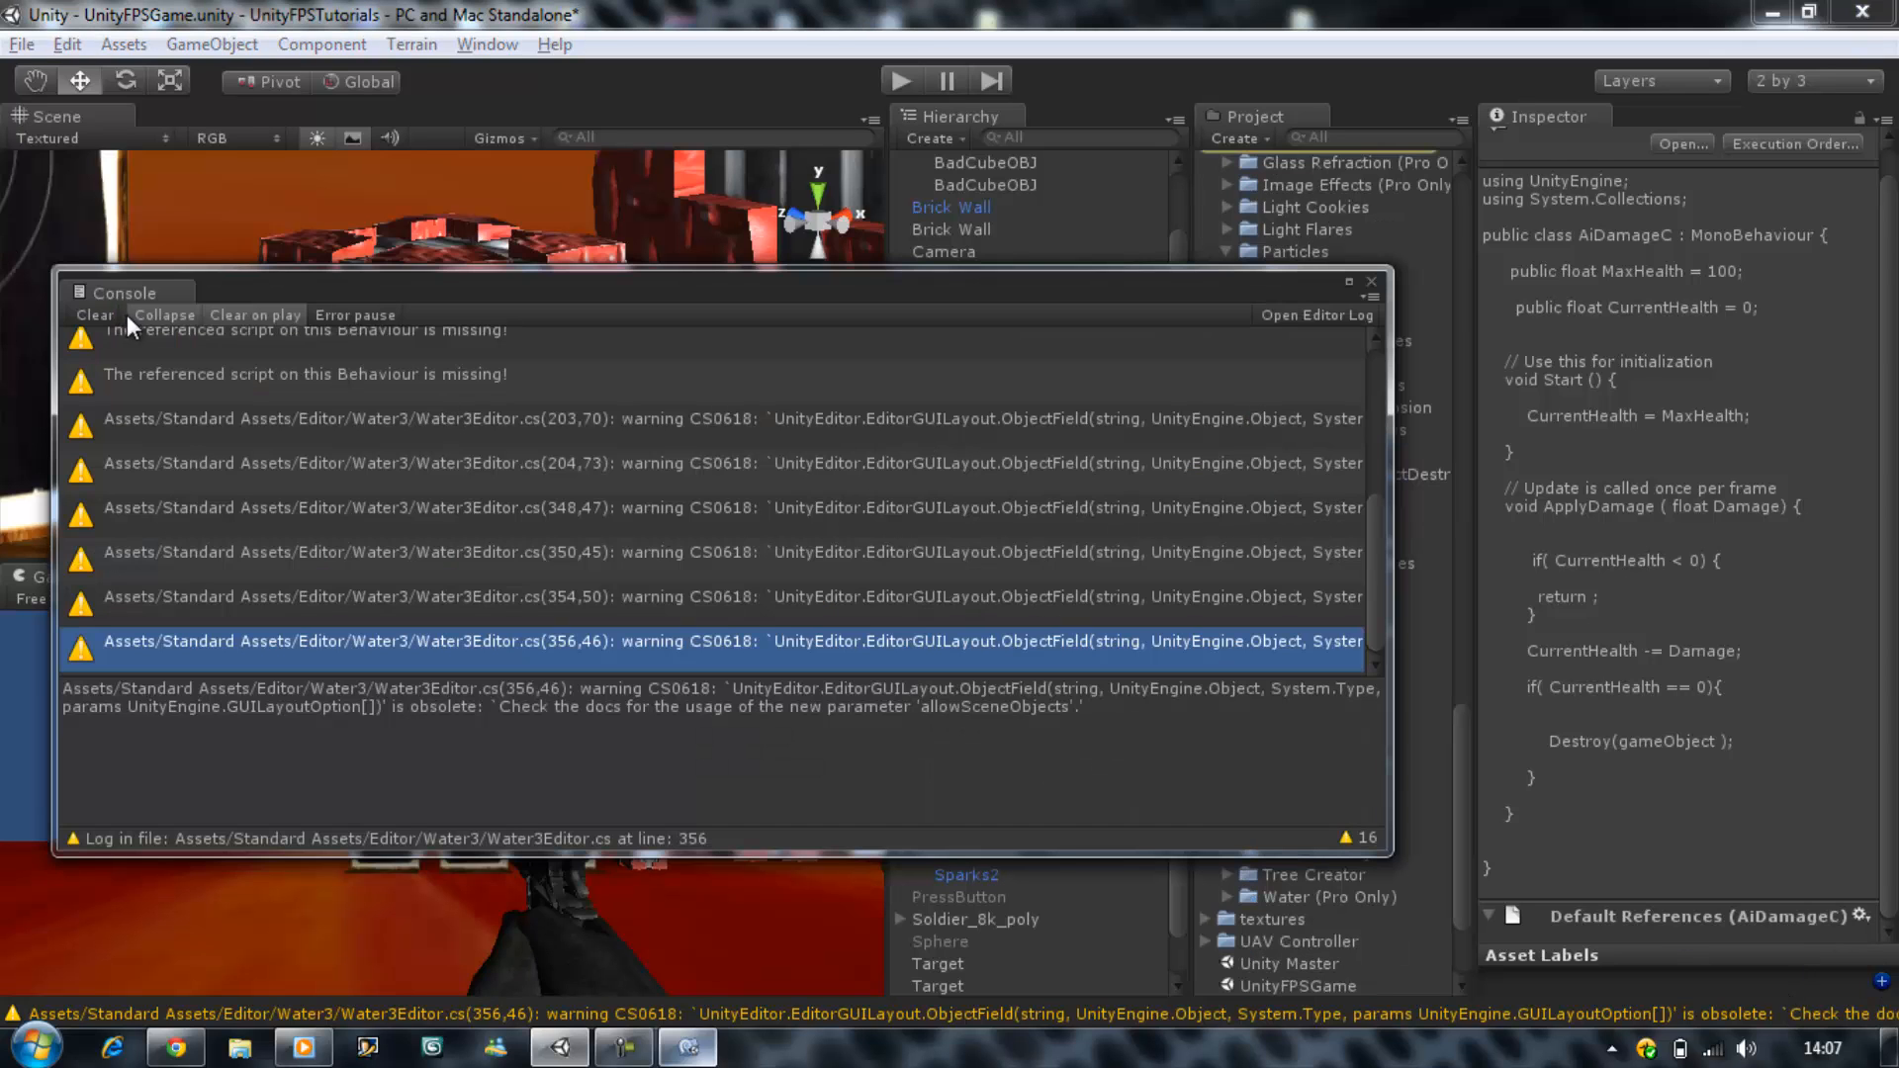
Step: Clear all console warnings and close the Console window
{"action": "left_click", "coordinate": [93, 314]}
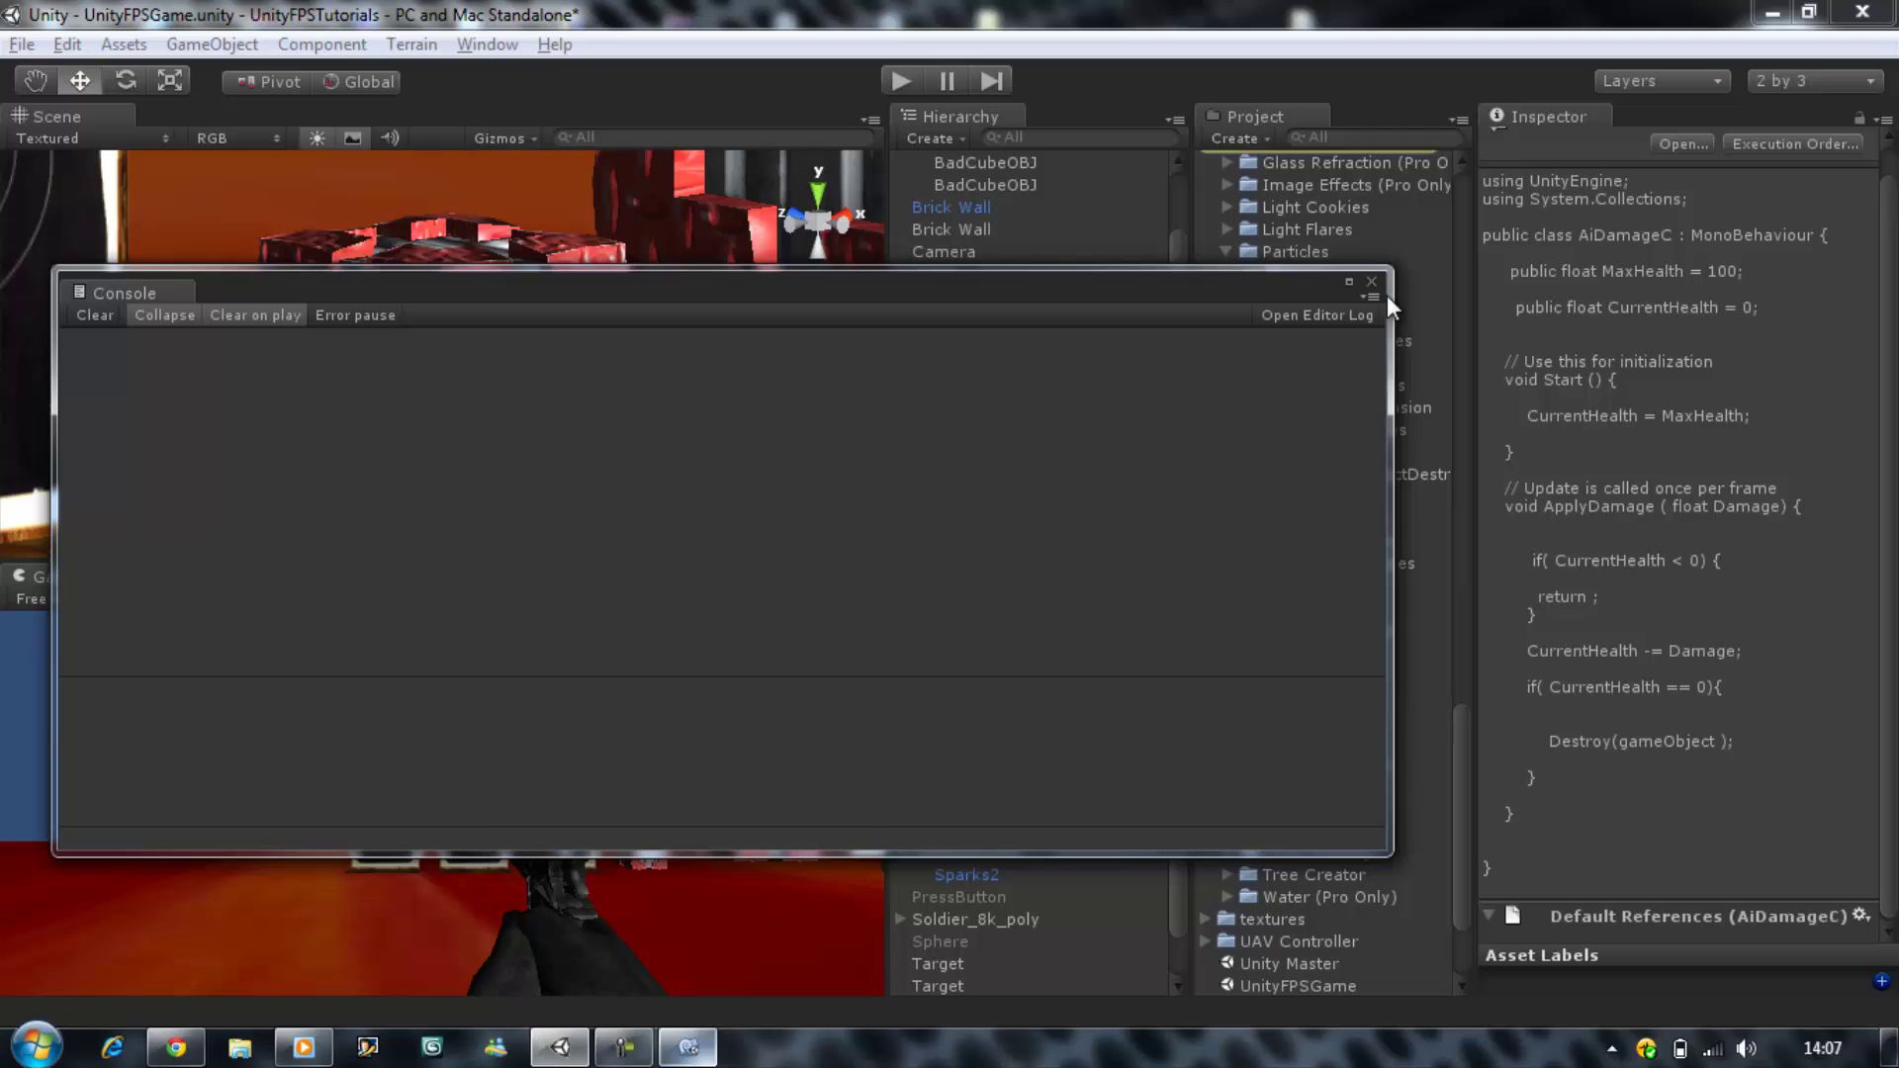
{"action": "left_click", "coordinate": [1372, 281]}
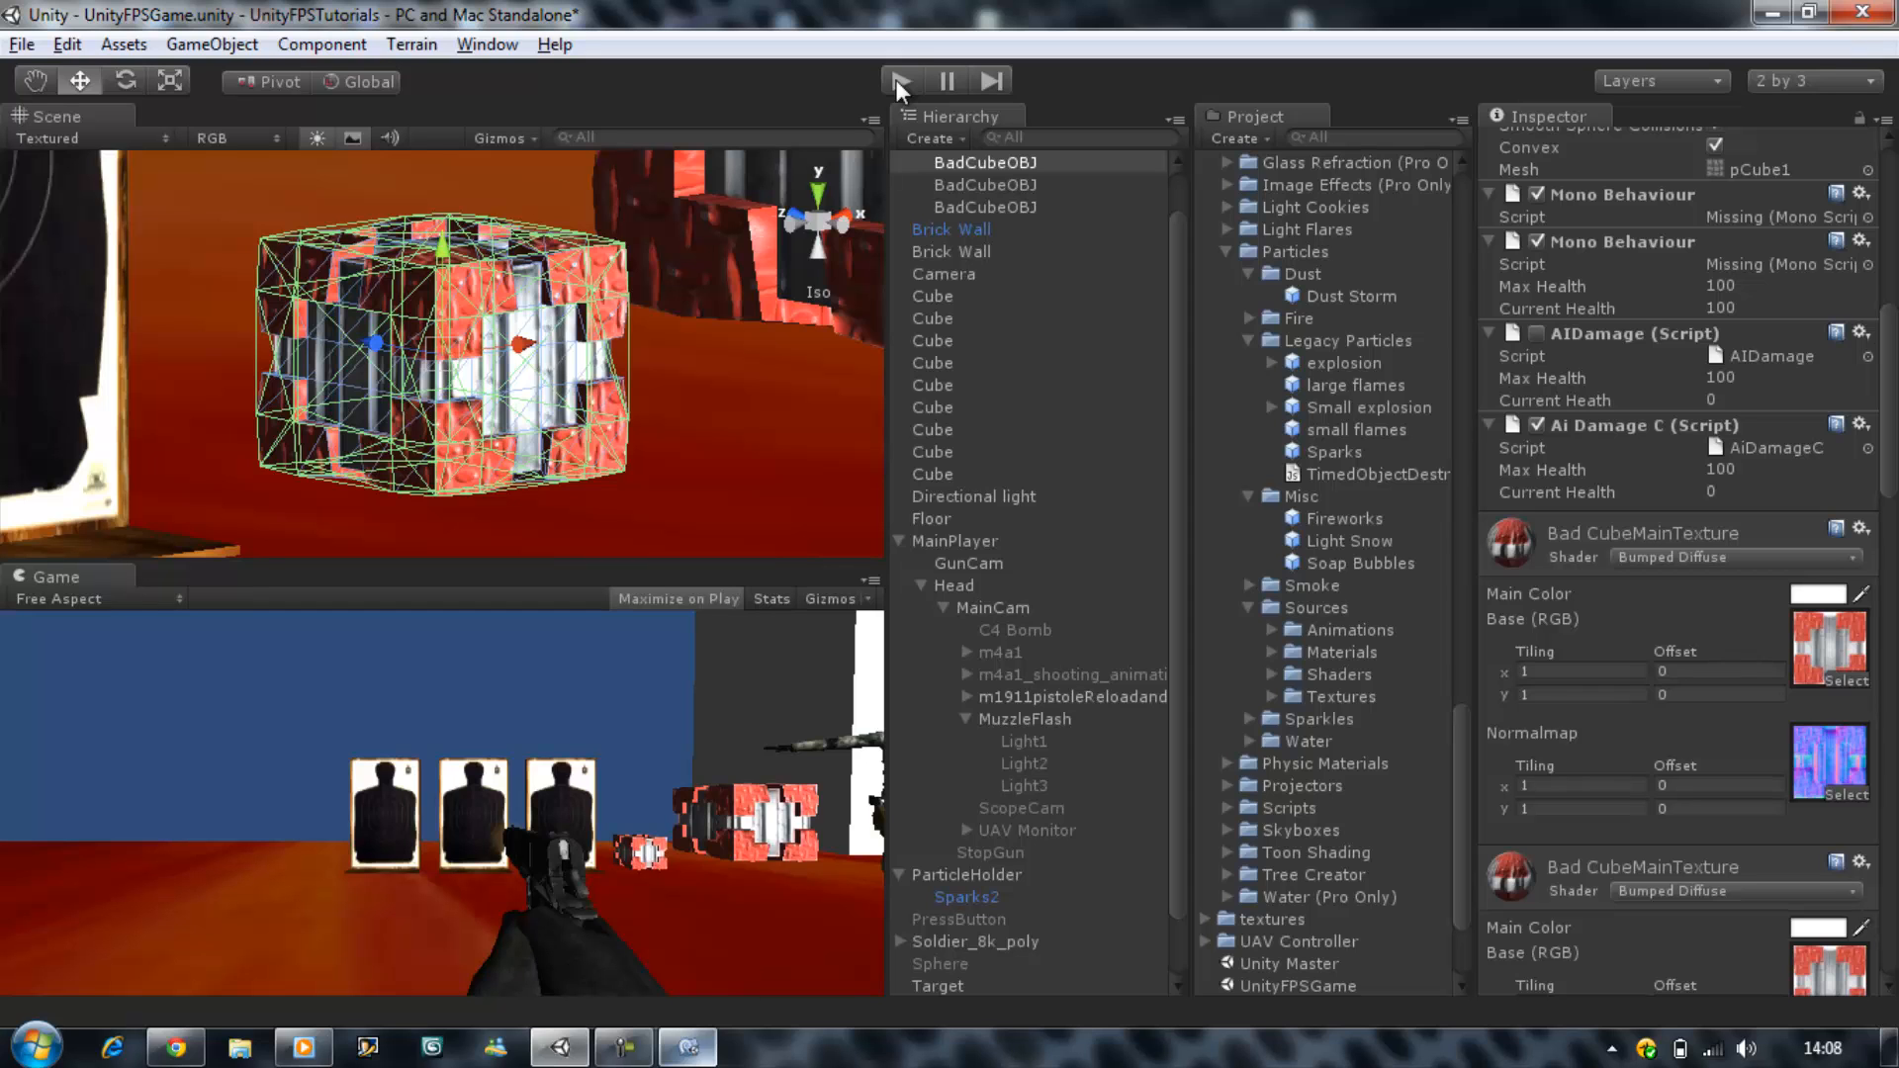
Step: Enter Play mode to test the enemy cubes with AiDamageC
{"action": "left_click", "coordinate": [901, 80]}
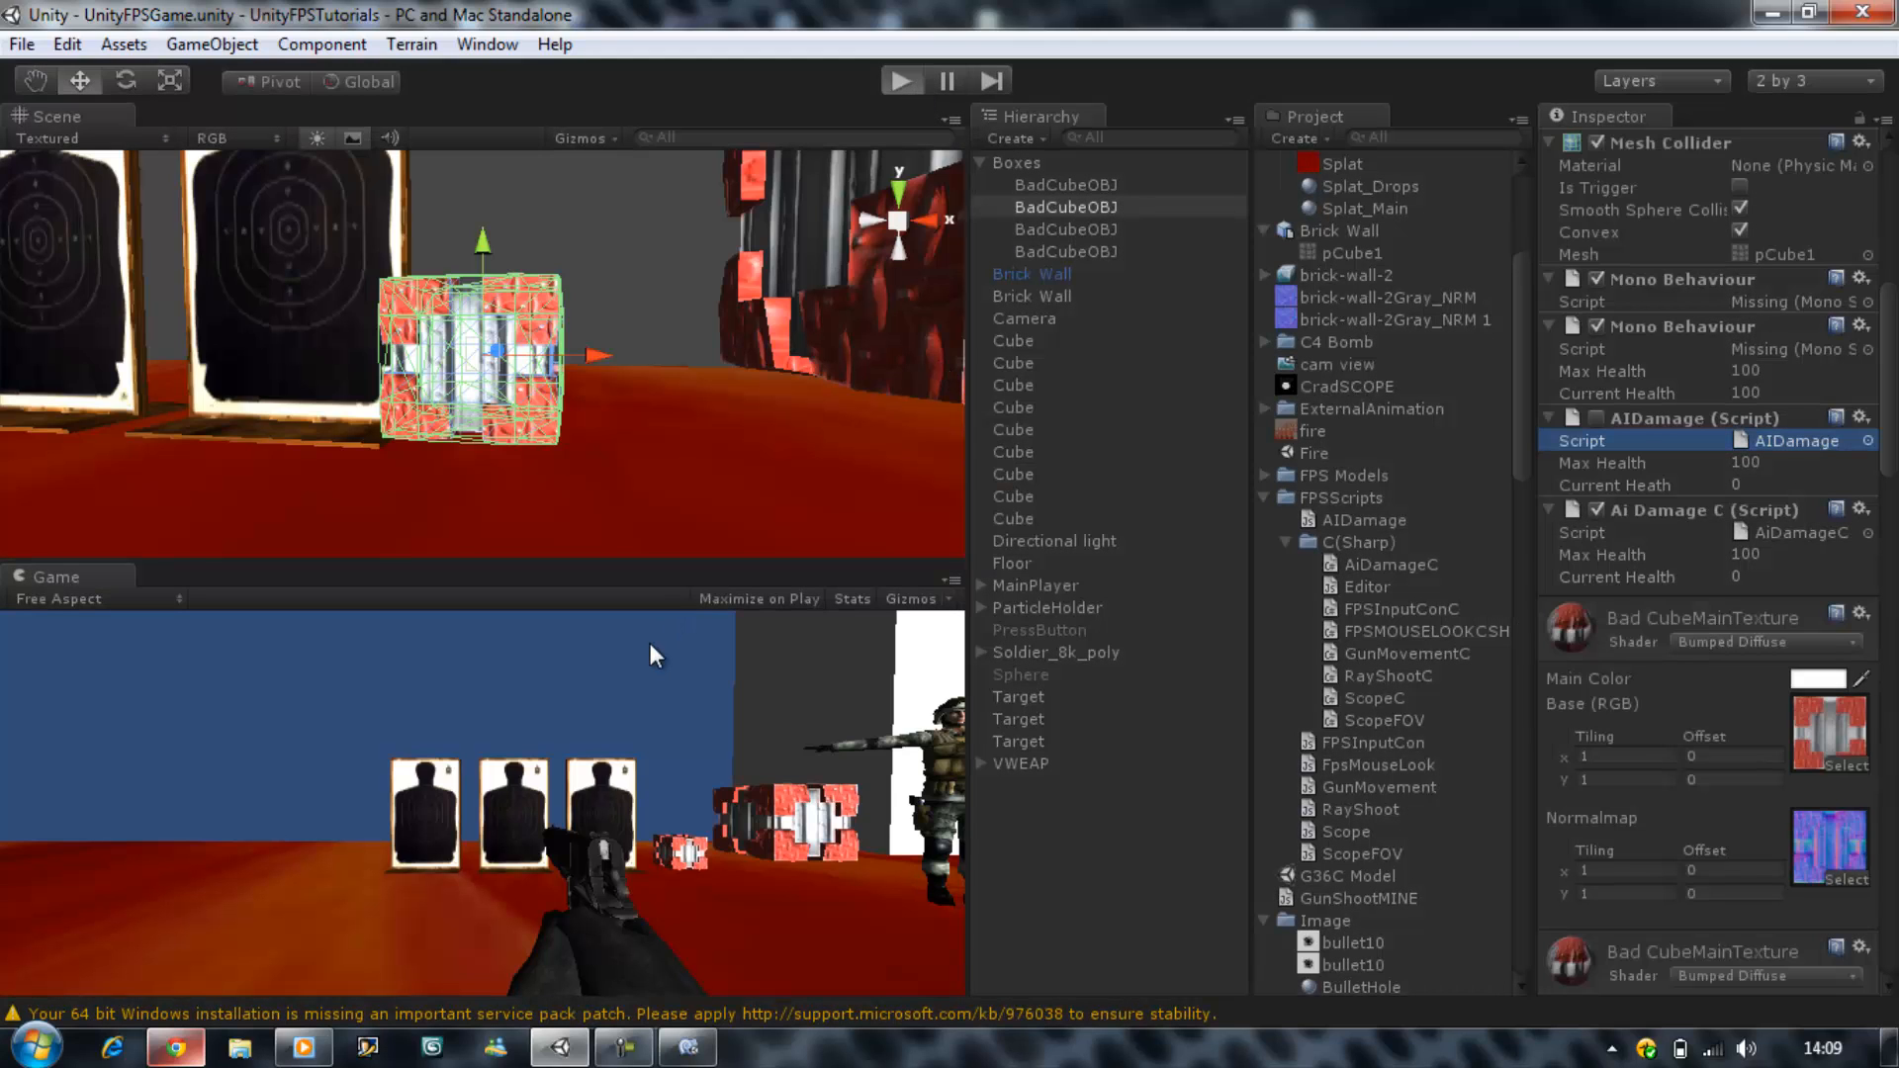
{"action": "left_click", "coordinate": [900, 80]}
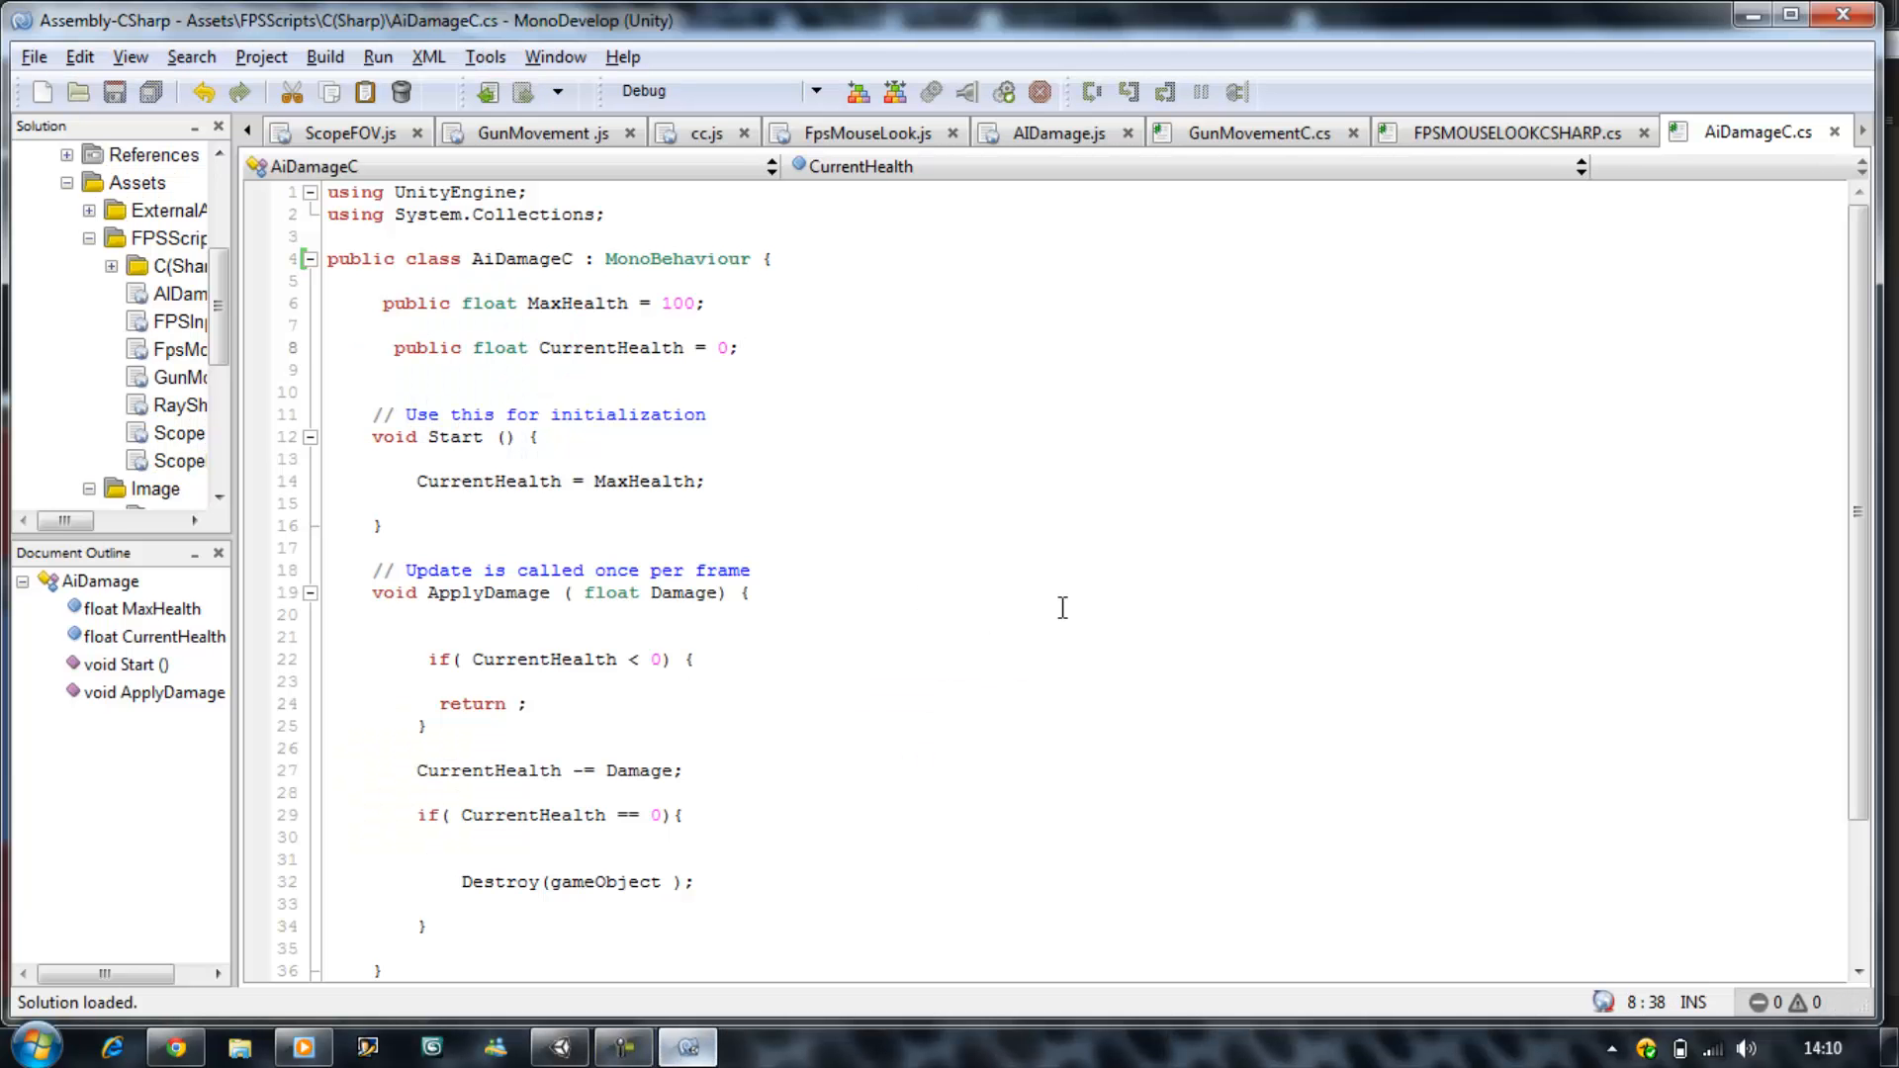
{"action": "scroll", "scroll_direction": "down", "scroll_amount": 3}
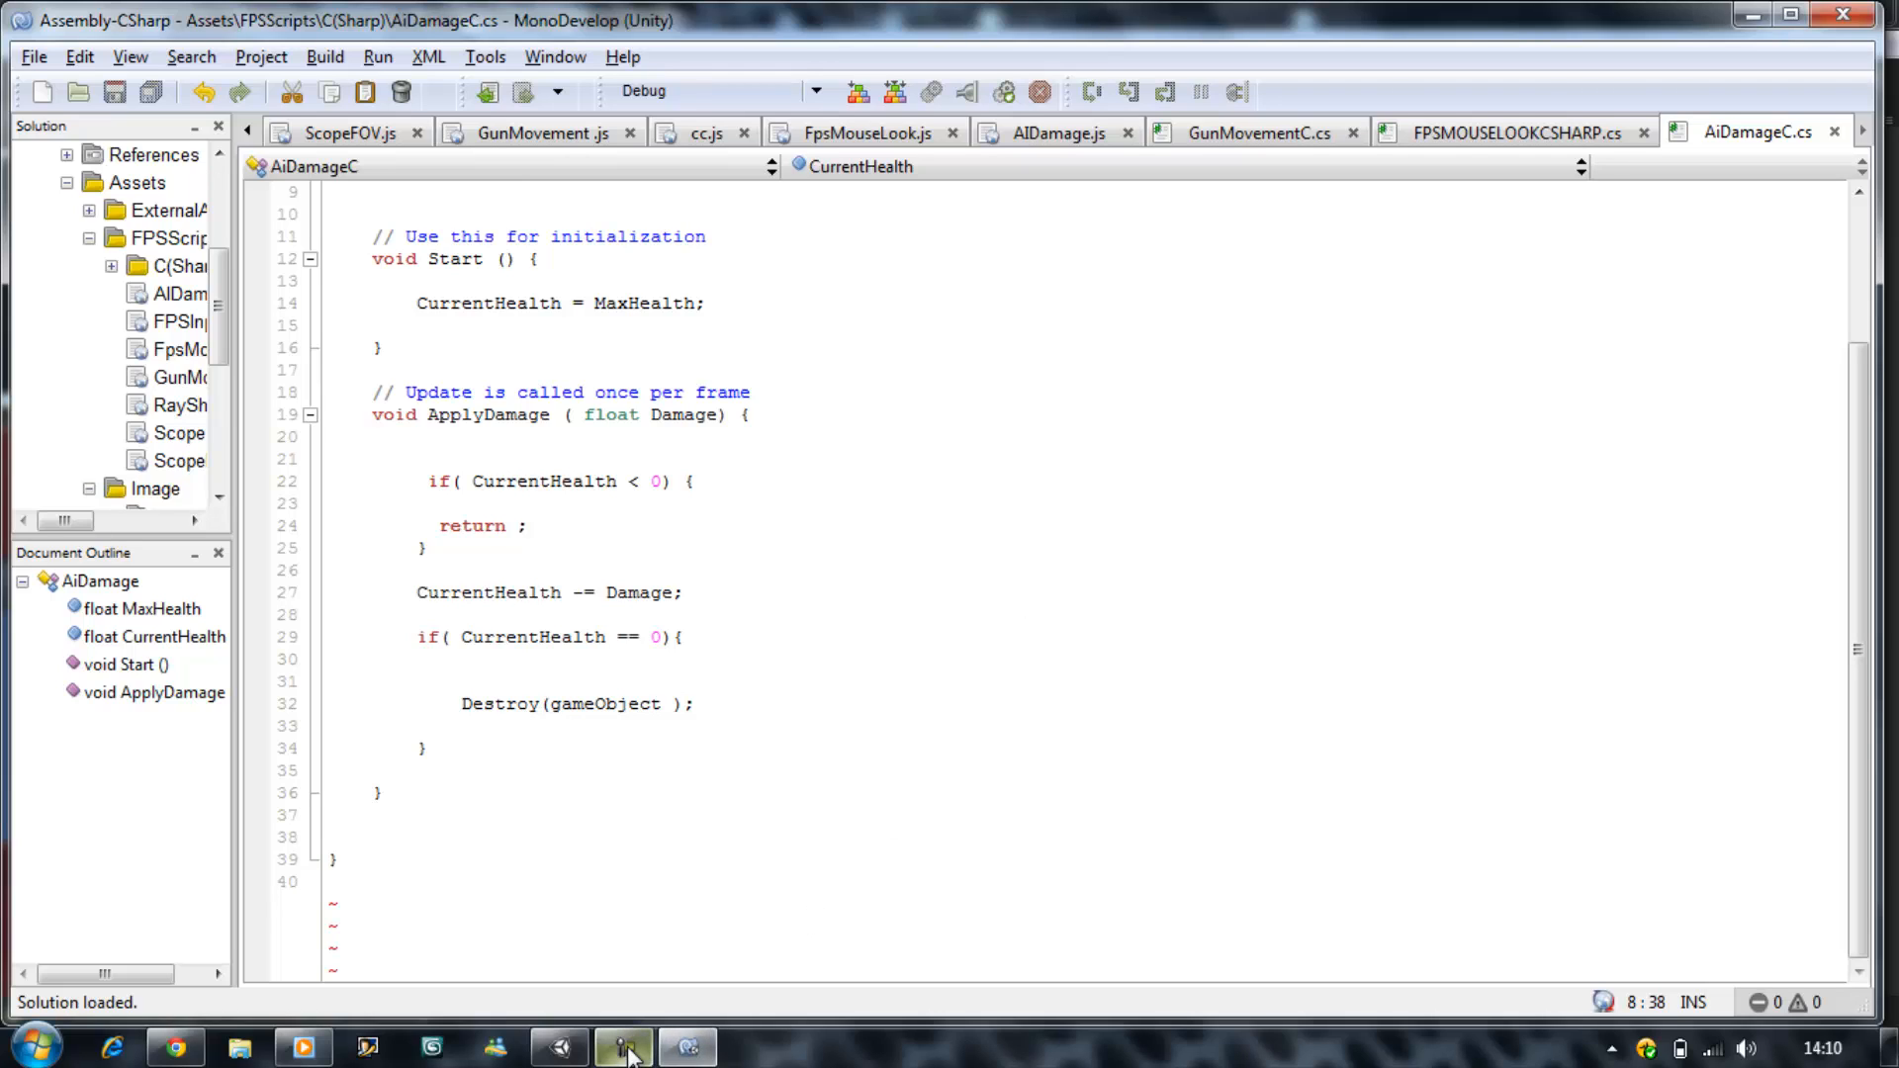
{"action": "mouse_move", "coordinate": [625, 1047]}
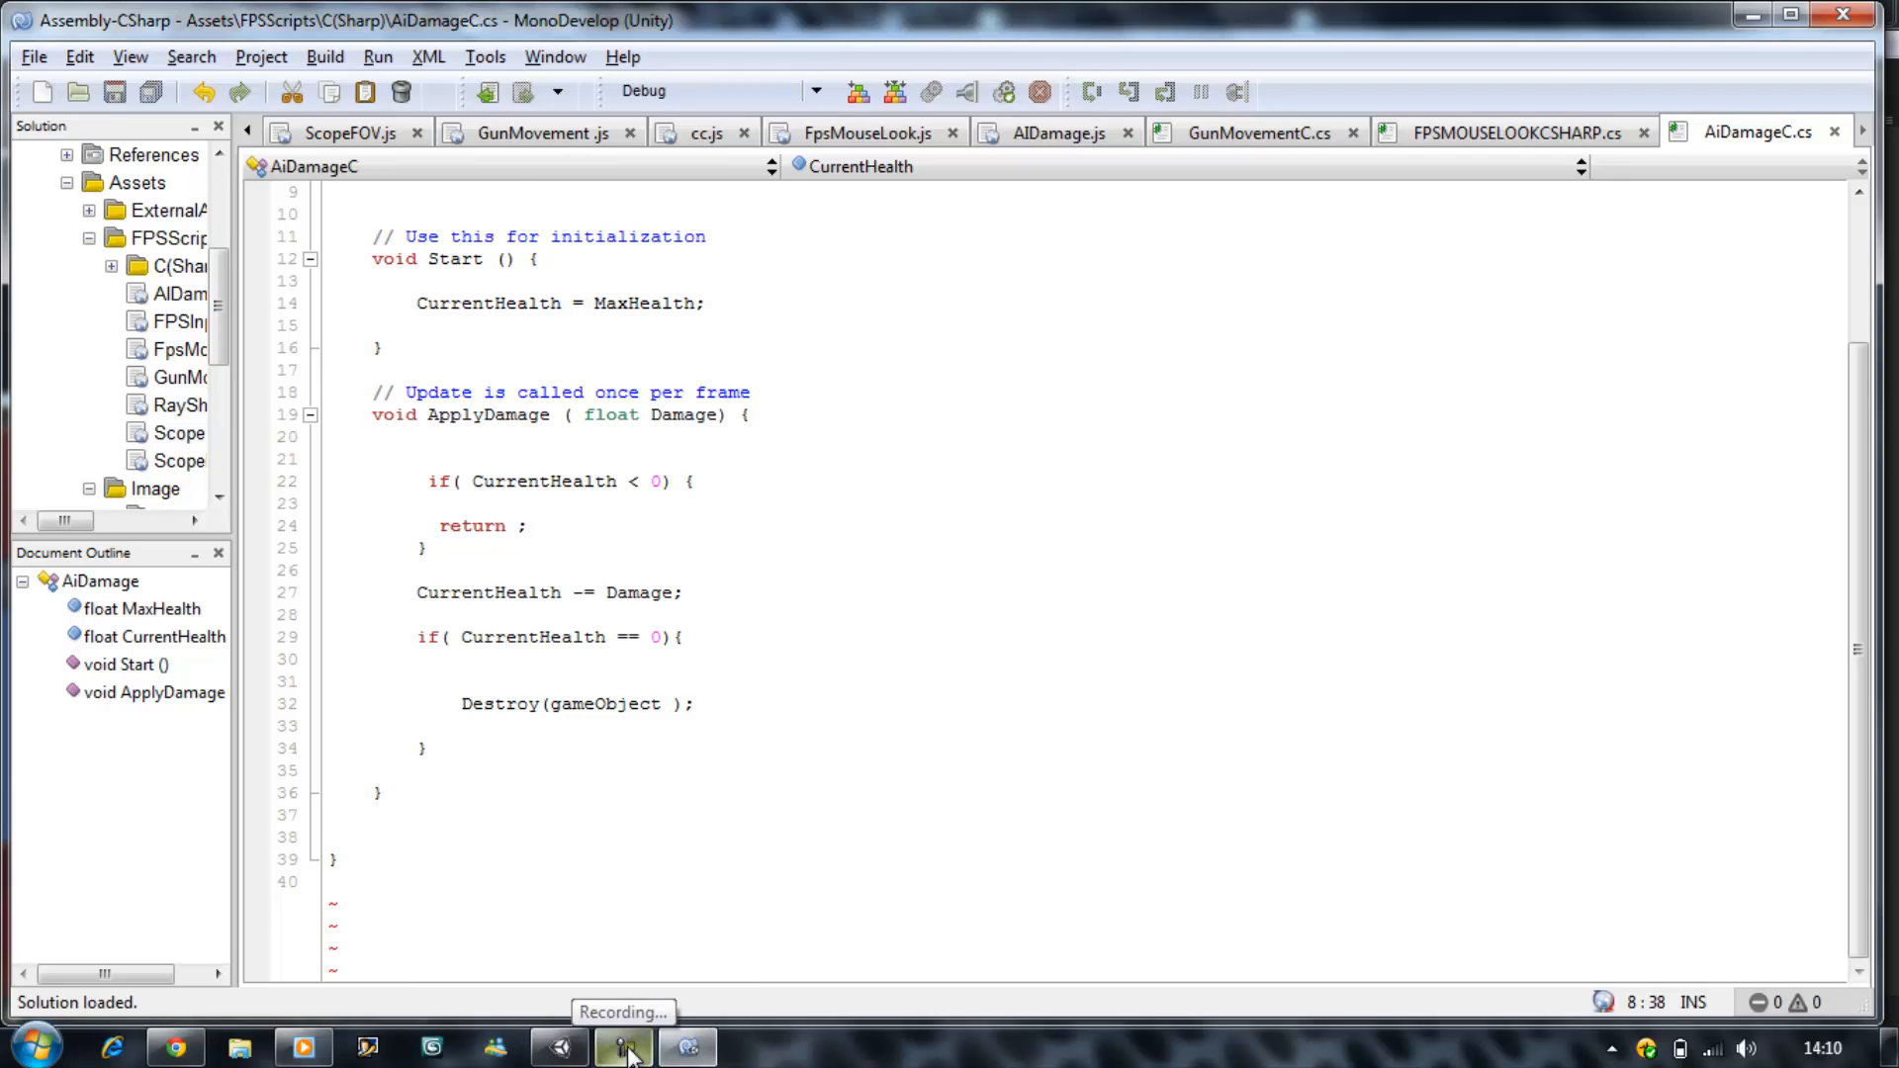
{"action": "left_click", "coordinate": [624, 1047]}
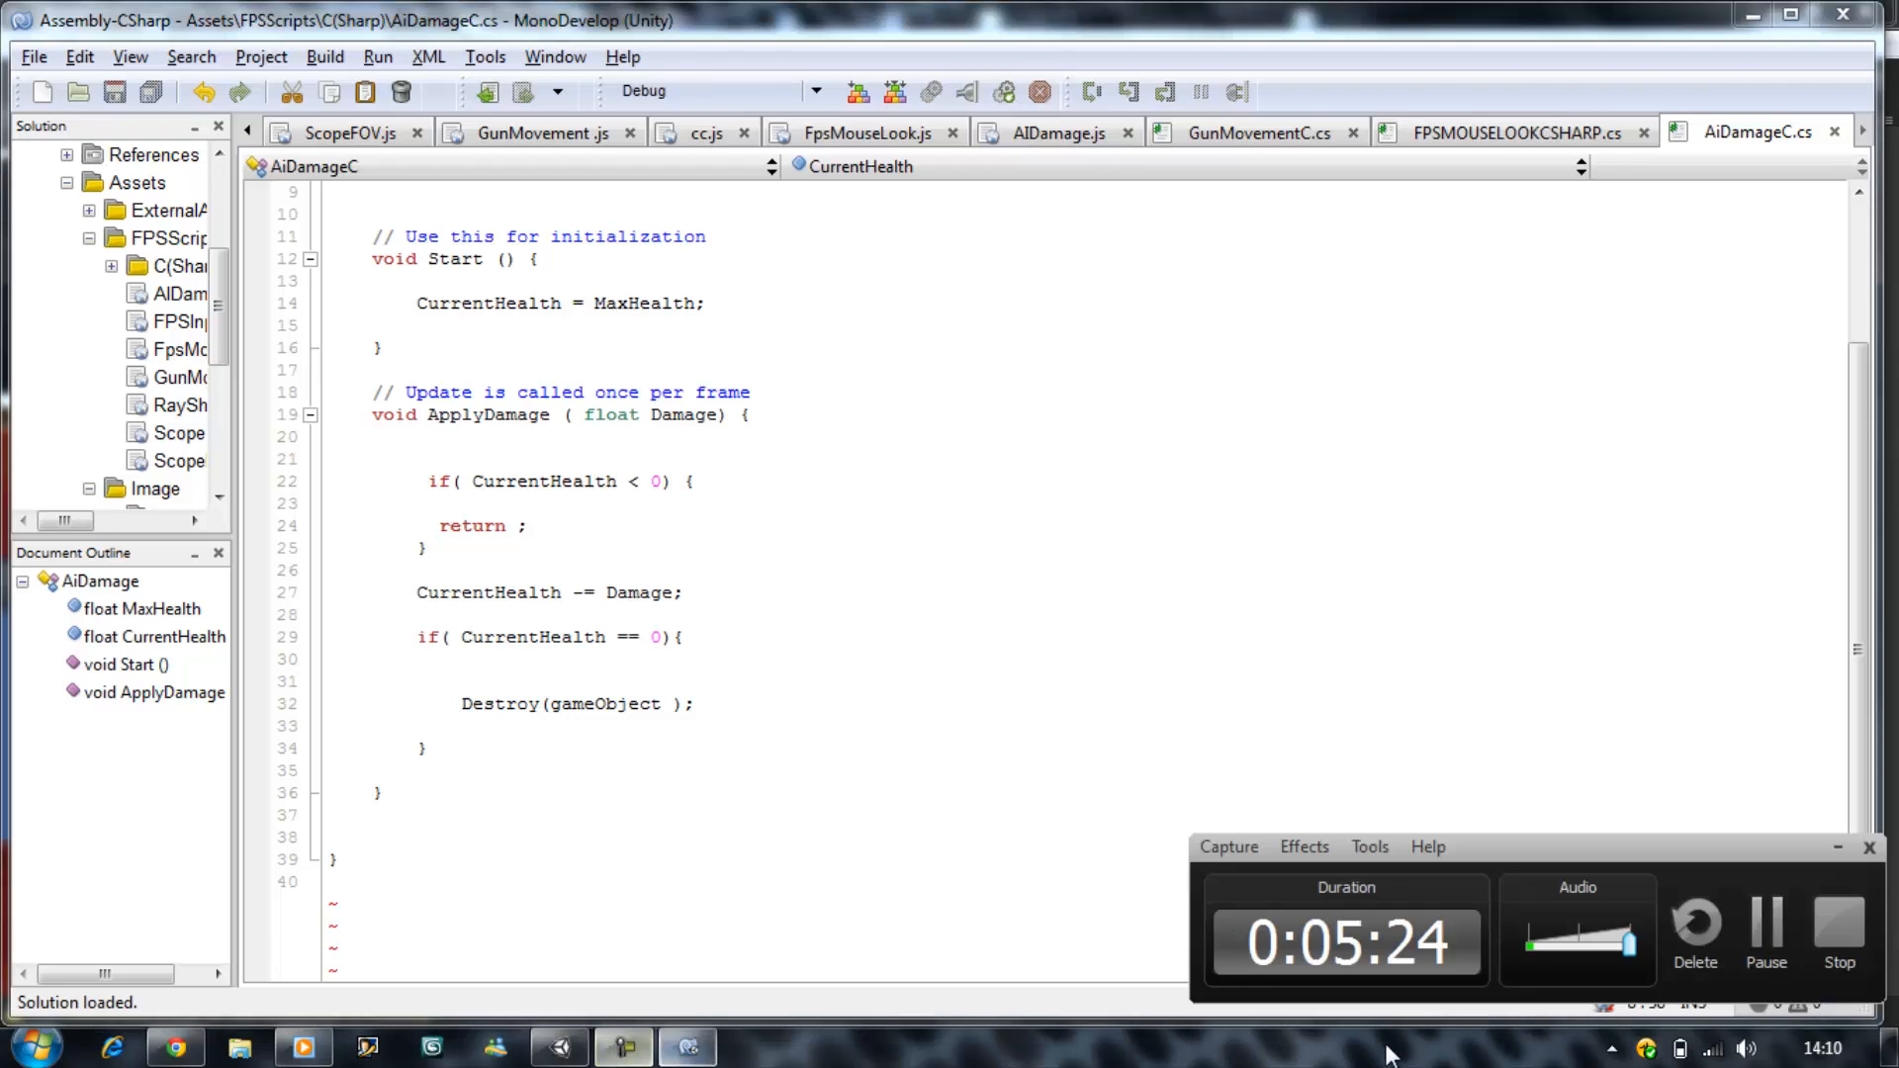
{"action": "mouse_move", "coordinate": [1841, 939]}
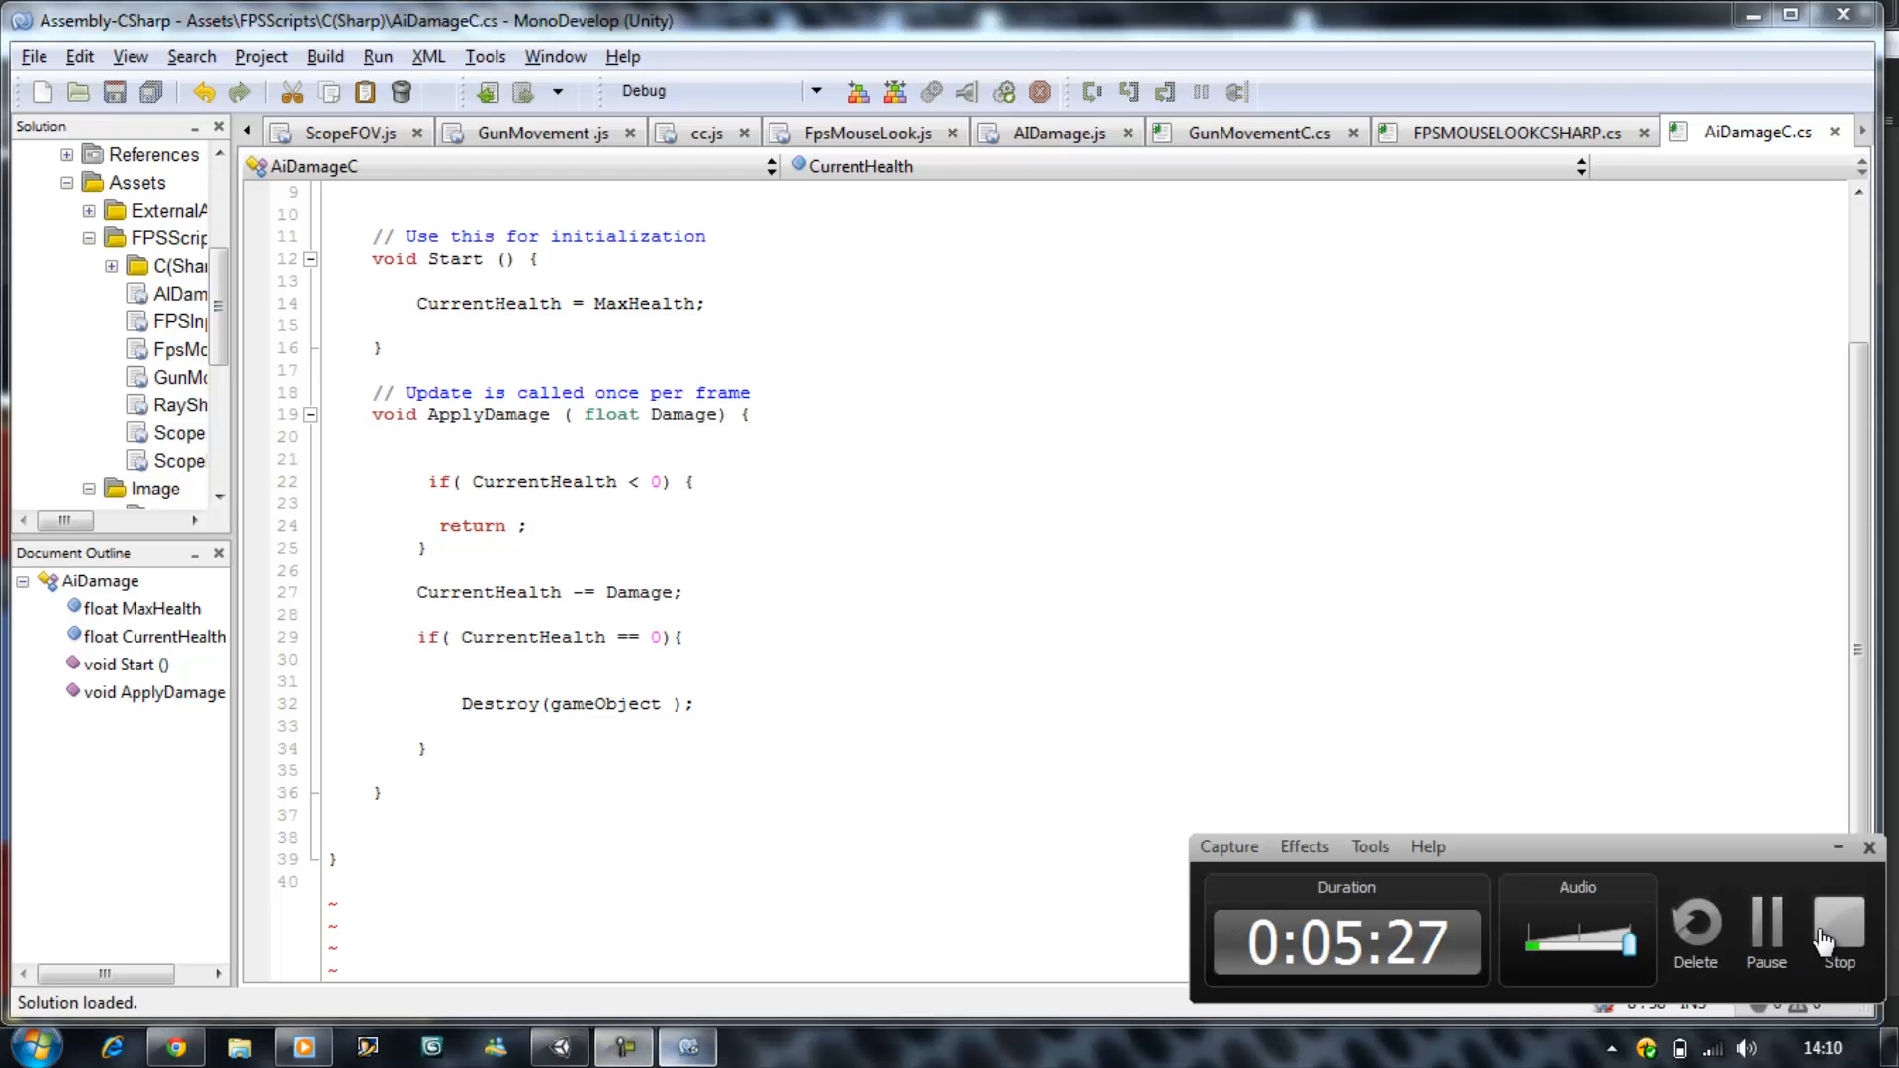